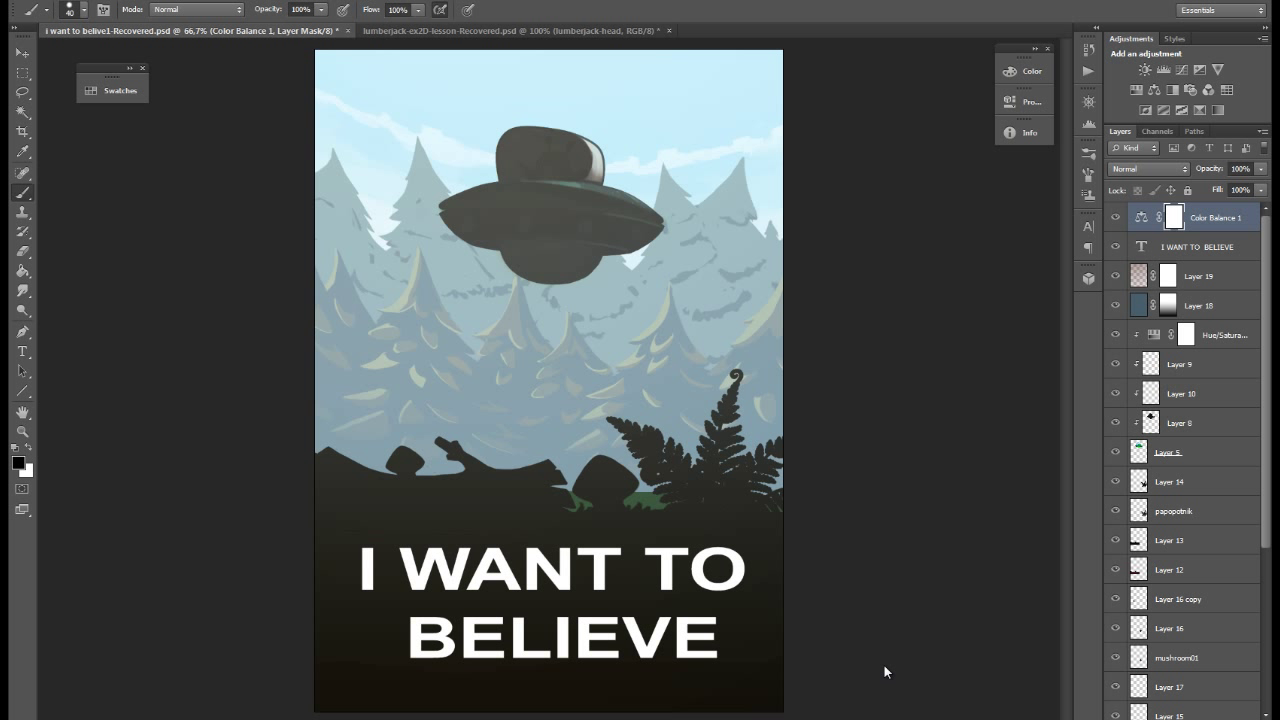
Review the lumberjack document's body-part layers, expanding its group and restoring the head layer's visibility
click(518, 30)
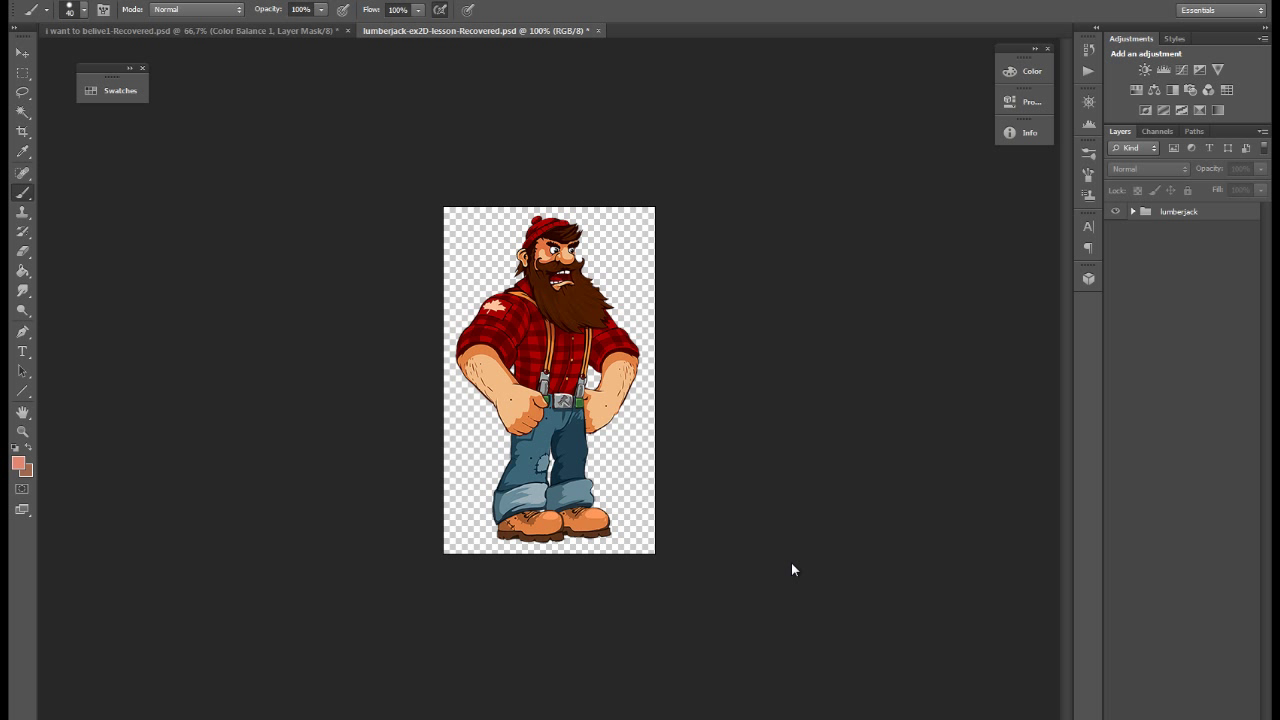
click(1132, 212)
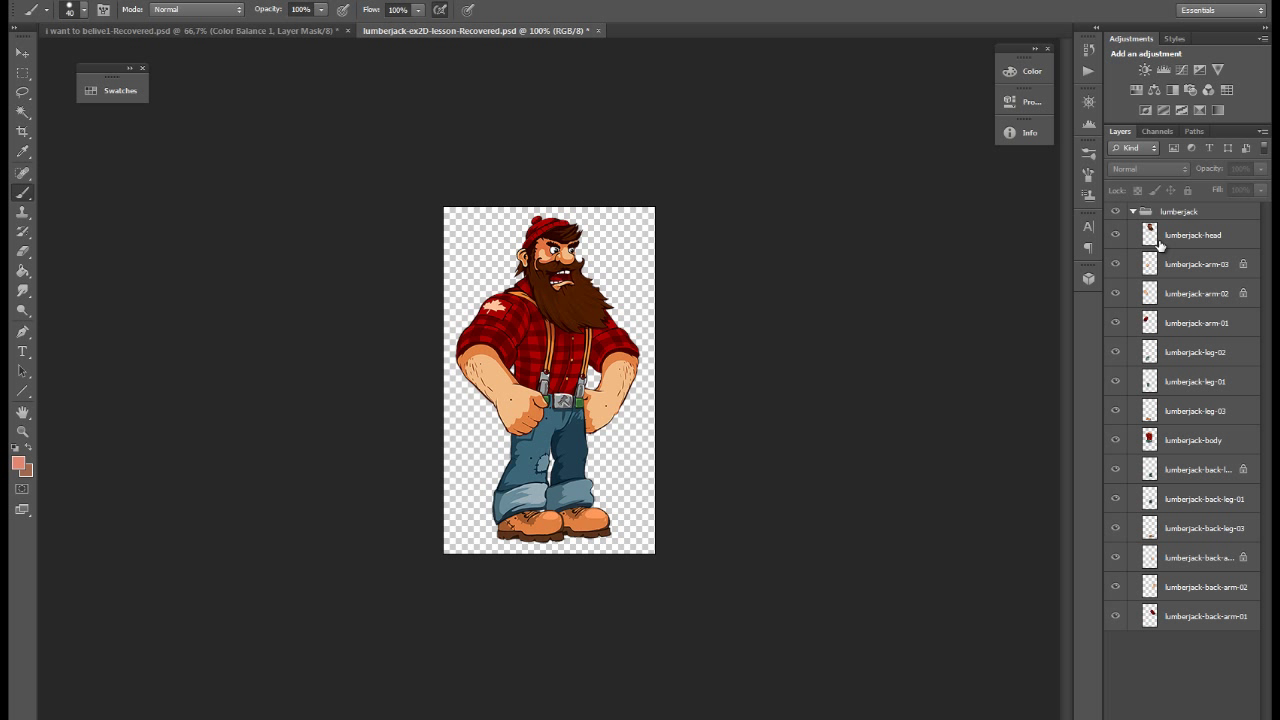
click(1204, 616)
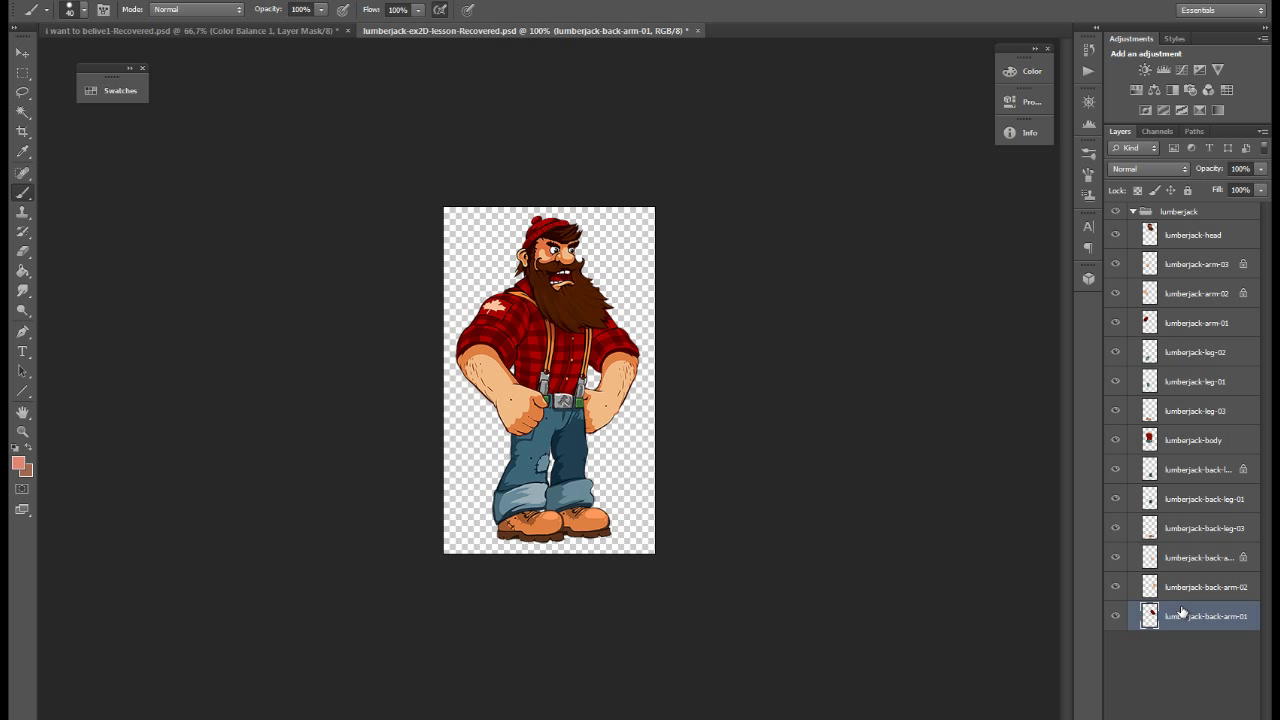
mouse_move(1184, 616)
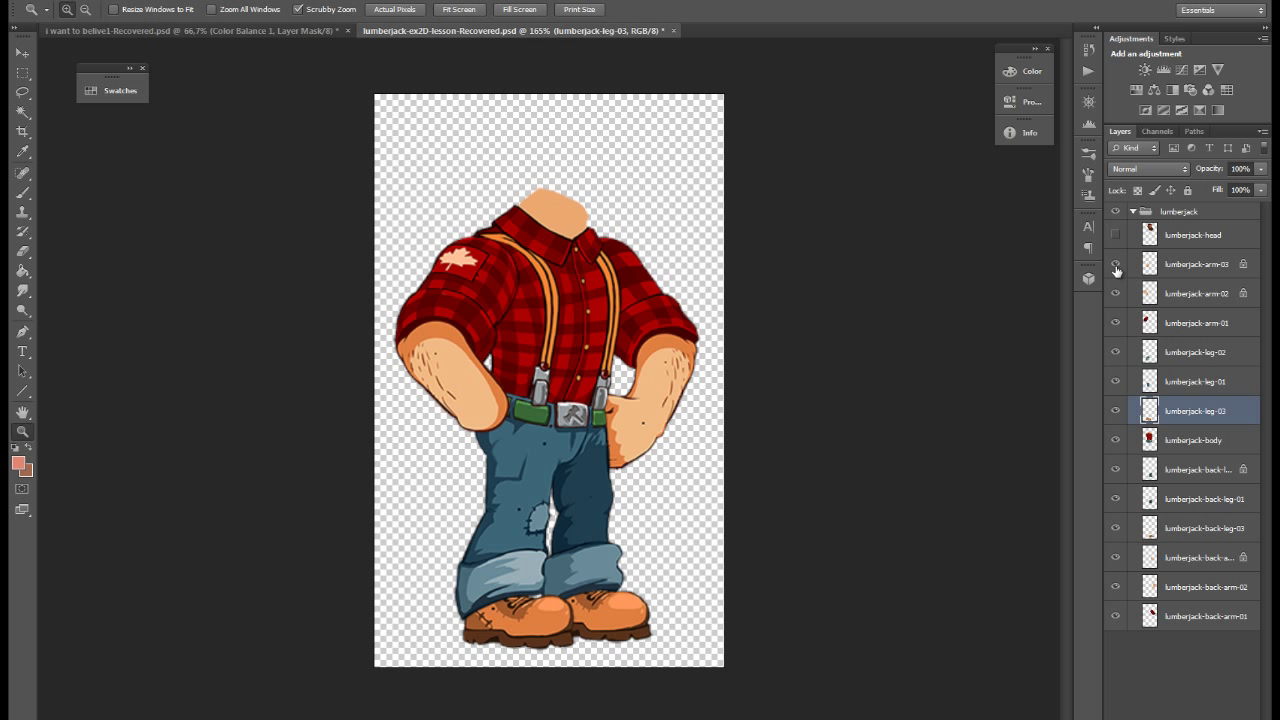
click(1114, 234)
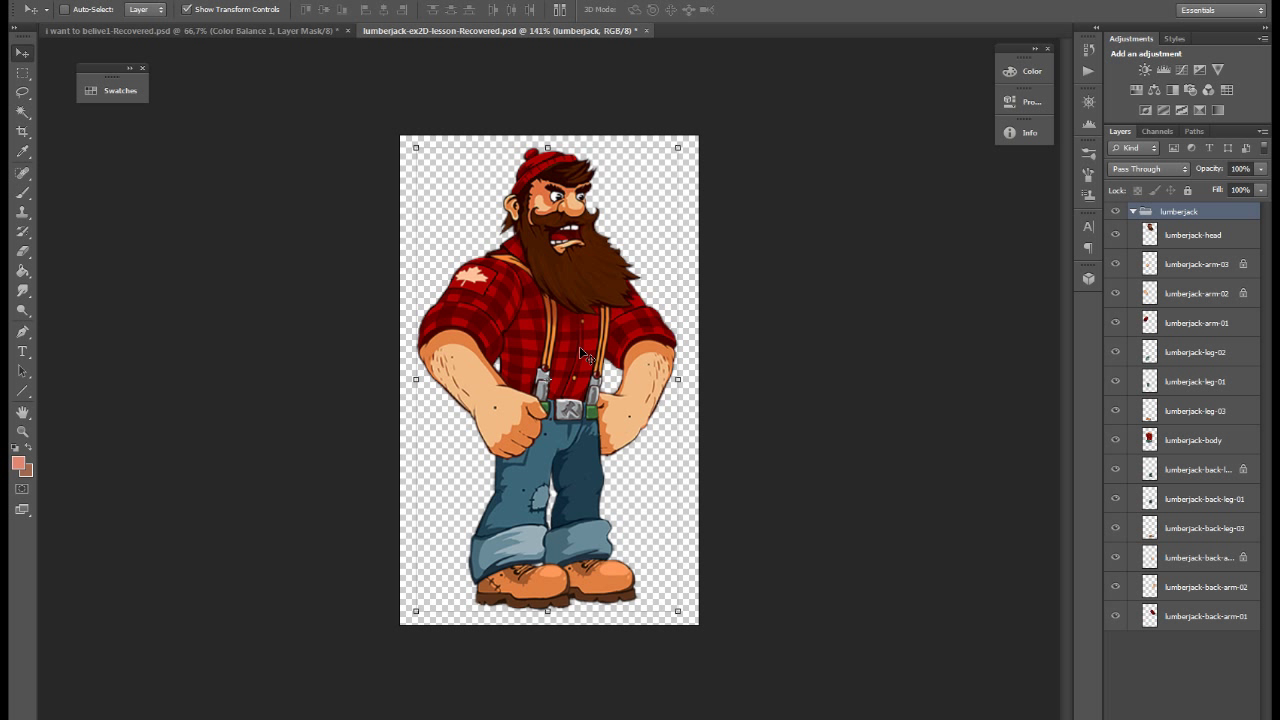
mouse_move(568, 284)
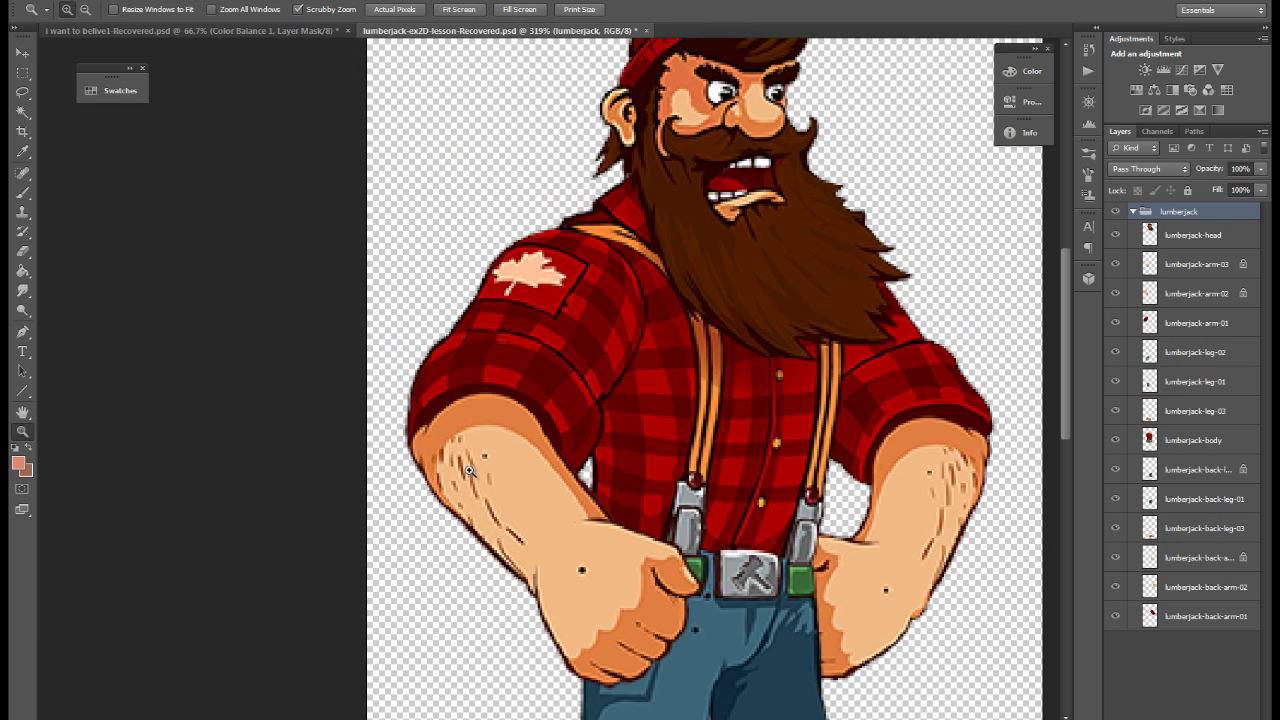
click(1196, 292)
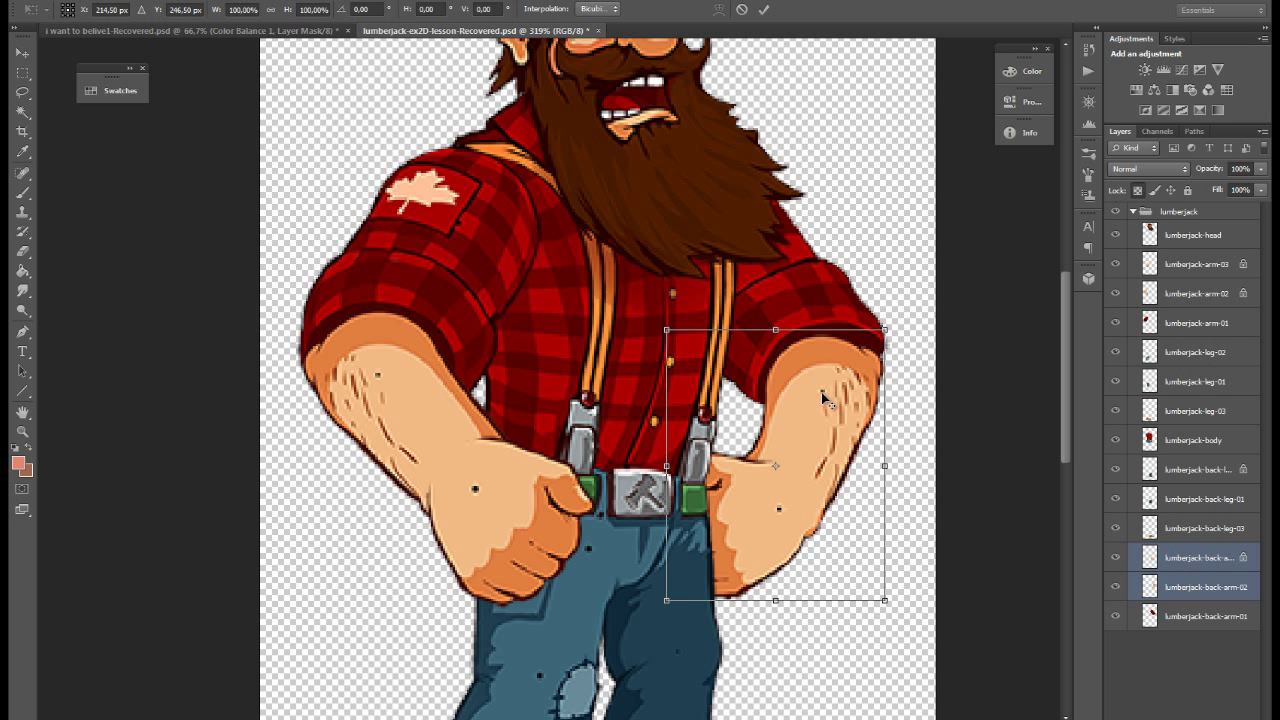
drag(884, 330, 978, 544)
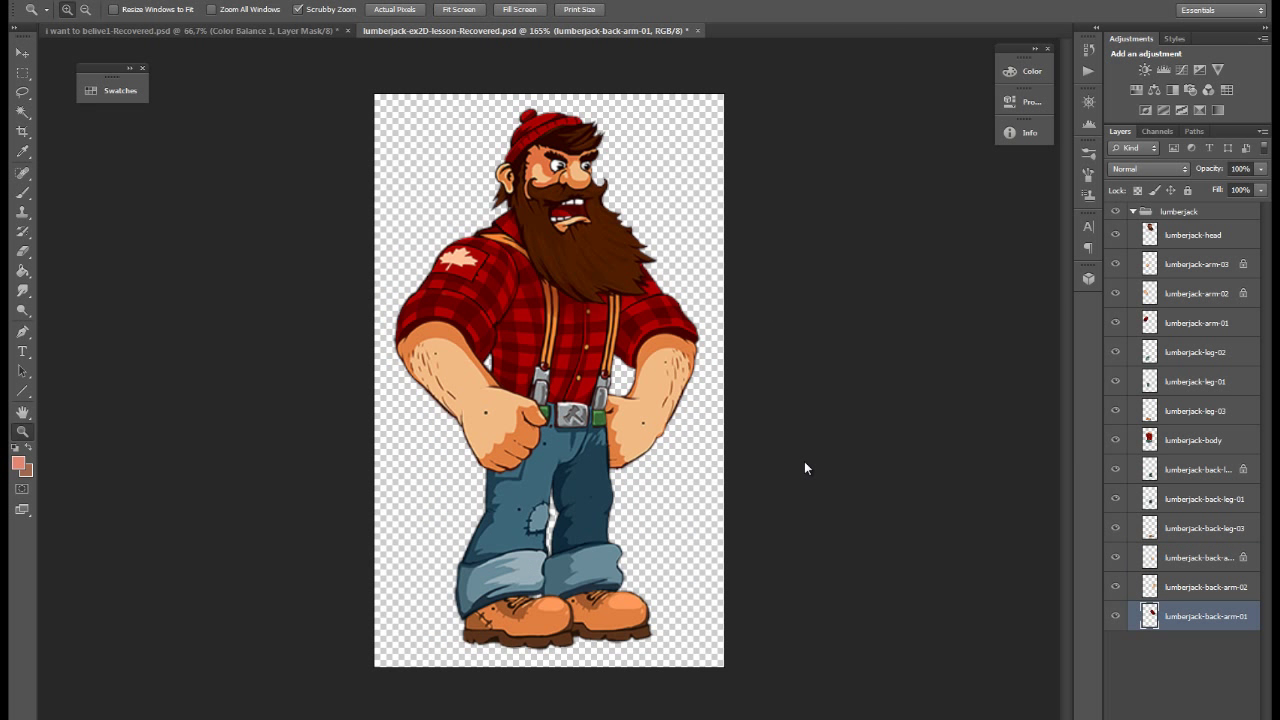
Run the Layer Exporter script on the lumberjack group, targeting the game project's lesson folder
click(1196, 292)
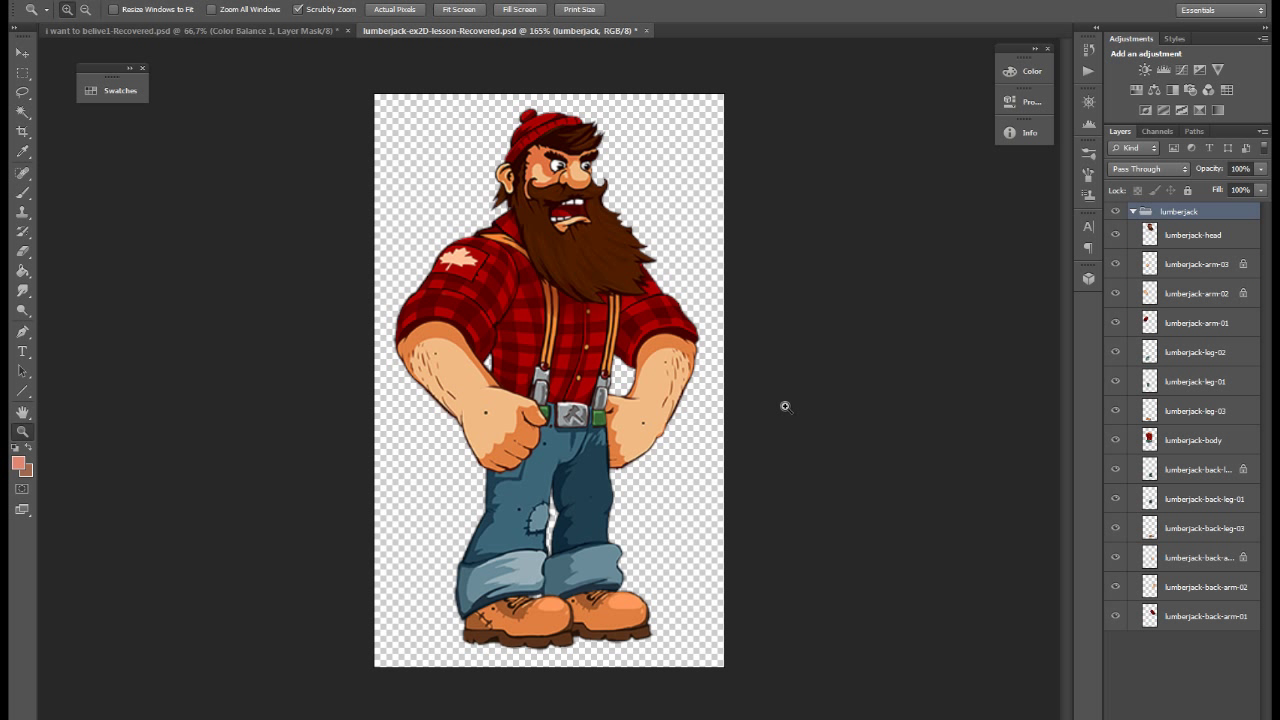
mouse_move(796, 480)
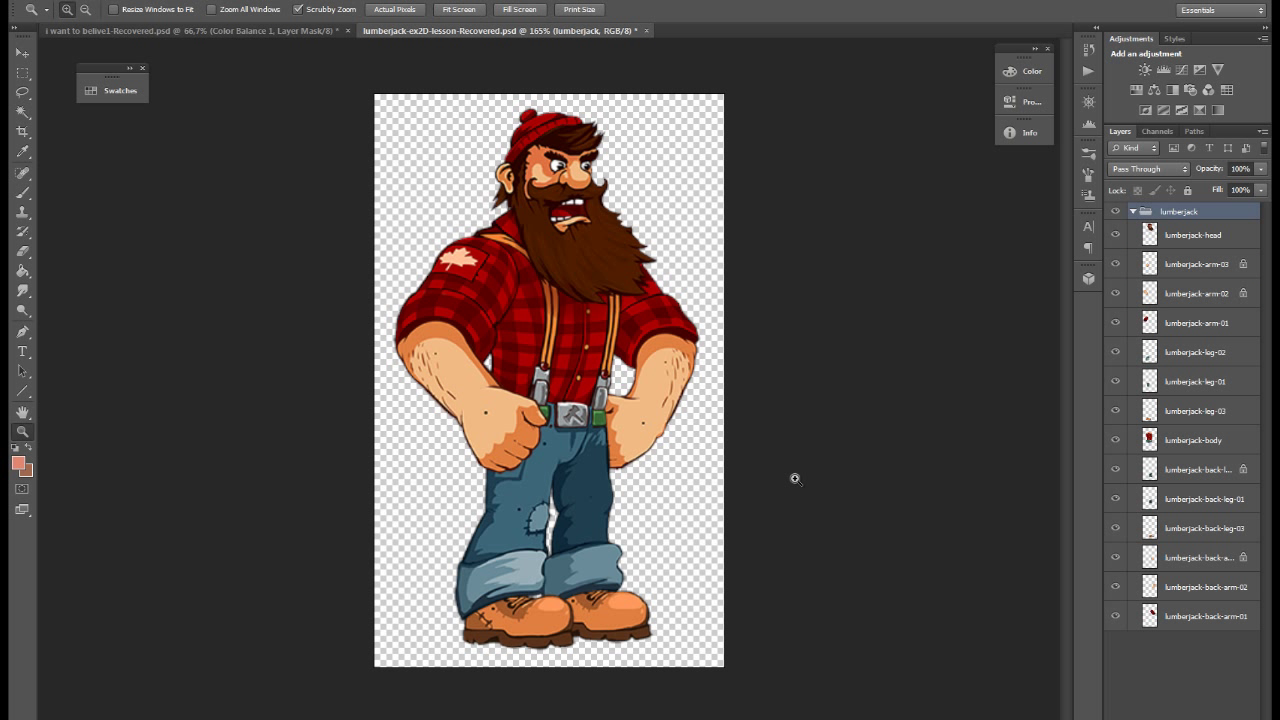
mouse_move(802, 480)
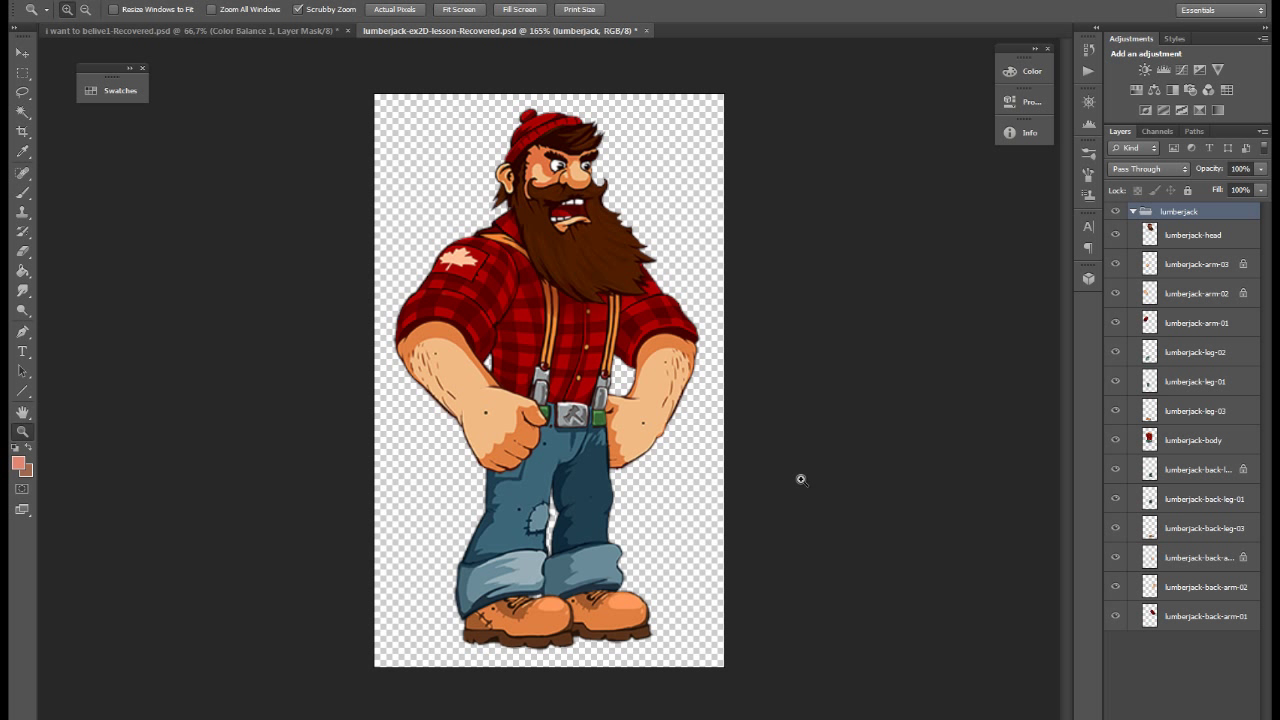
click(44, 4)
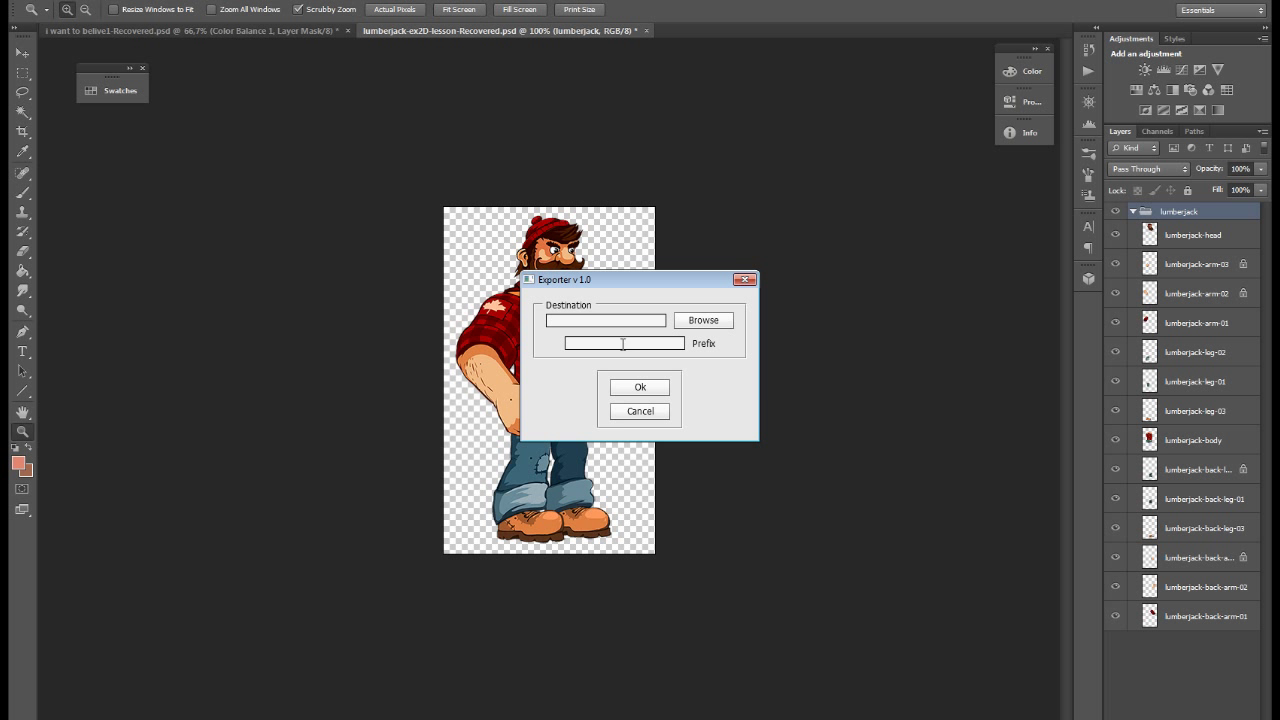
click(704, 320)
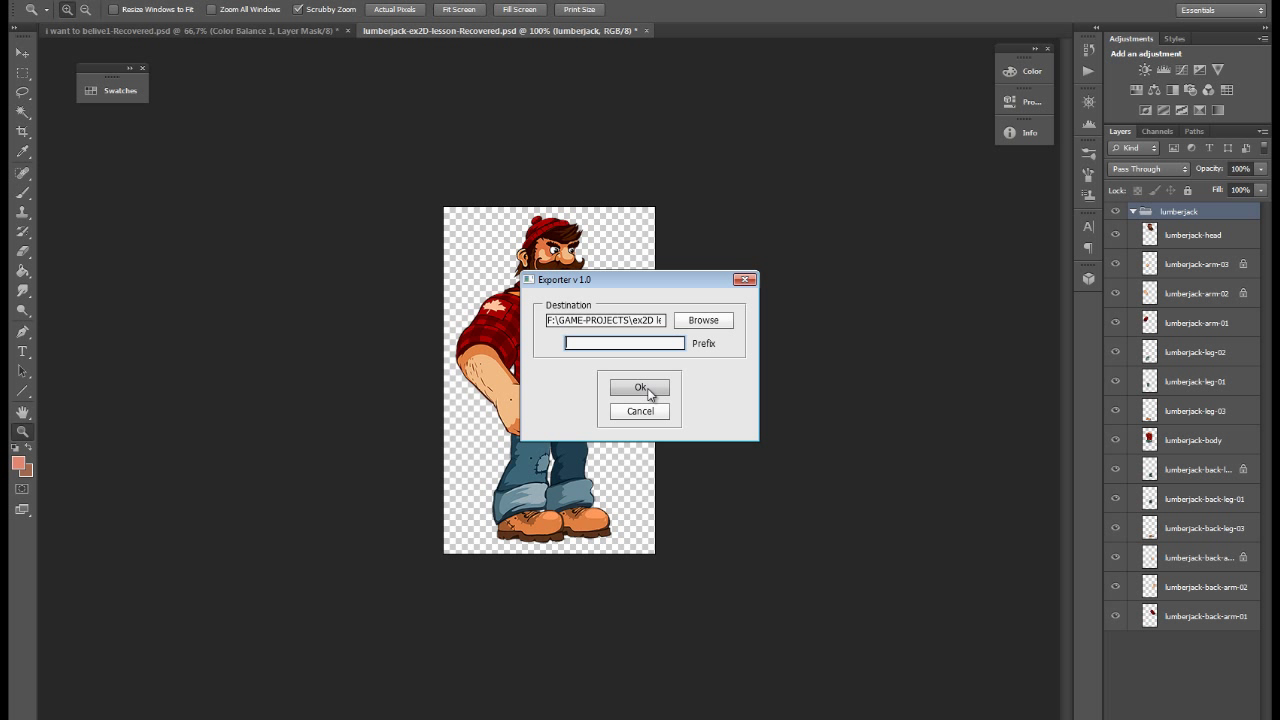
click(638, 388)
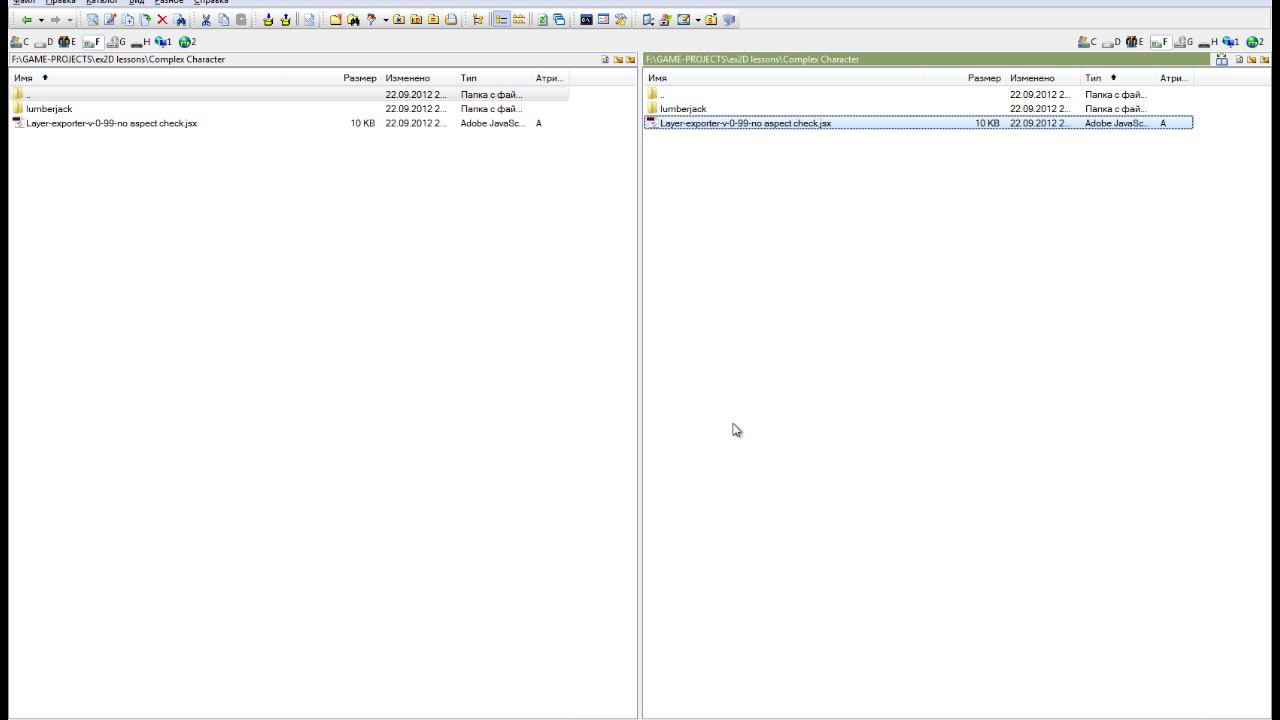
Browse into the lumberjack folder of exported body-part PNGs inside Complex Character
double_click(700, 110)
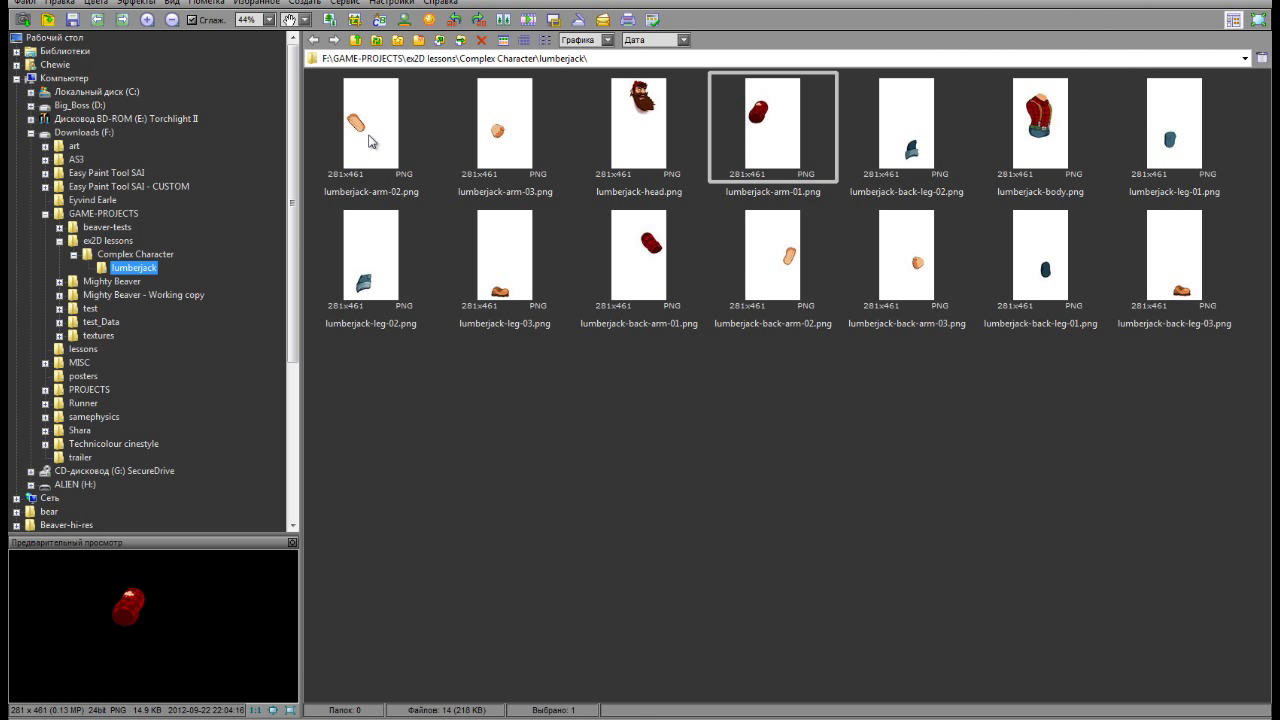
click(504, 124)
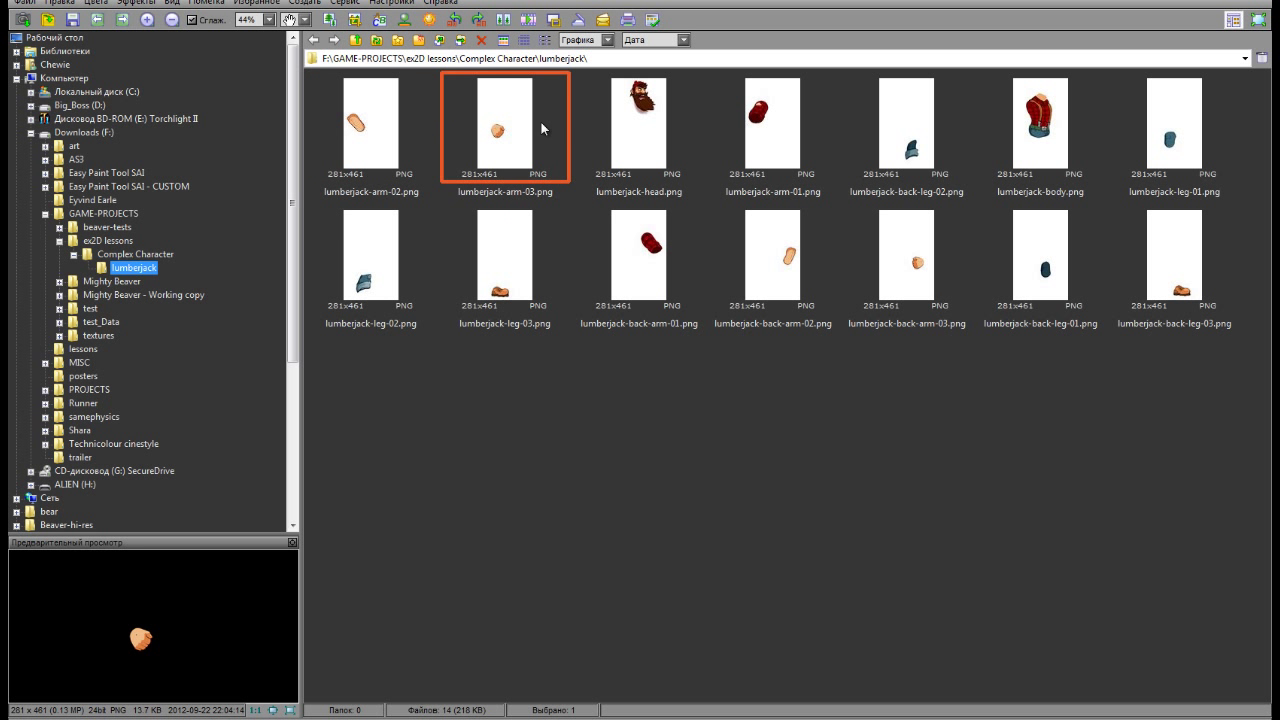
click(1174, 124)
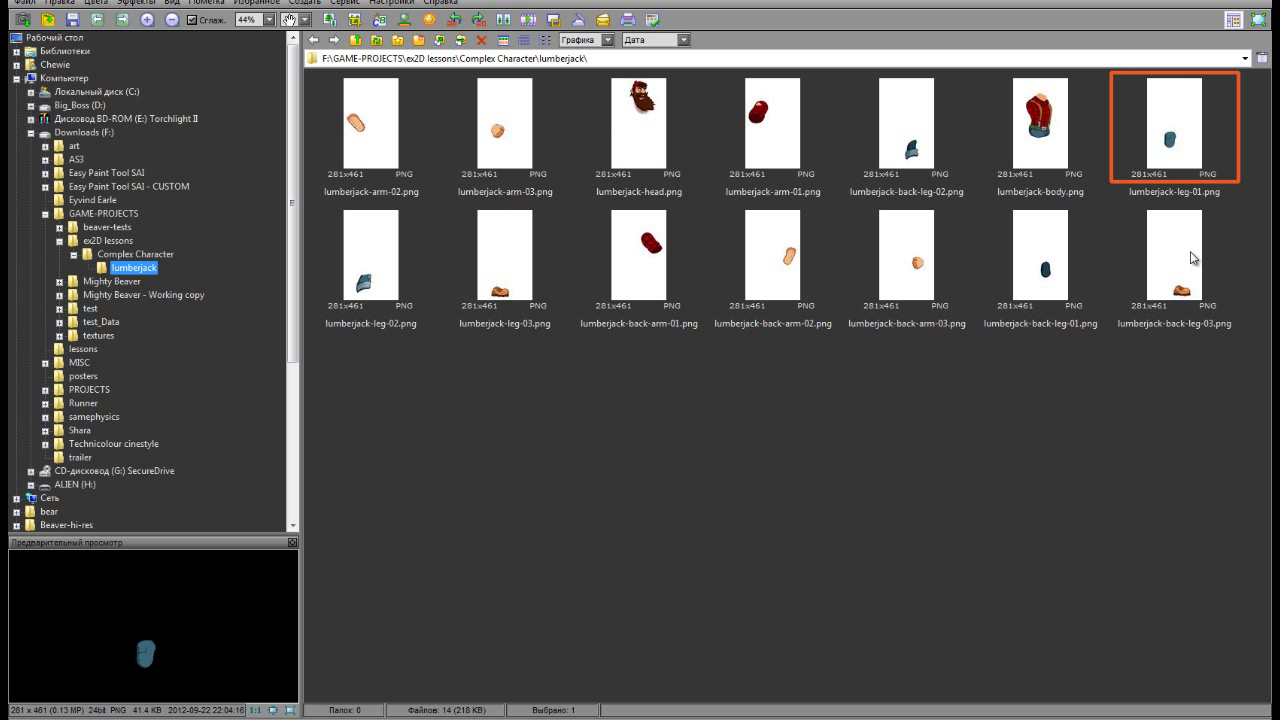
click(504, 256)
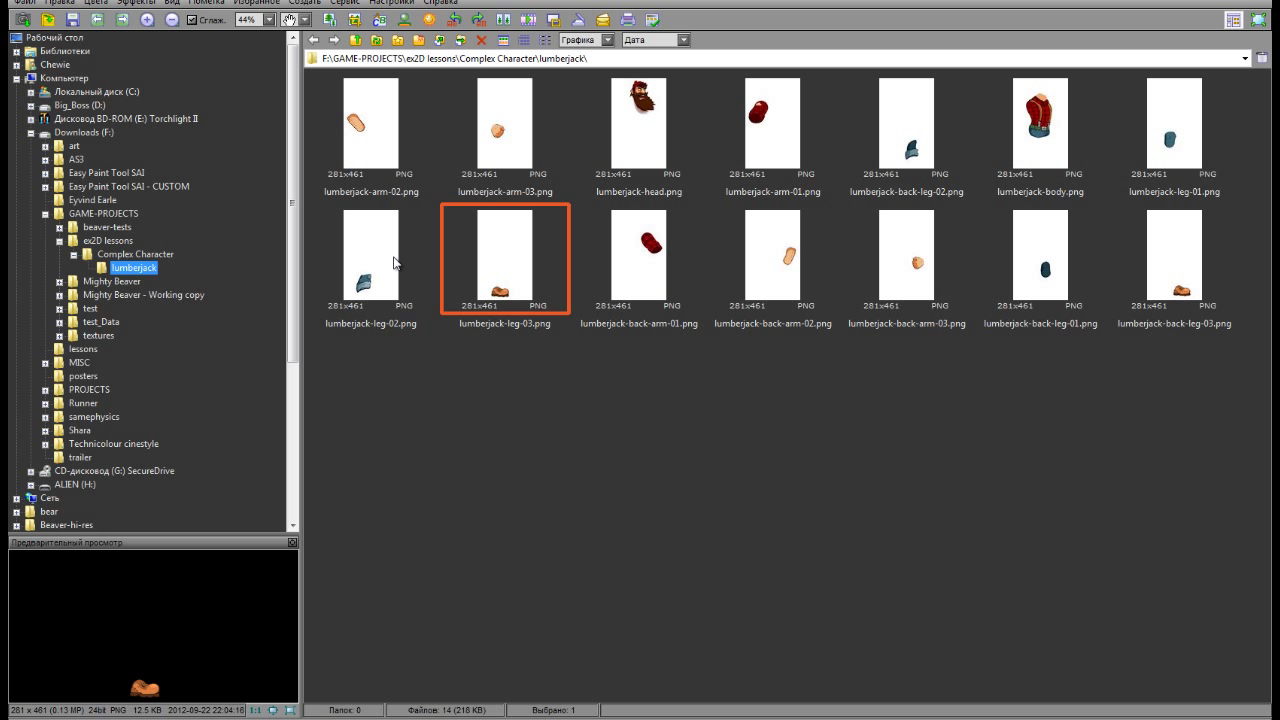
click(370, 128)
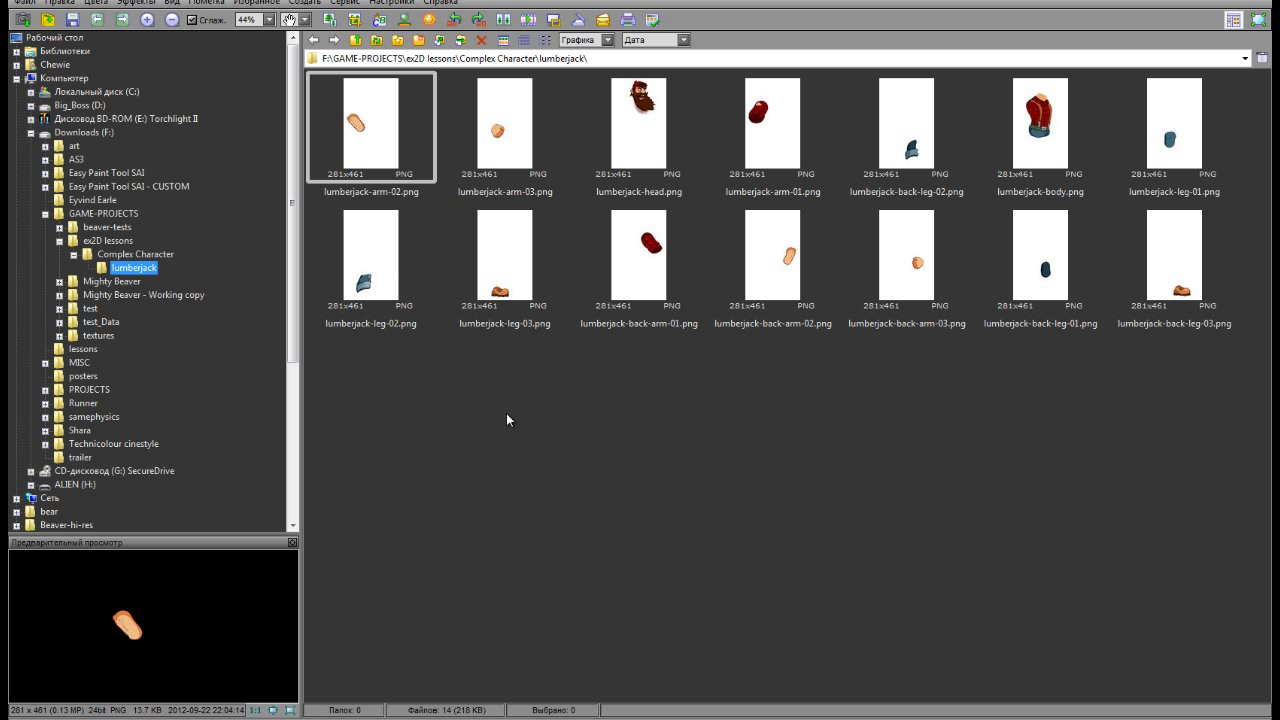
mouse_move(614, 140)
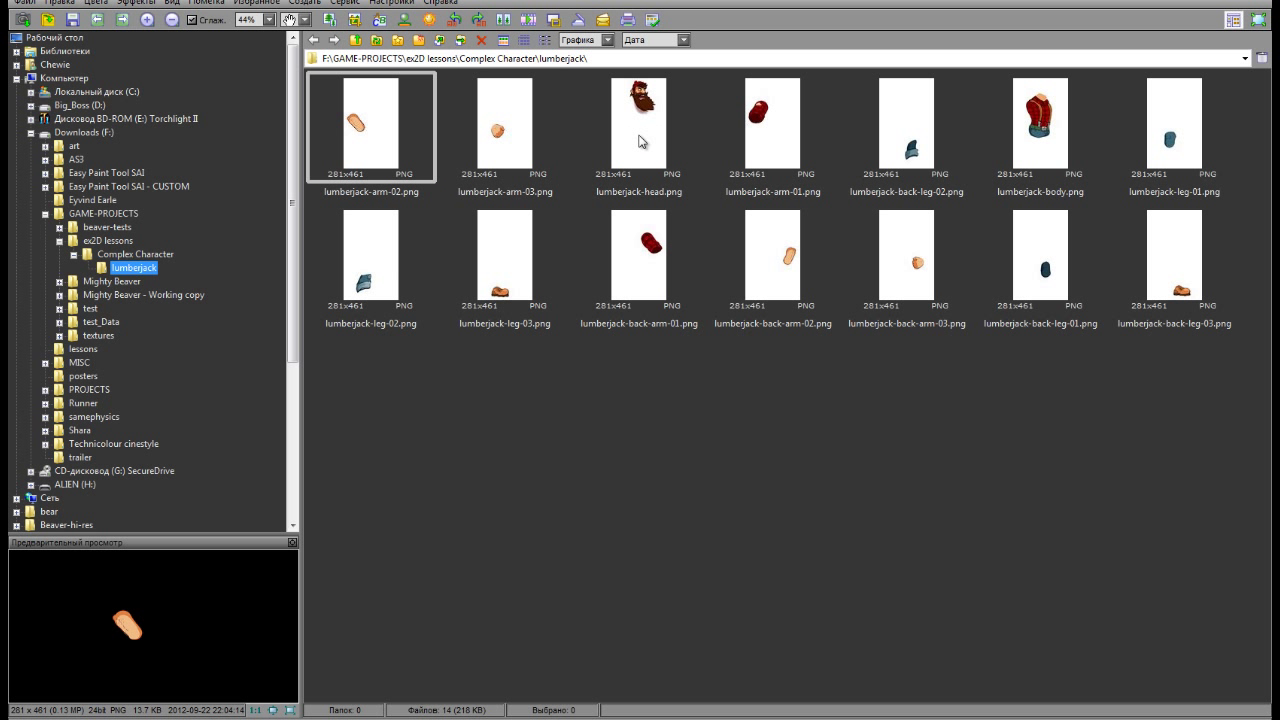
click(1044, 120)
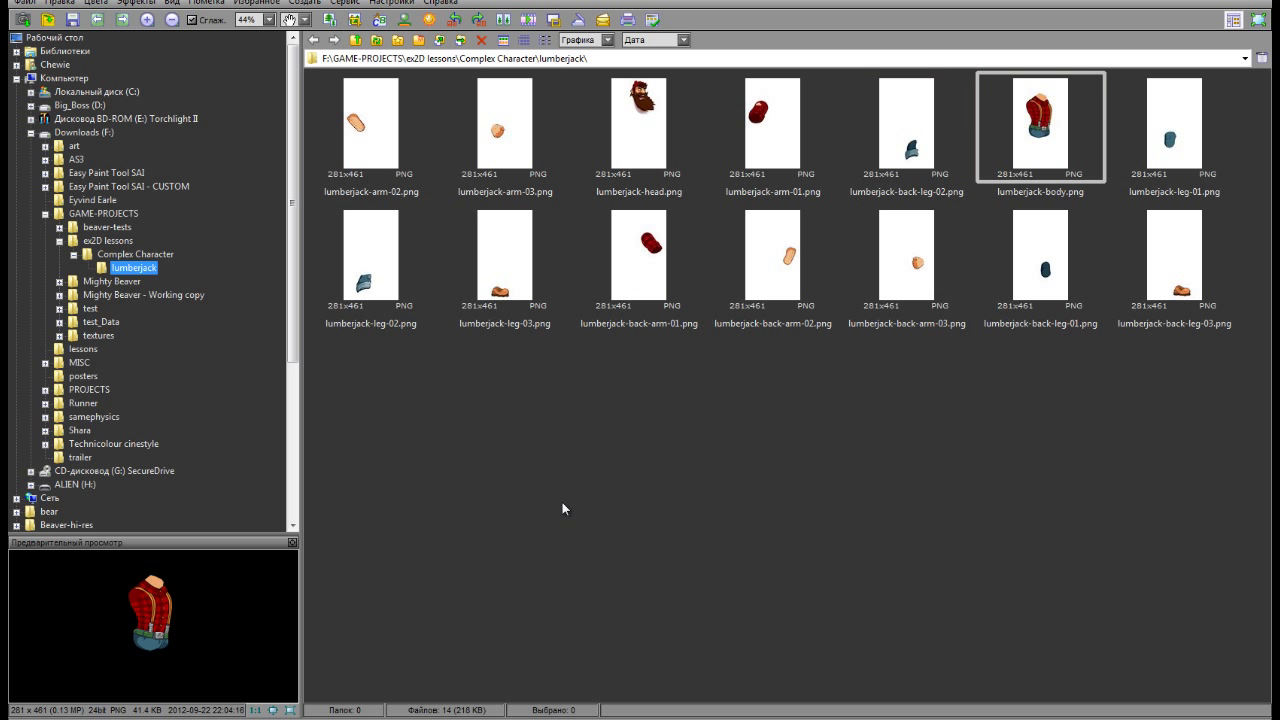
mouse_move(600, 464)
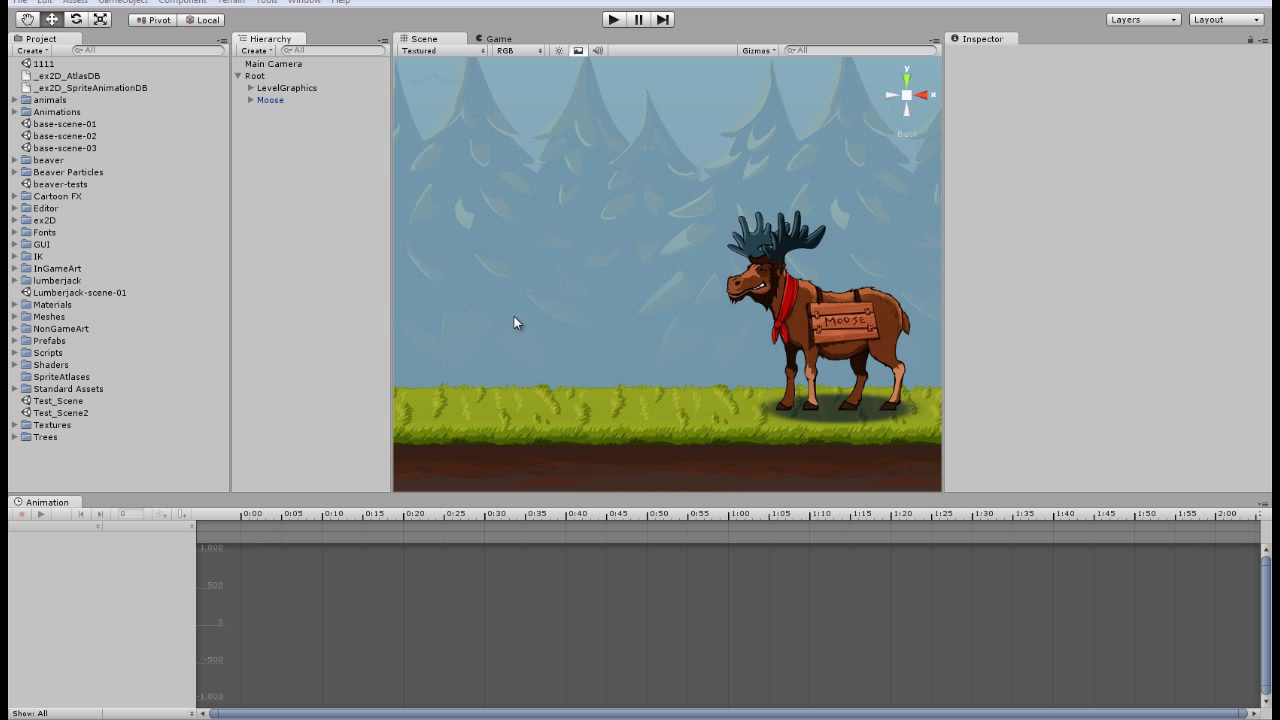
mouse_move(548, 256)
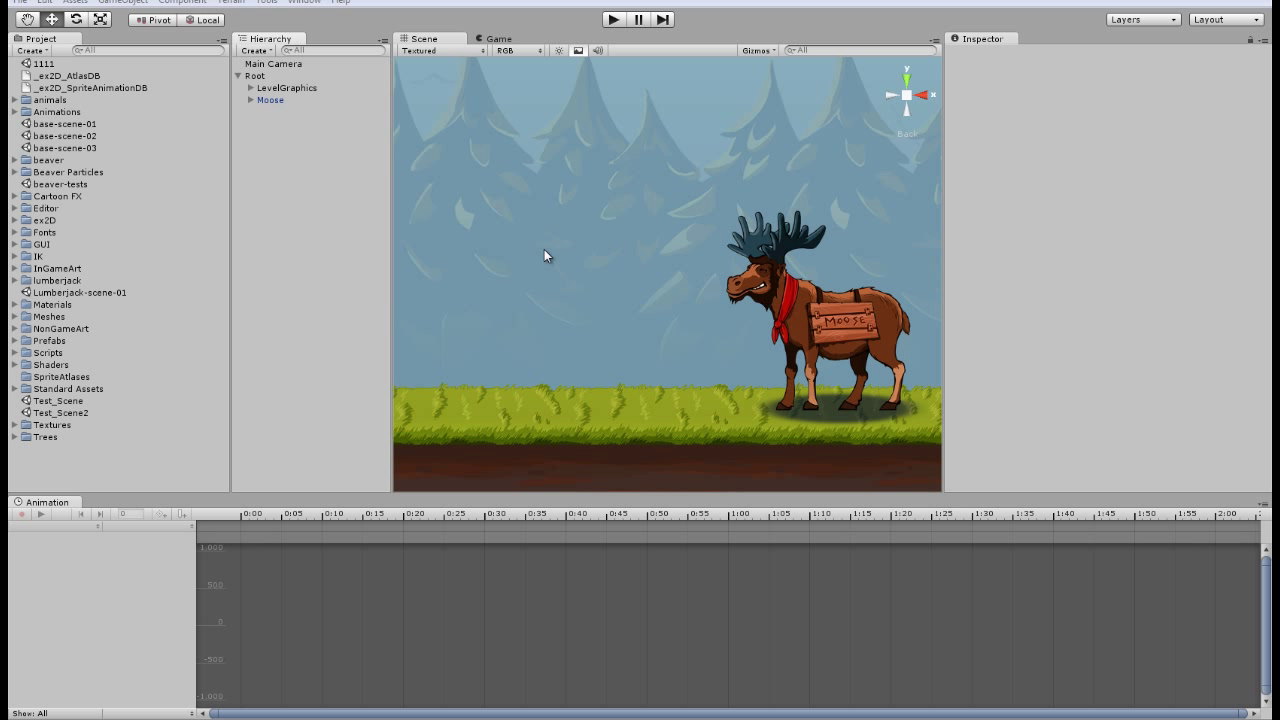
mouse_move(448, 224)
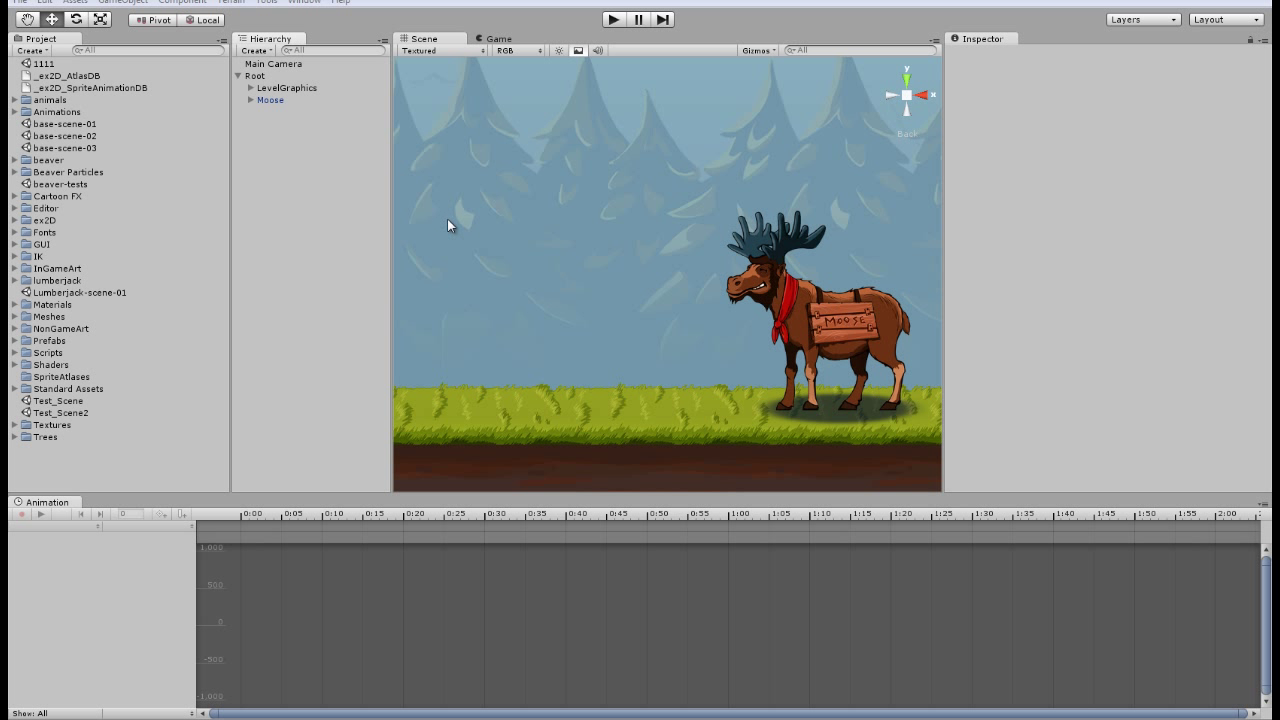
mouse_move(552, 268)
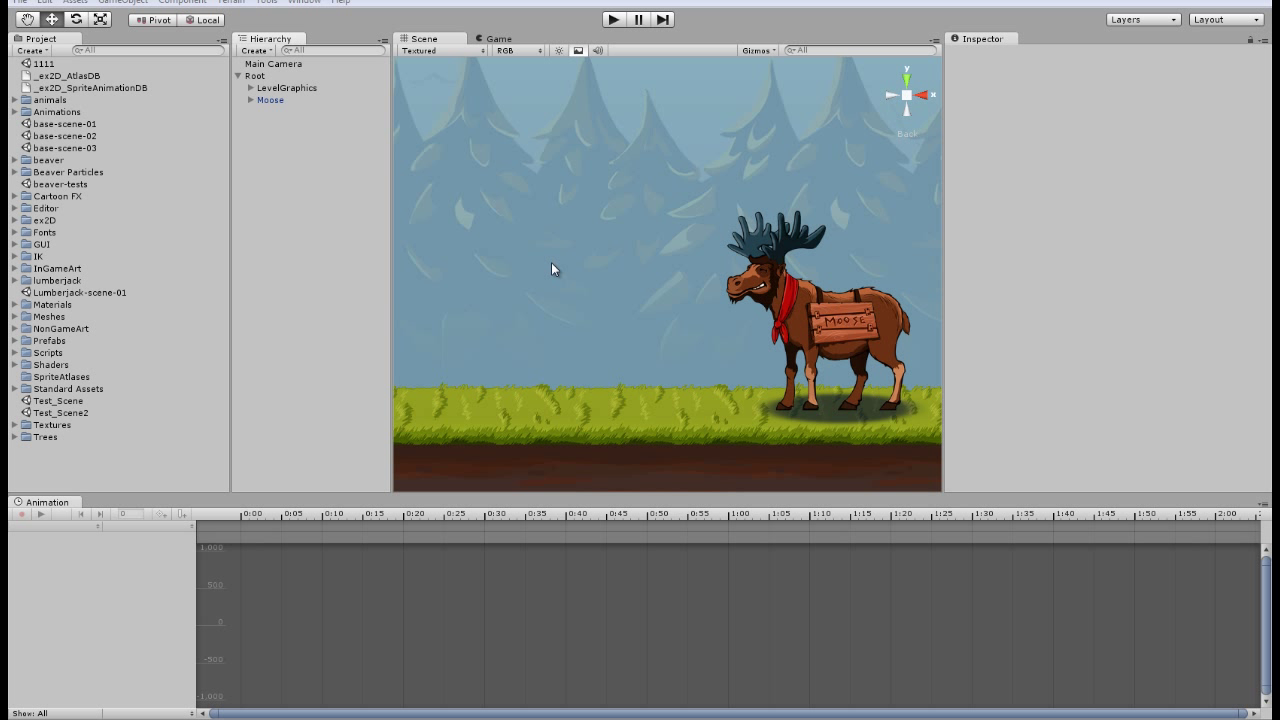
mouse_move(542, 332)
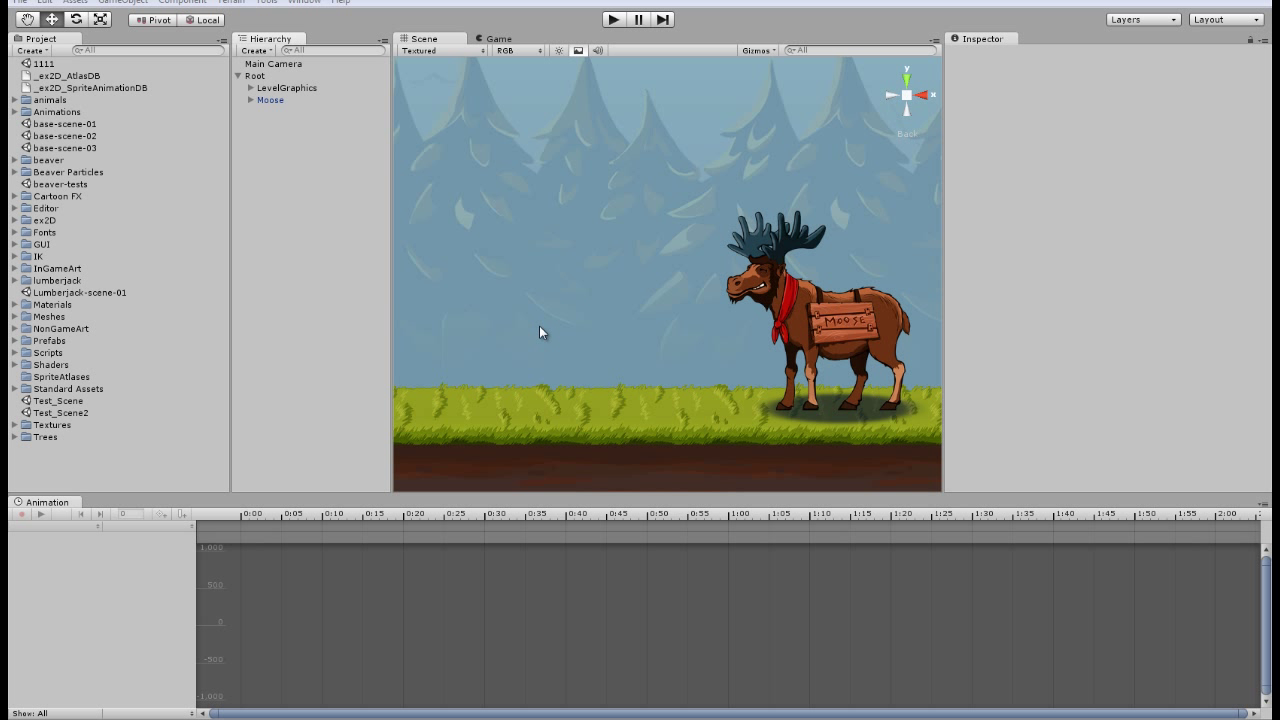
mouse_move(496, 260)
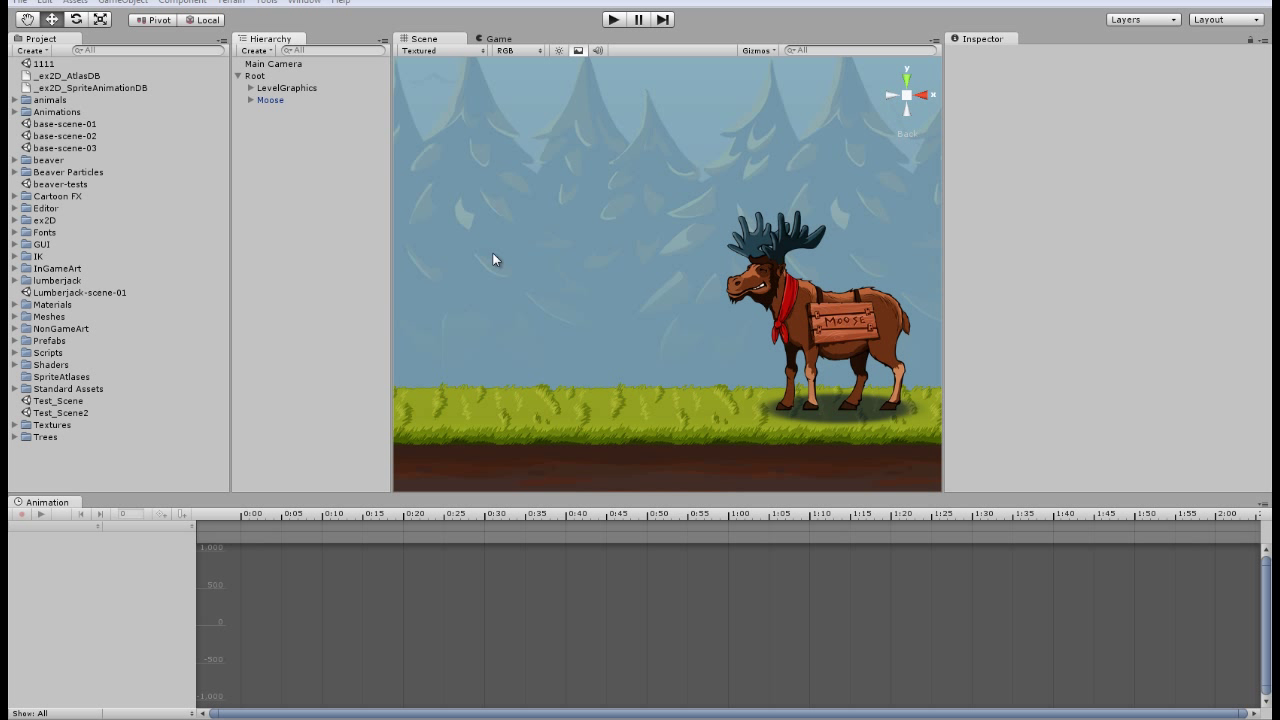
mouse_move(600, 306)
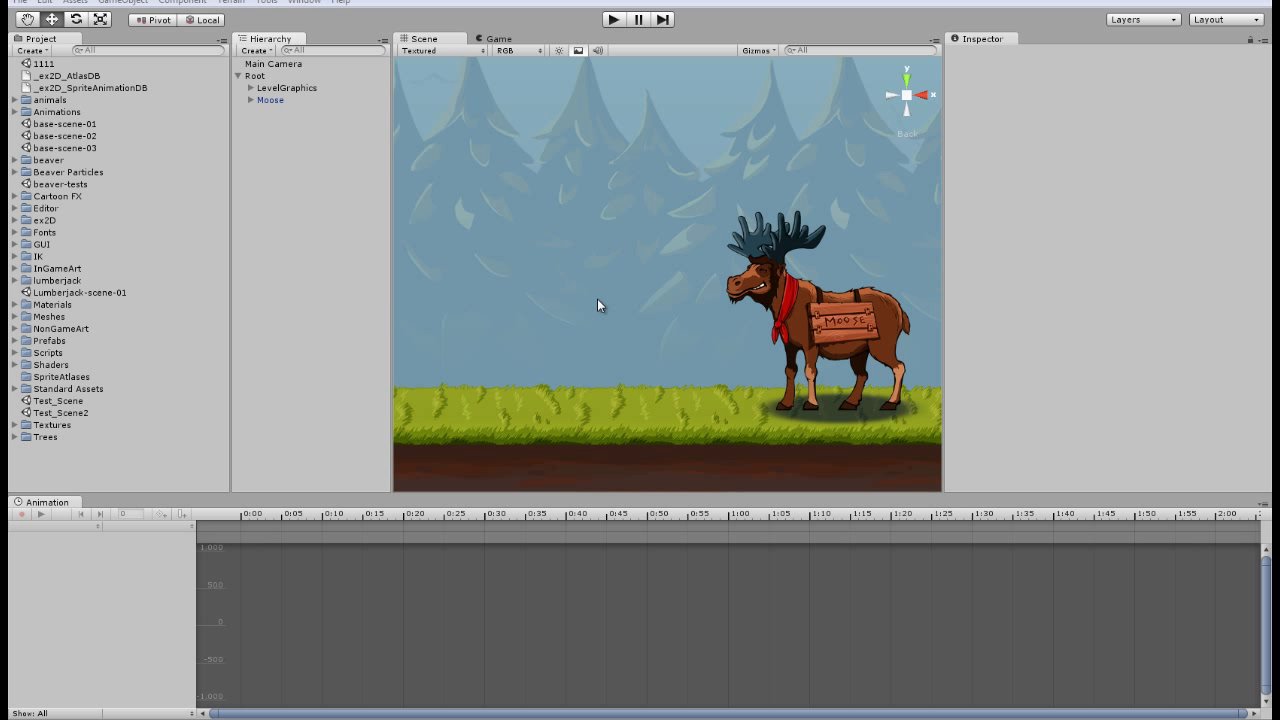
mouse_move(254, 160)
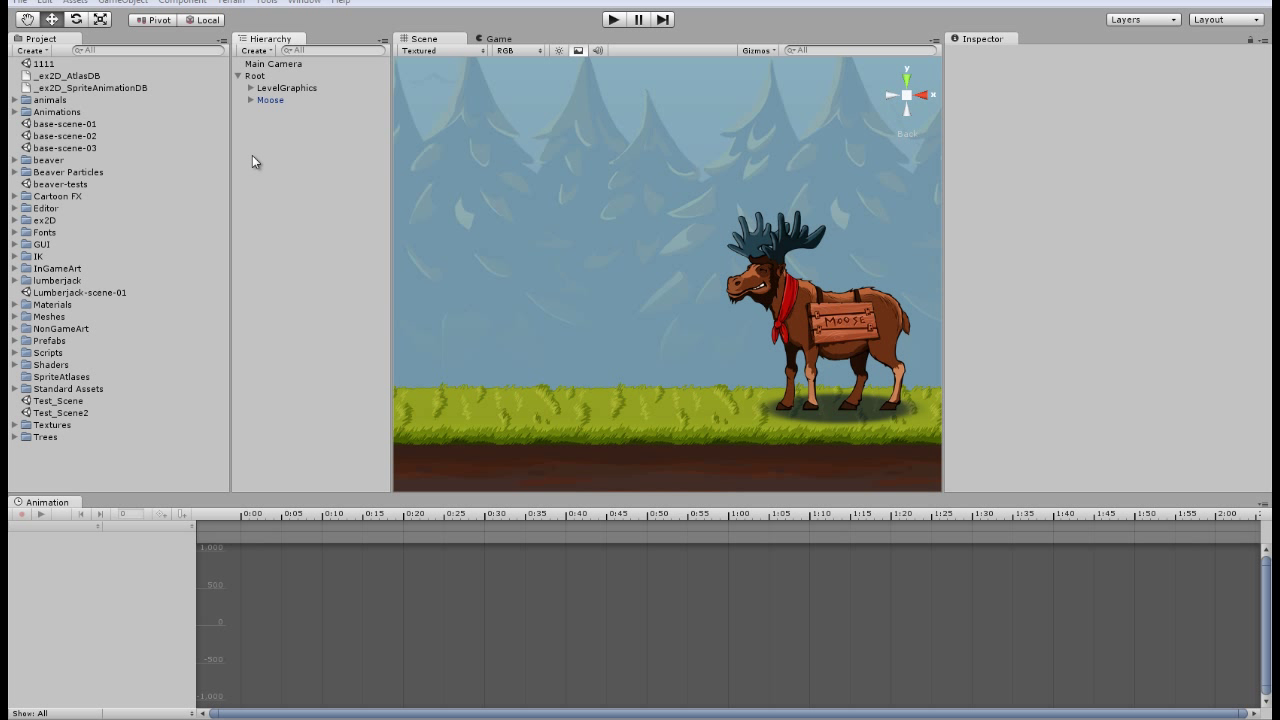
mouse_move(76, 350)
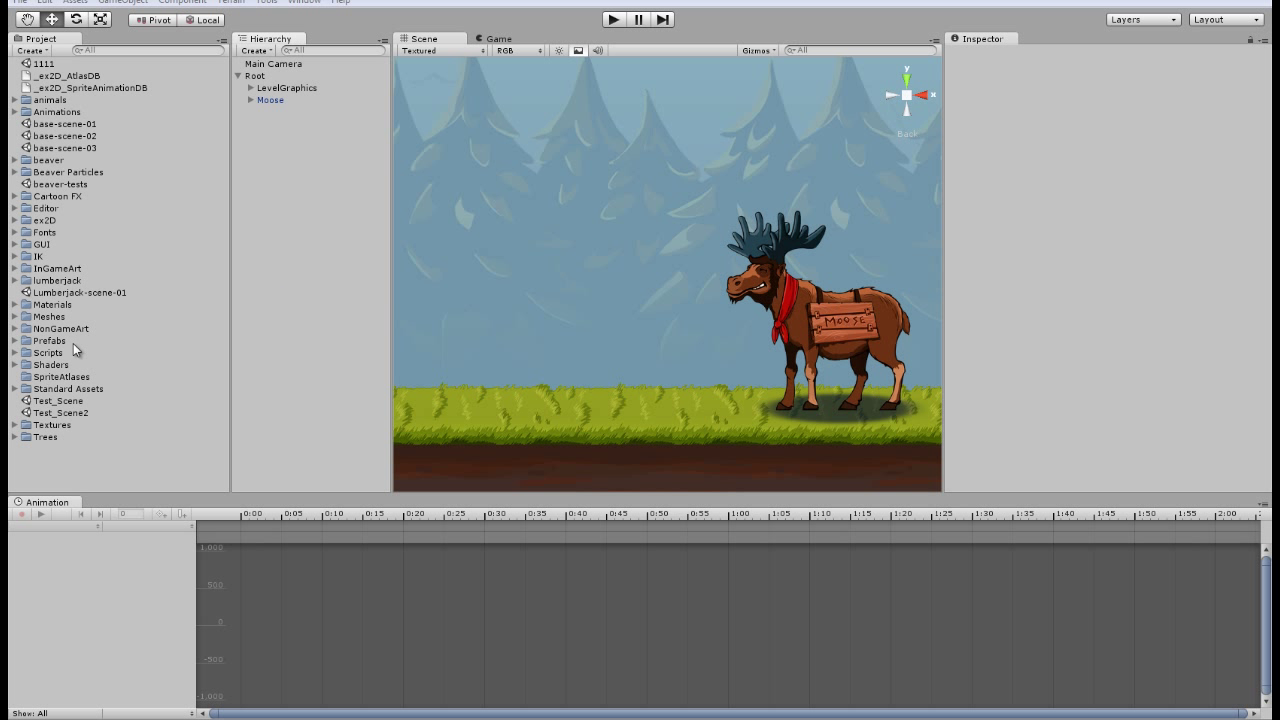
mouse_move(308, 356)
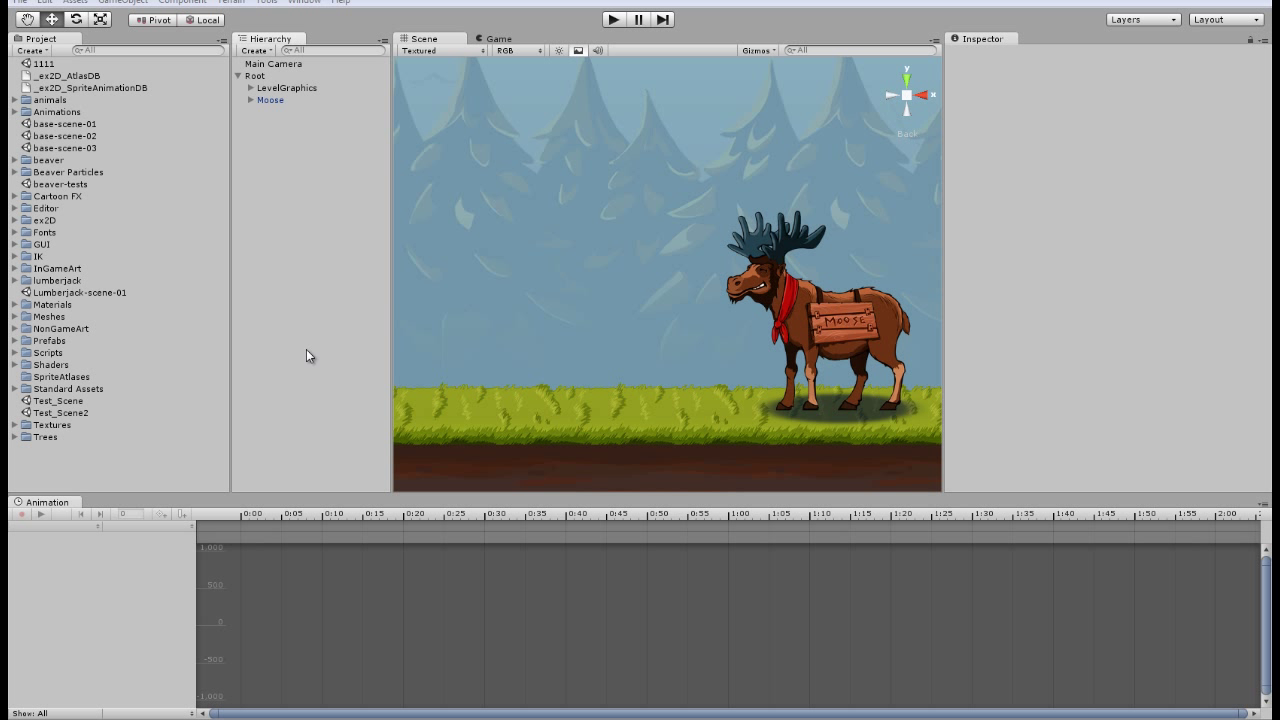
mouse_move(148, 476)
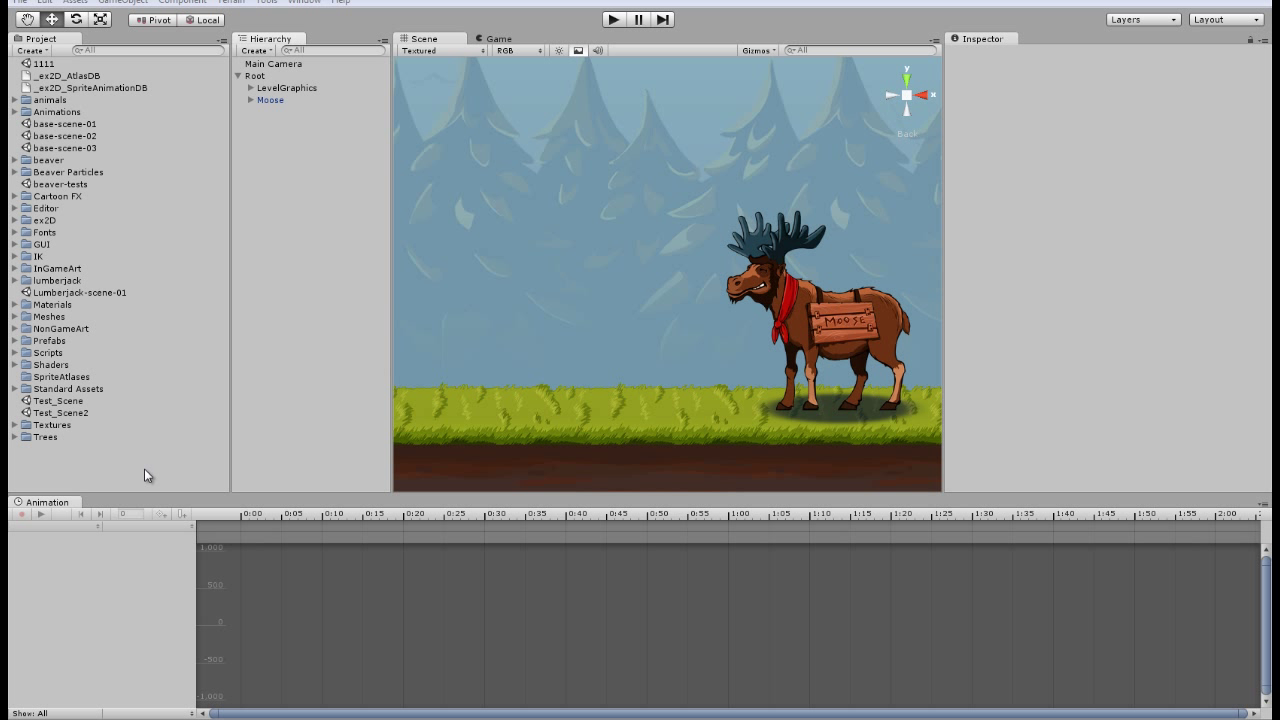
Create a project folder named Lumberjack-lesson
click(32, 52)
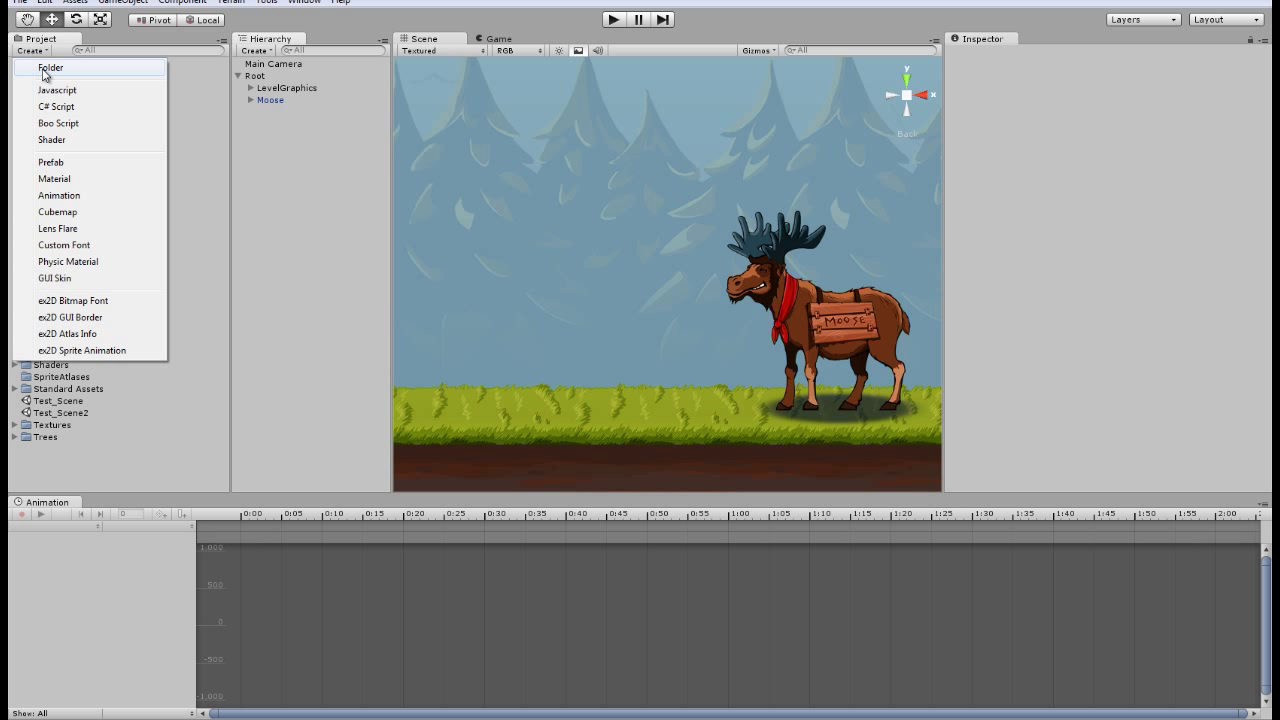
click(48, 72)
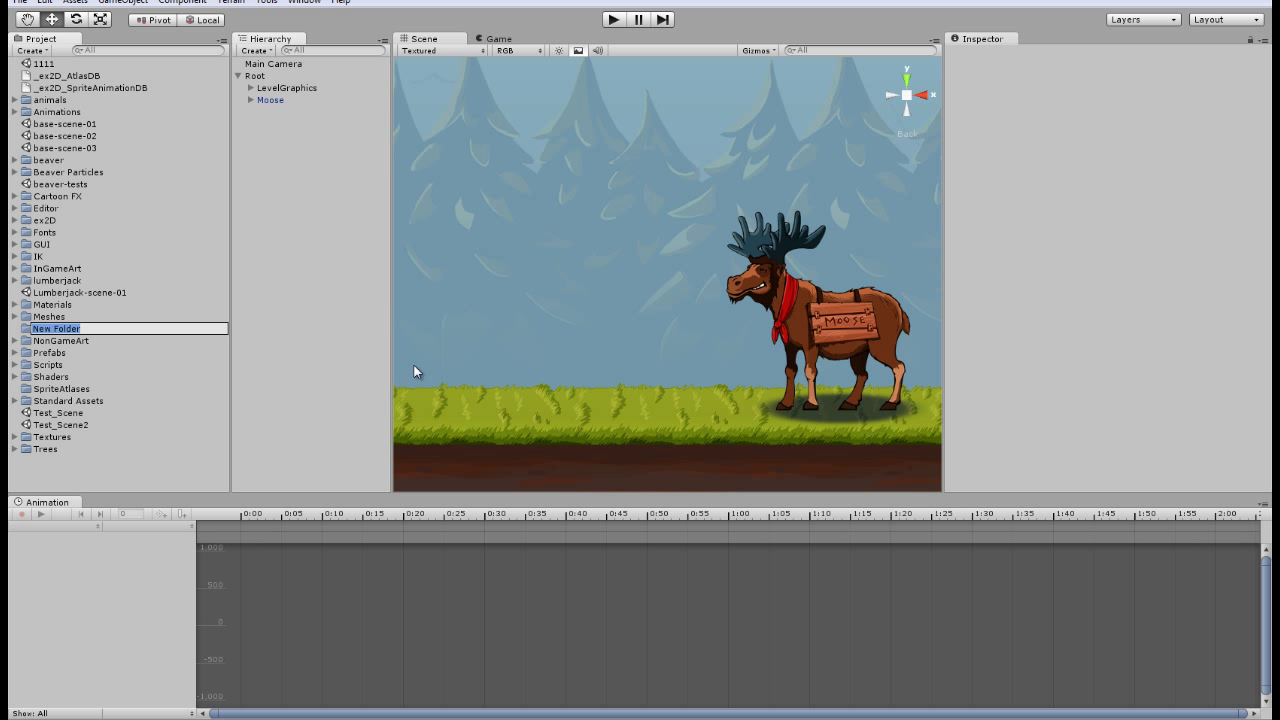
text(Lumberjac)
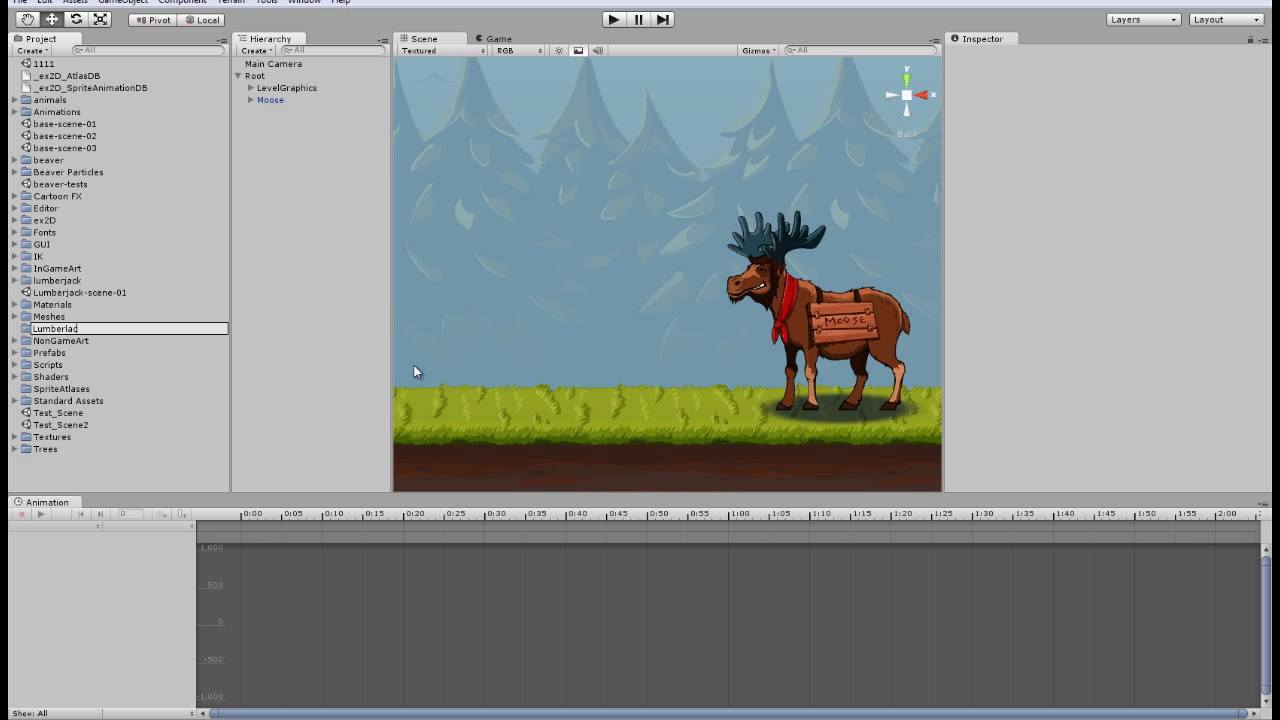
text(Lumberjack-lesson)
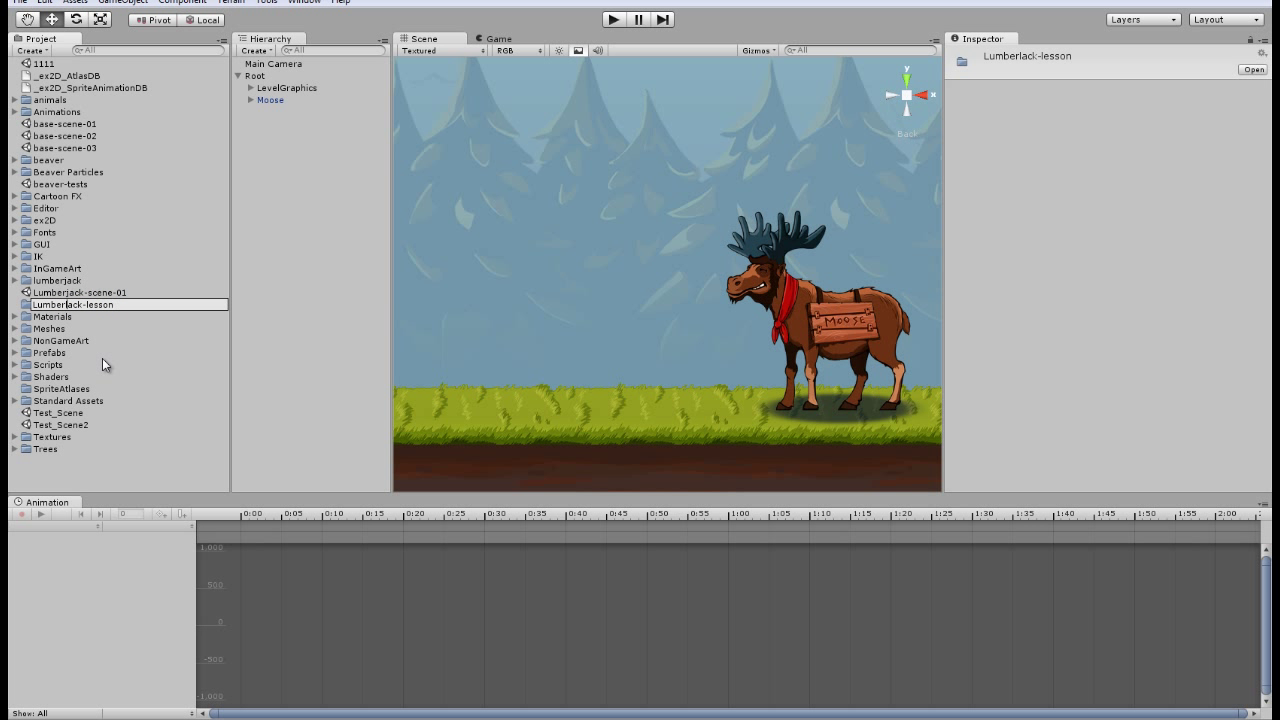
click(72, 292)
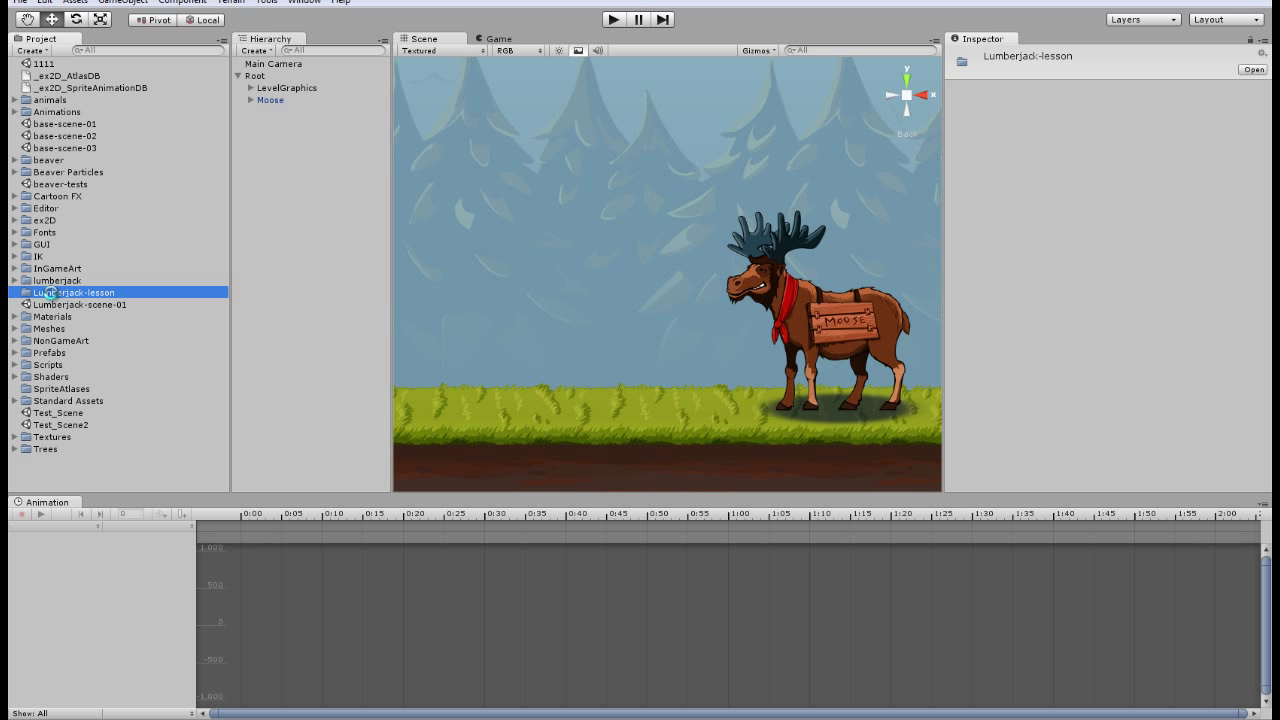
Start a textures subfolder inside Lumberjack-lesson
click(12, 292)
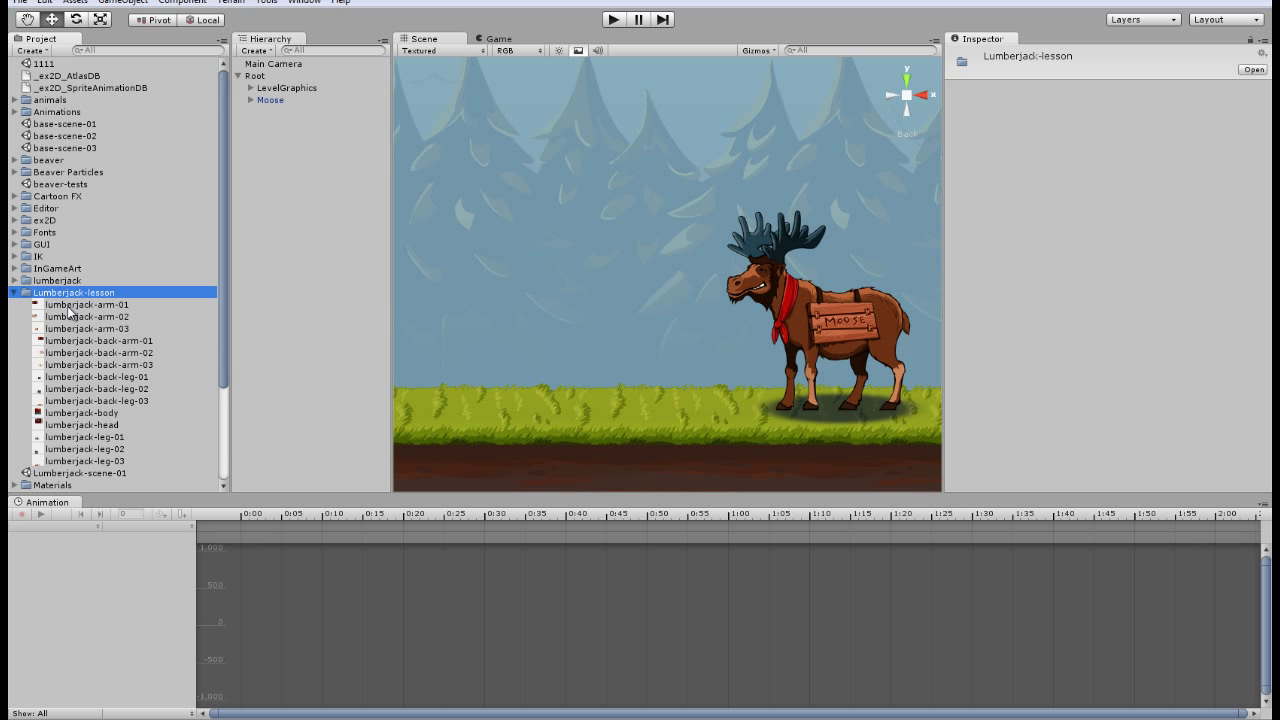
click(28, 50)
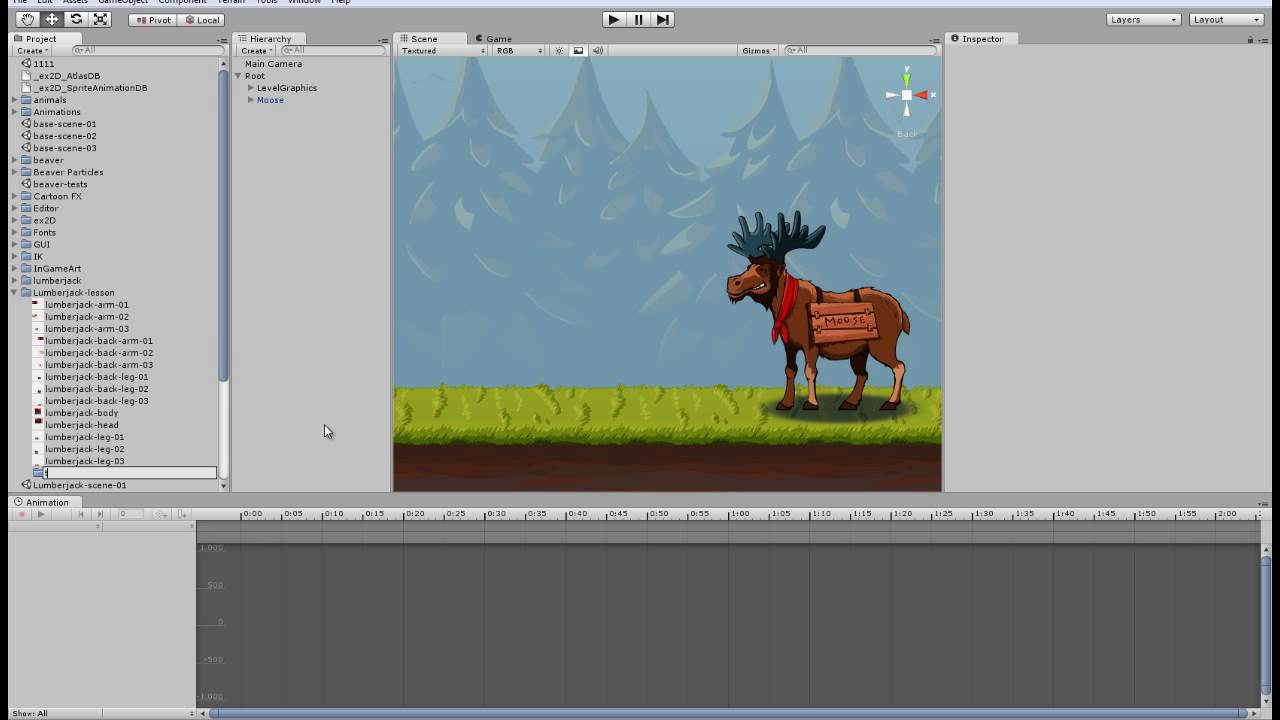
text(textures)
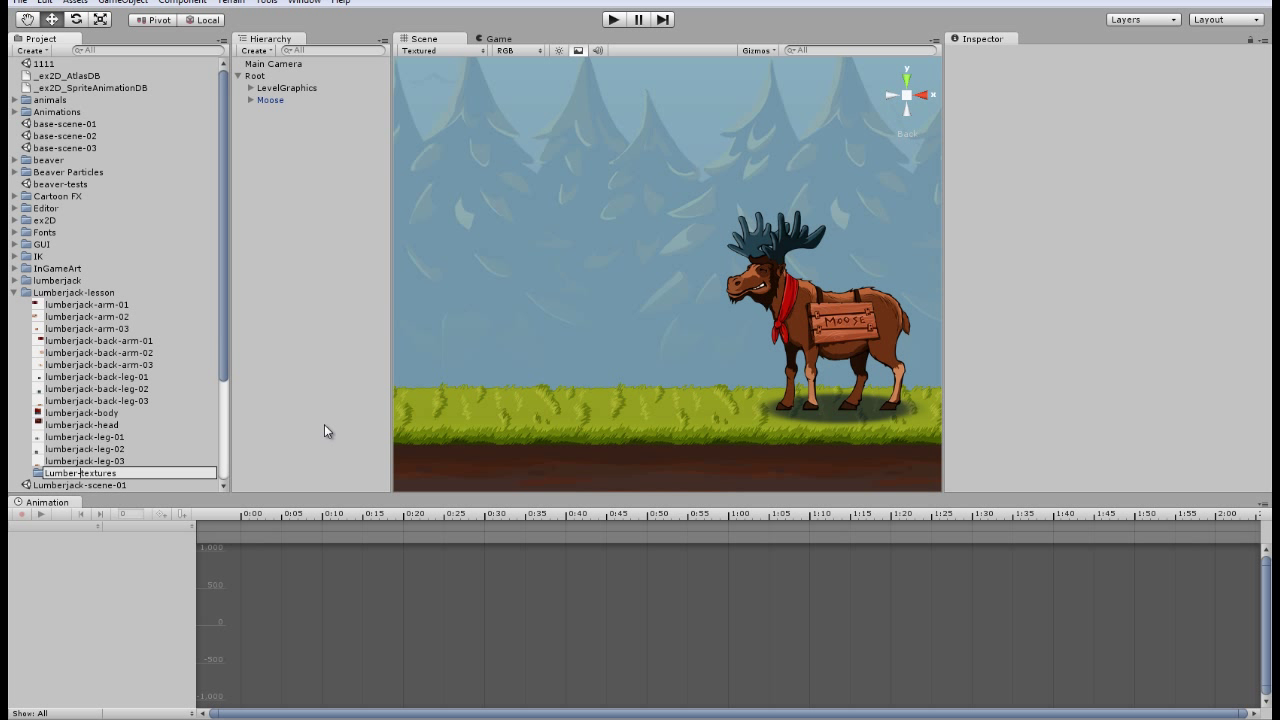
Move all fourteen lumberjack body-part images into the Lumberjack-textures folder
click(80, 472)
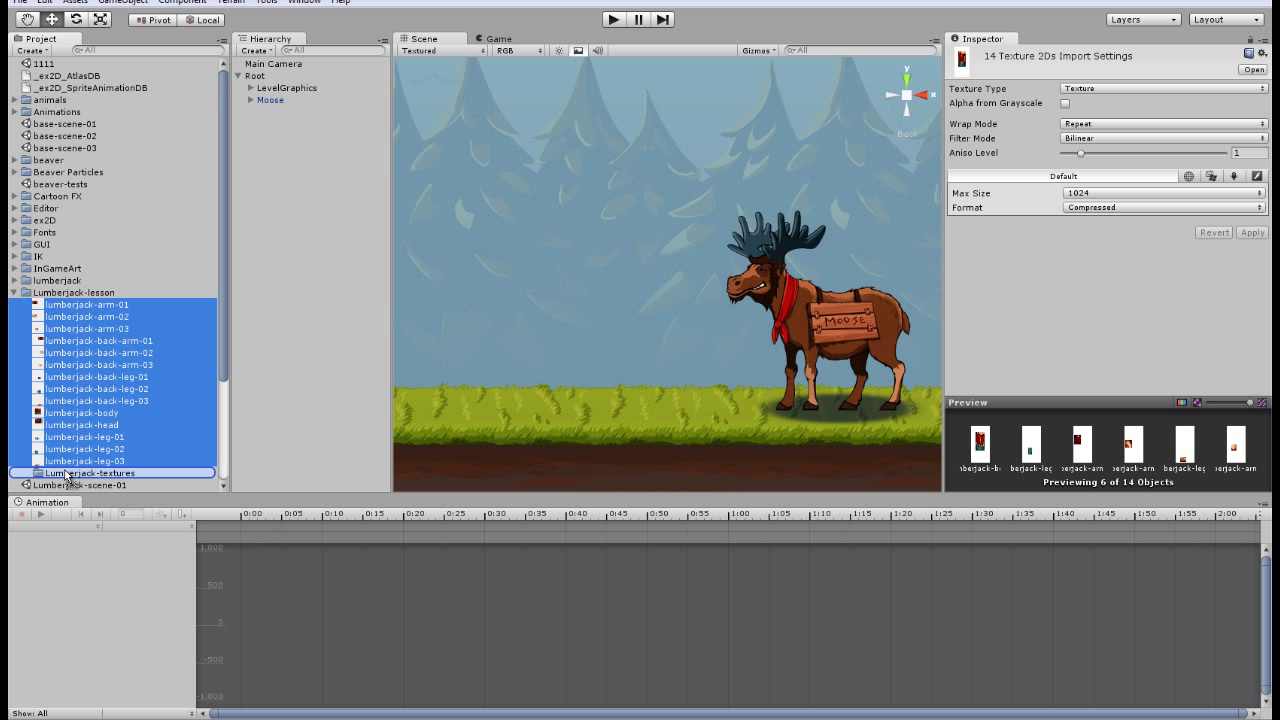
click(90, 472)
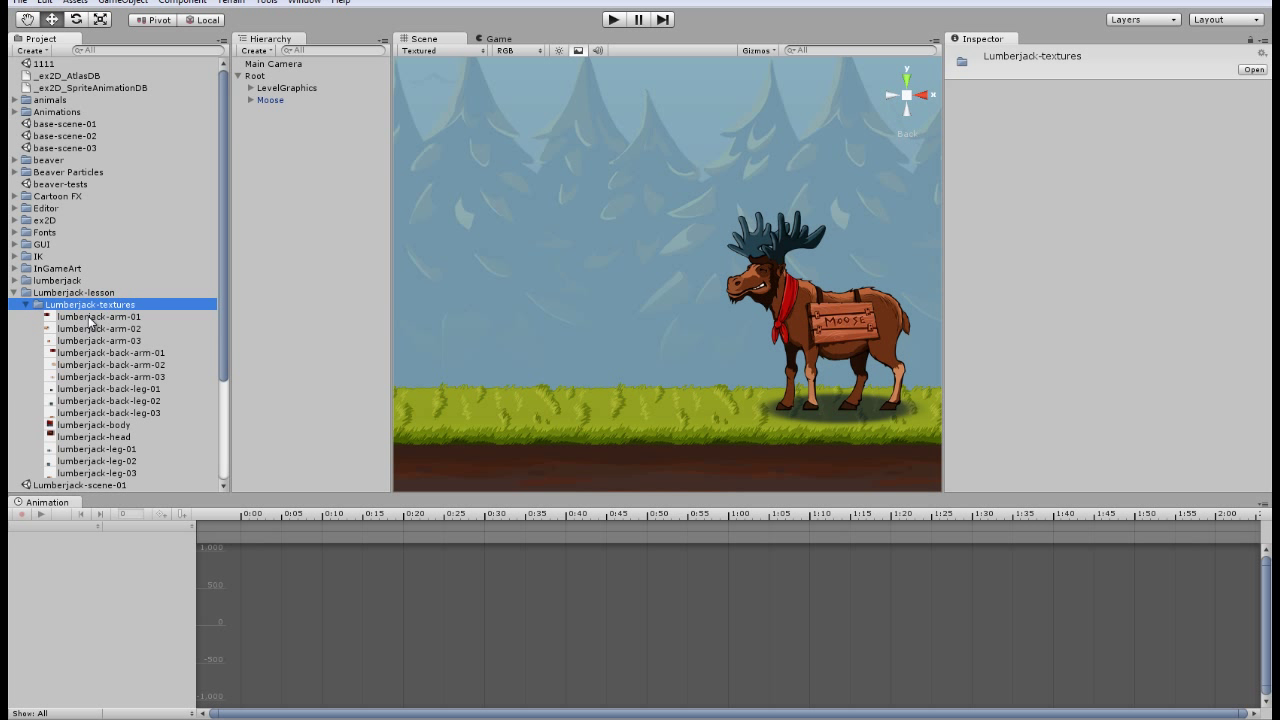
scroll(down, 3)
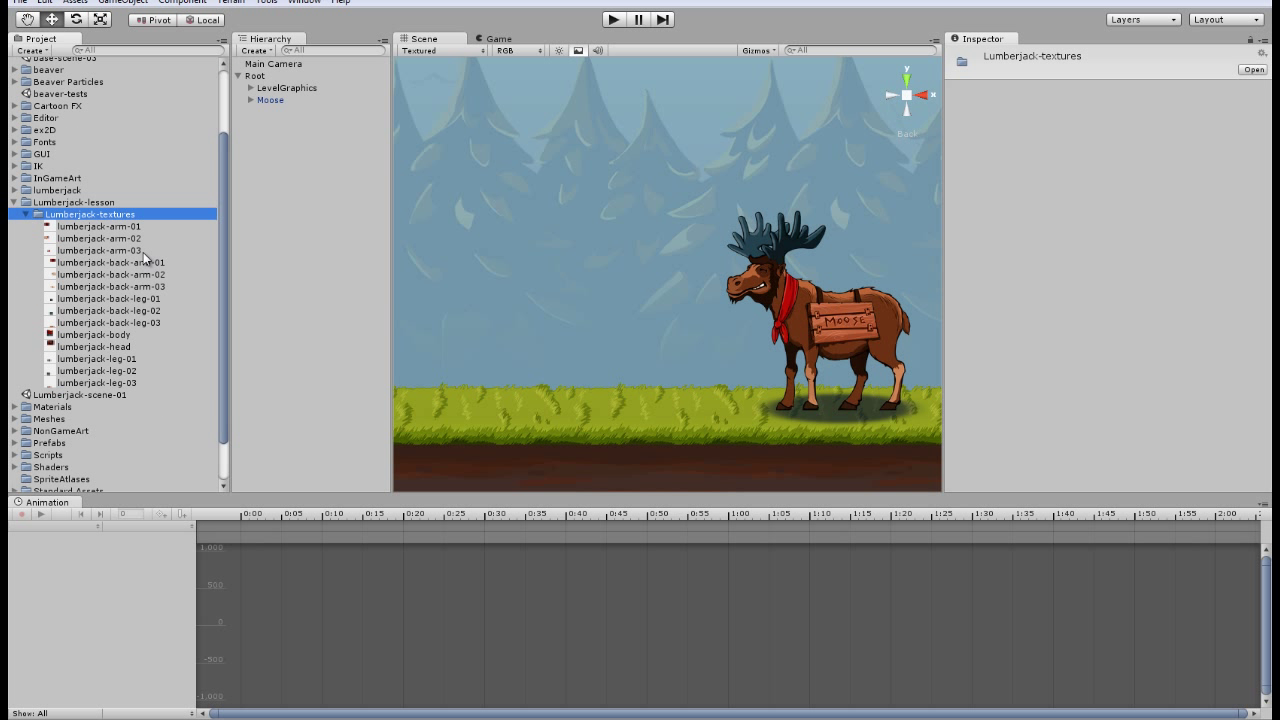
mouse_move(108, 260)
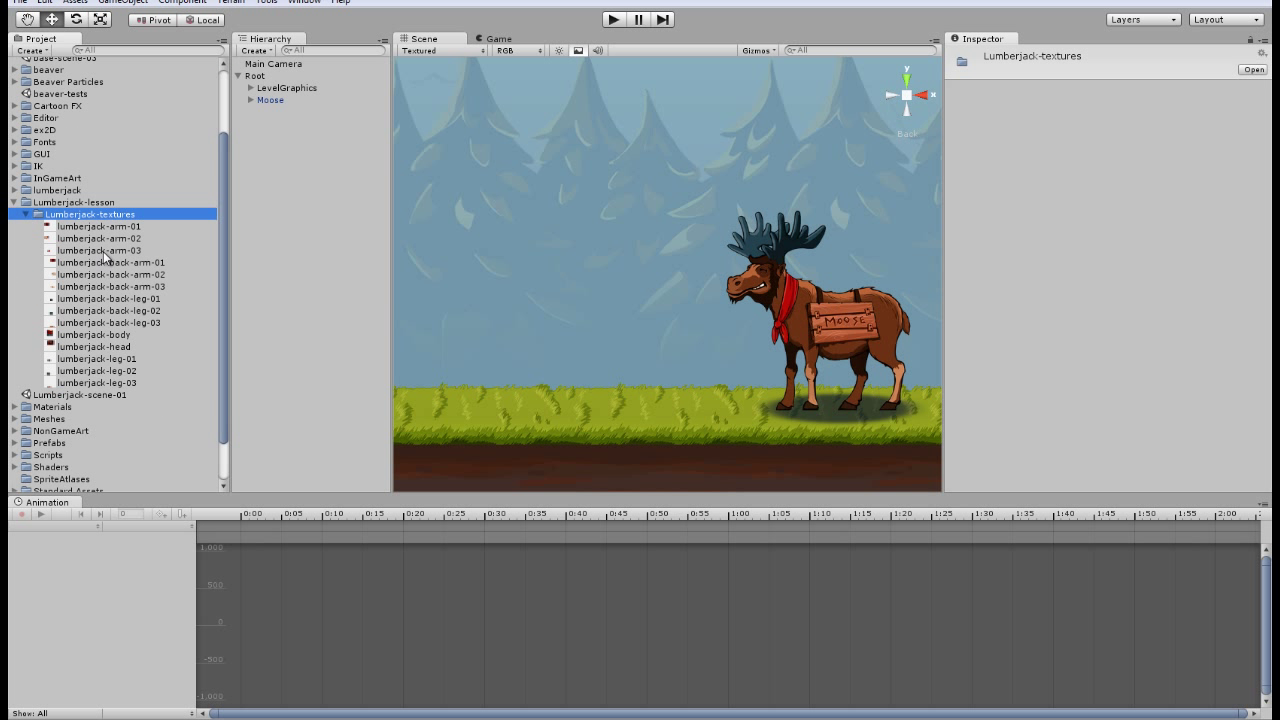
click(28, 50)
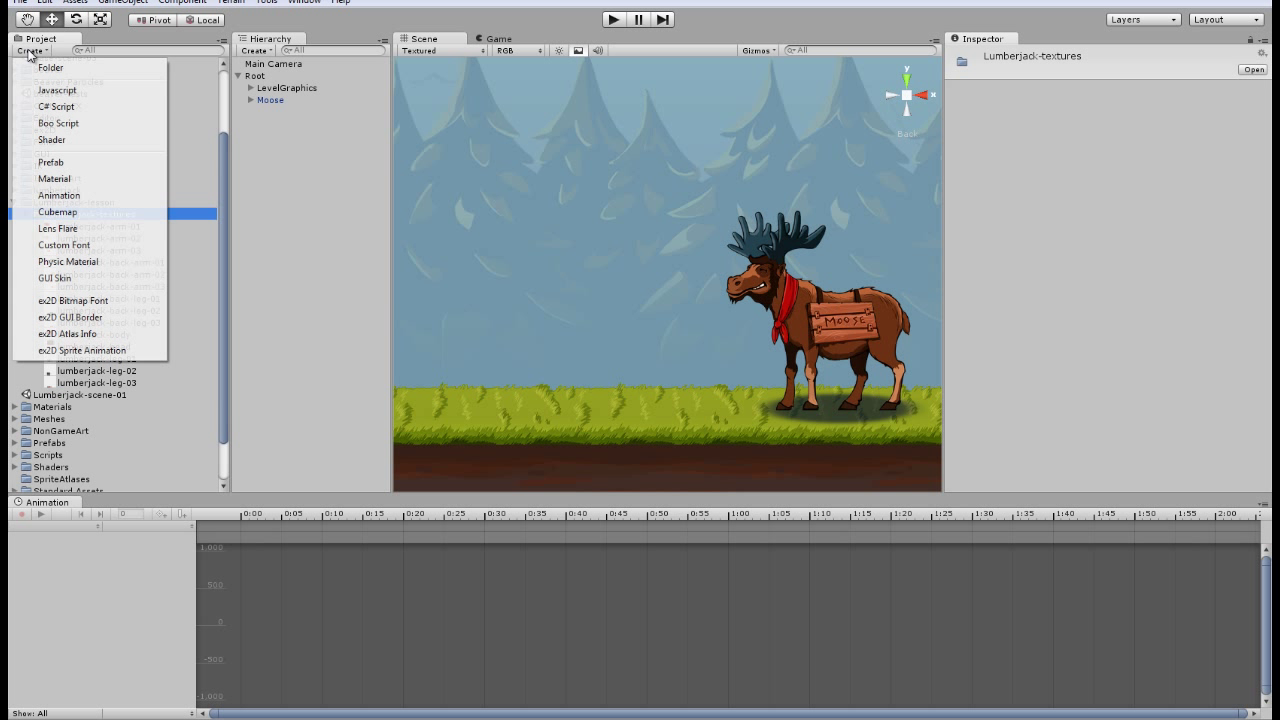
mouse_move(68, 334)
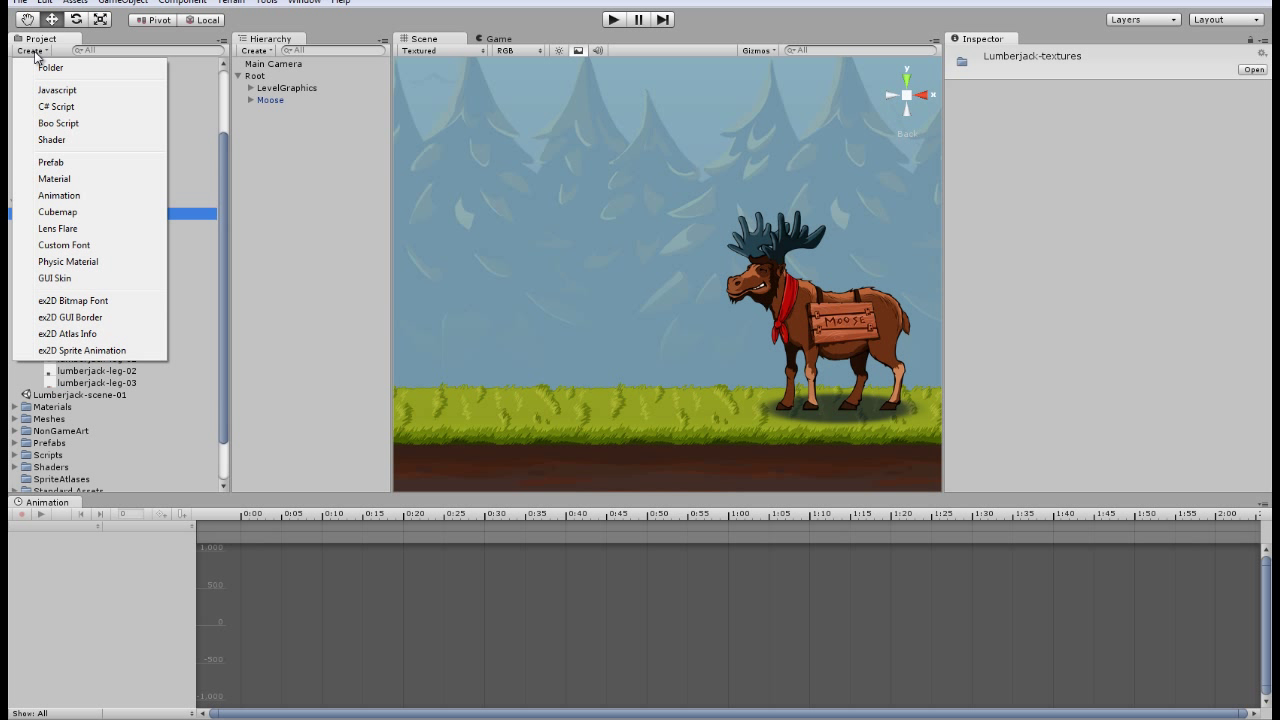
mouse_move(62, 340)
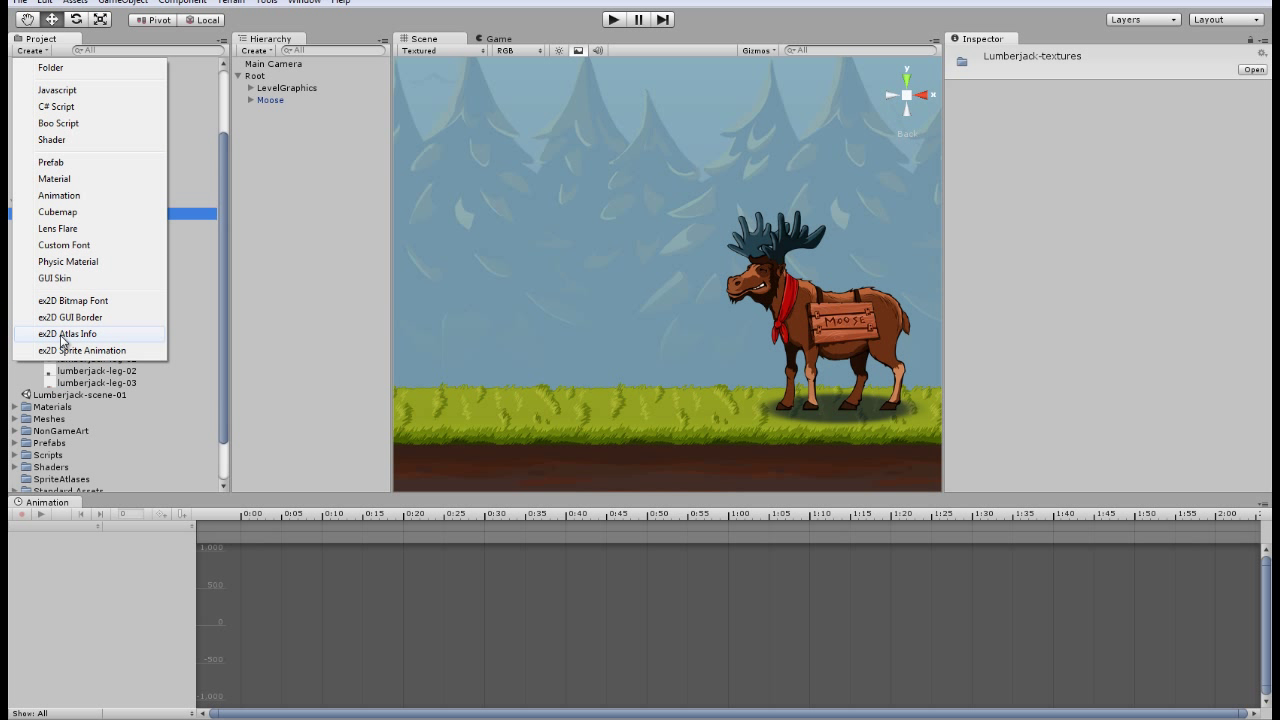
Create a 512x512 ex2D Atlas Info asset named lumberjack-atlas
click(64, 332)
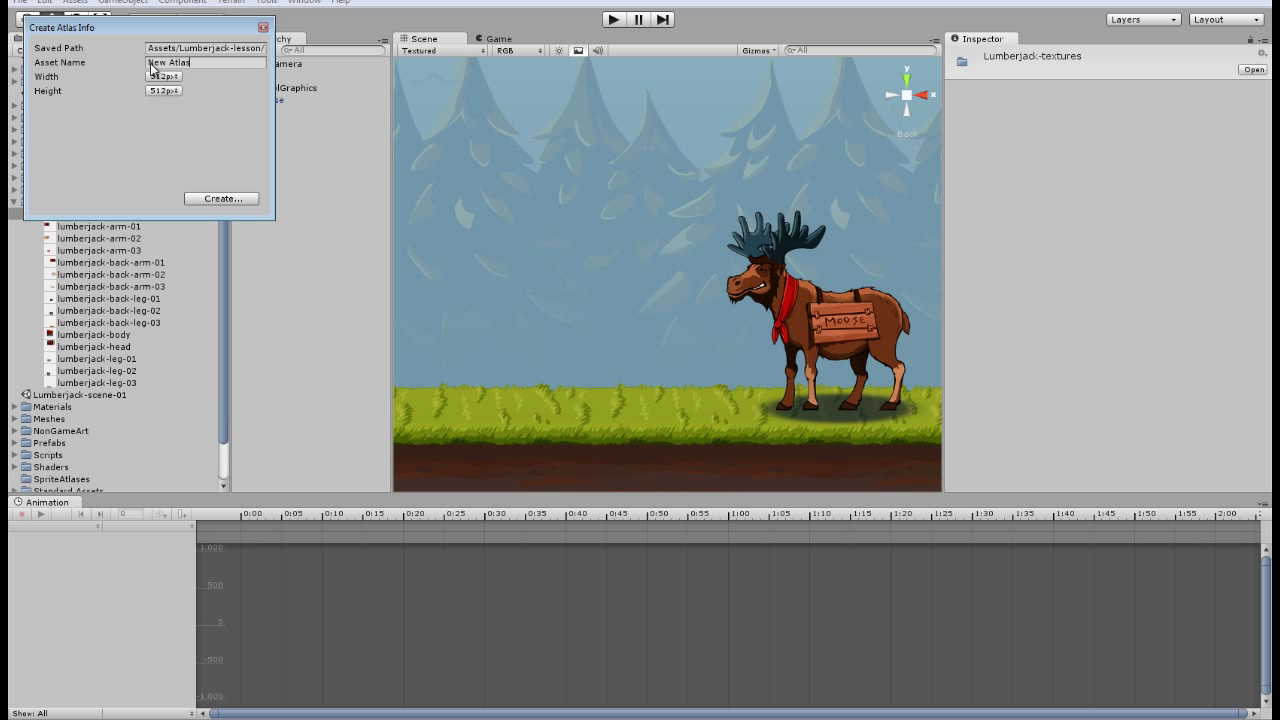
double_click(180, 62)
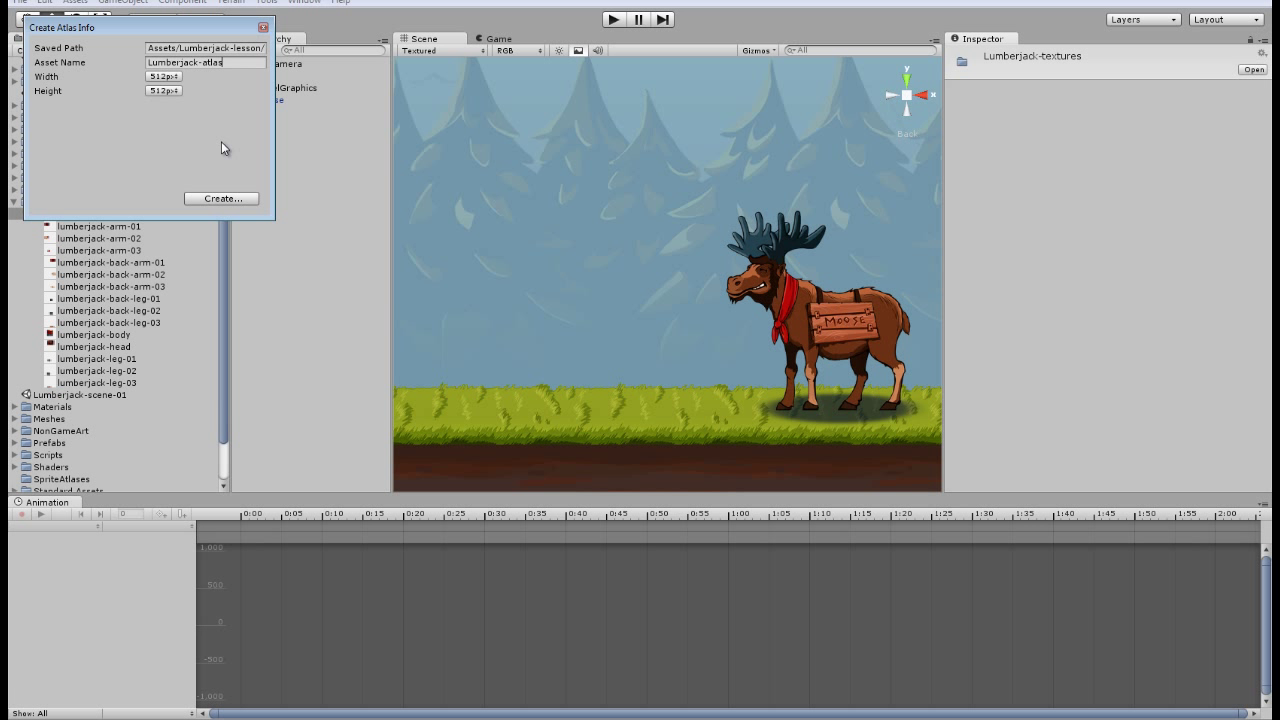
click(220, 198)
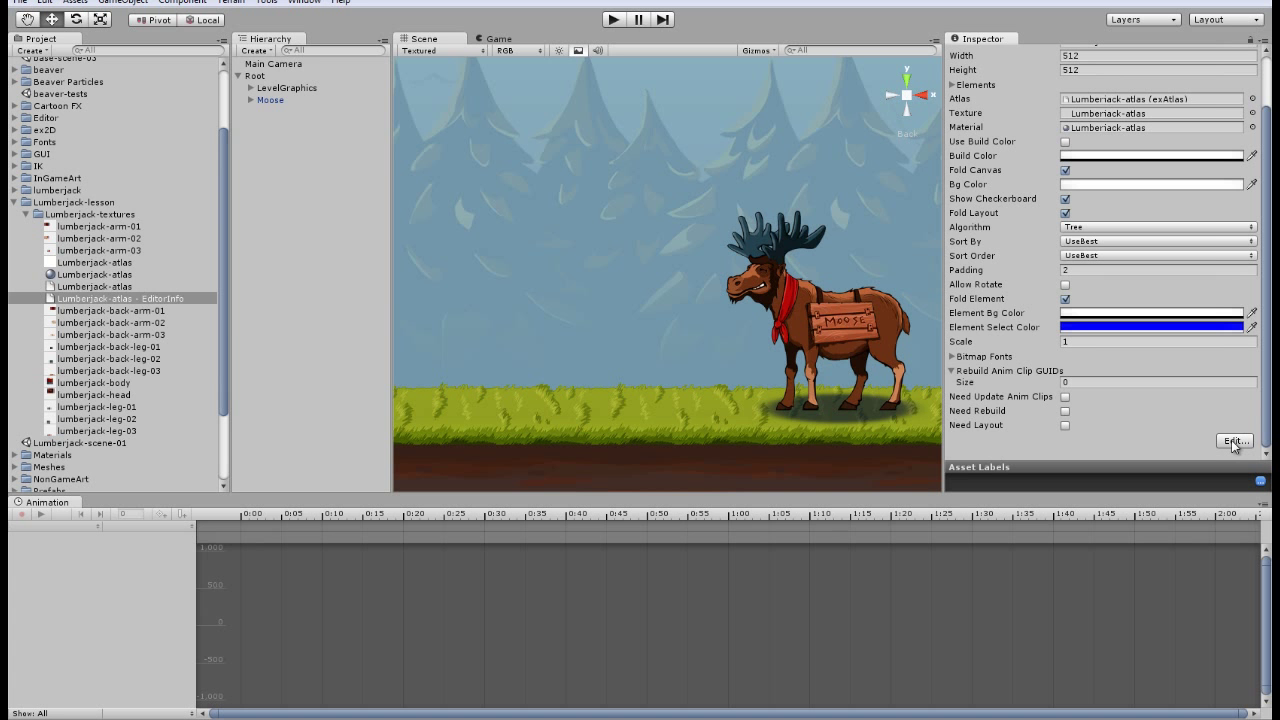
Pack the lumberjack images into lumberjack-atlas and apply the texture import settings
click(1228, 440)
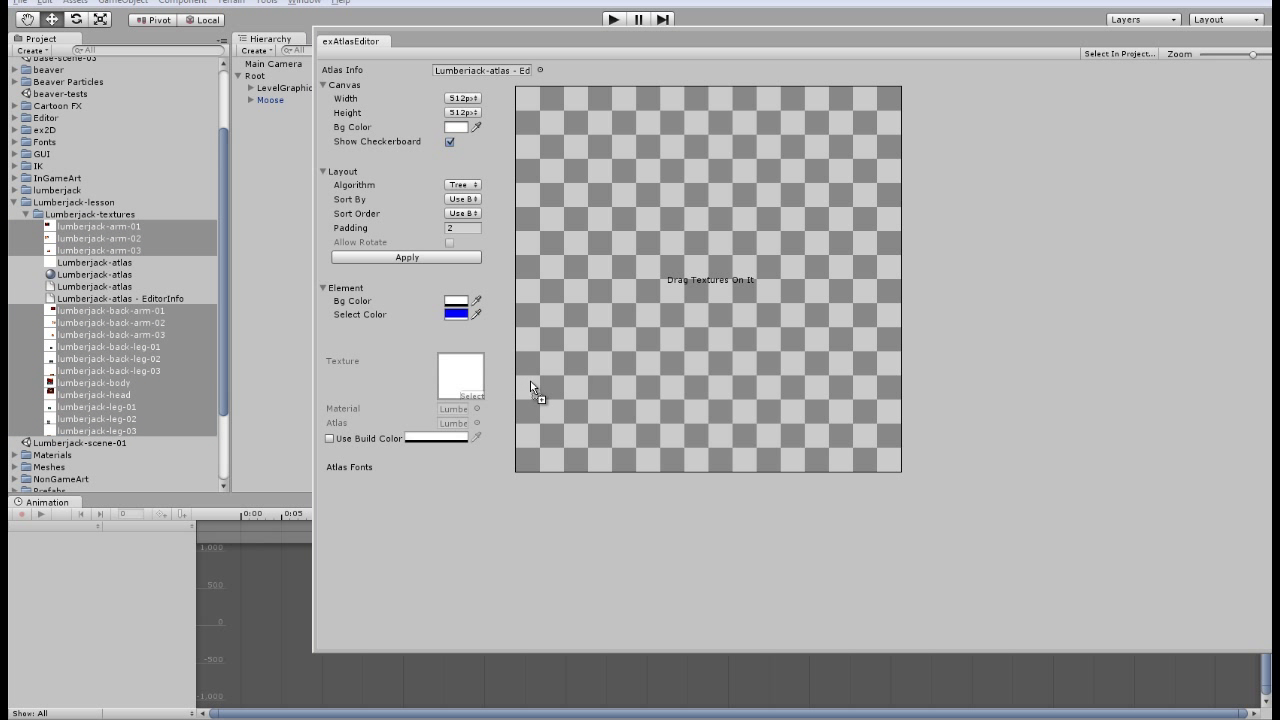
click(406, 256)
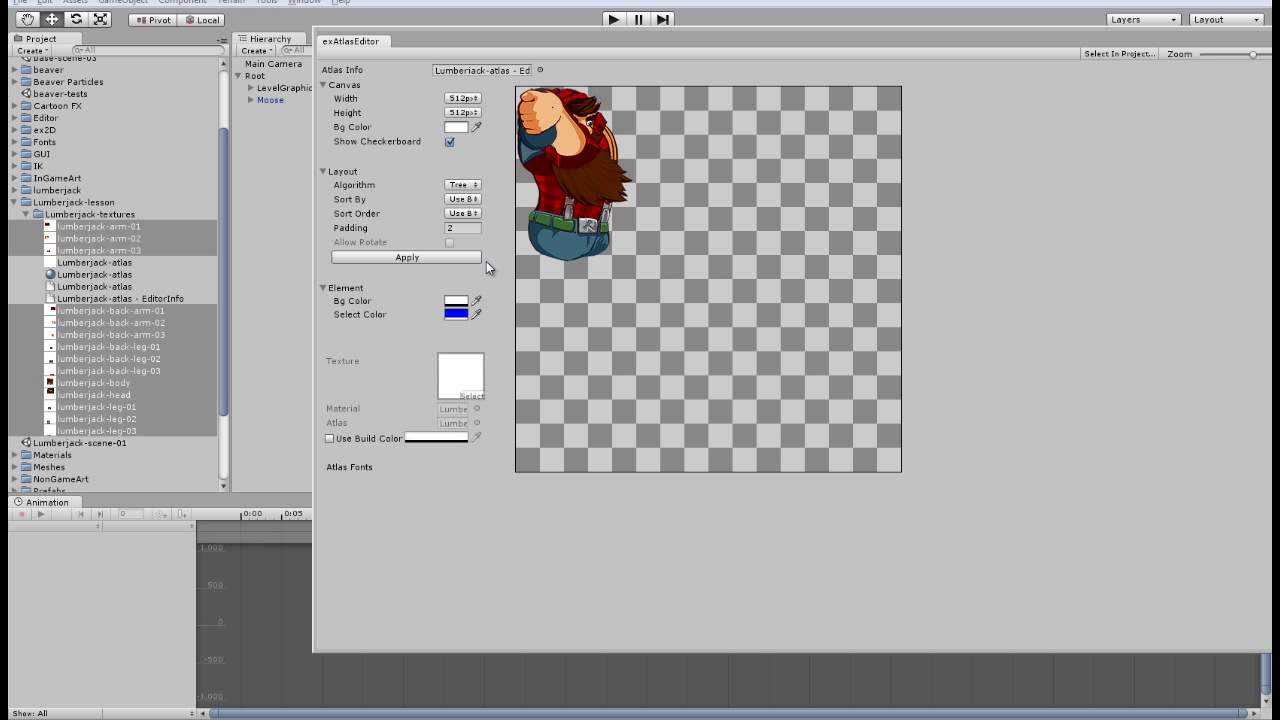
click(408, 256)
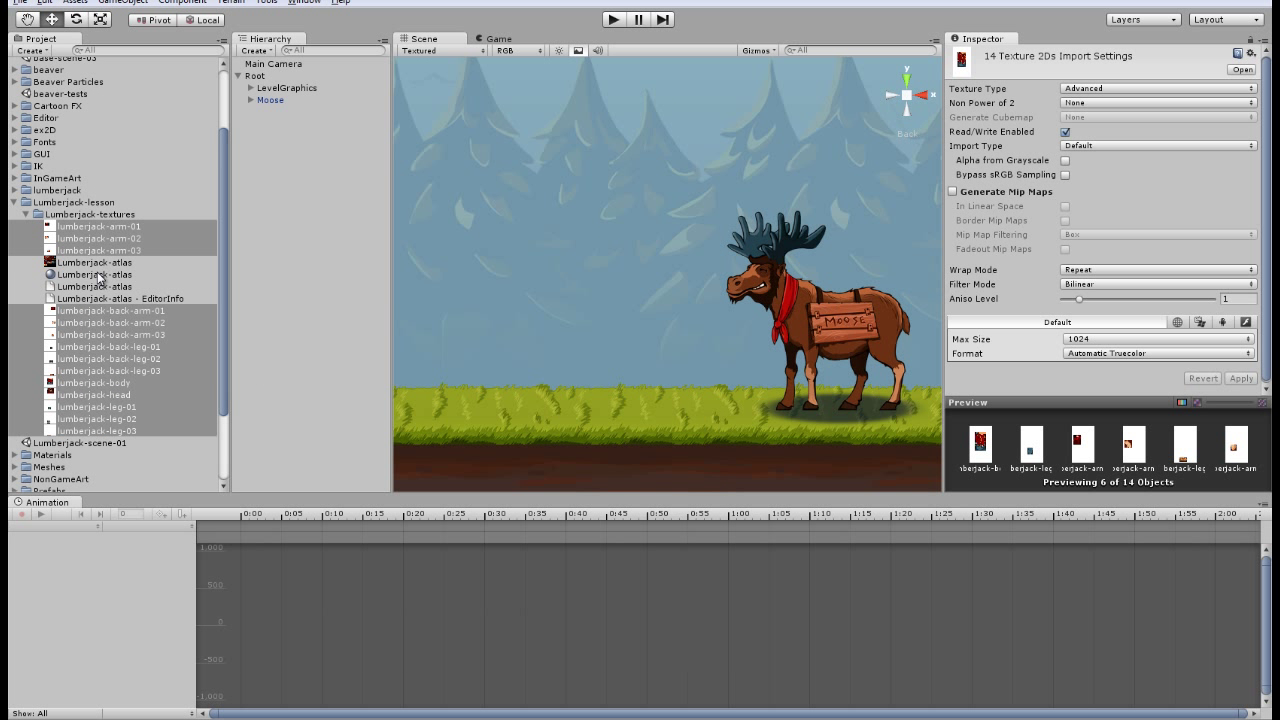
click(104, 298)
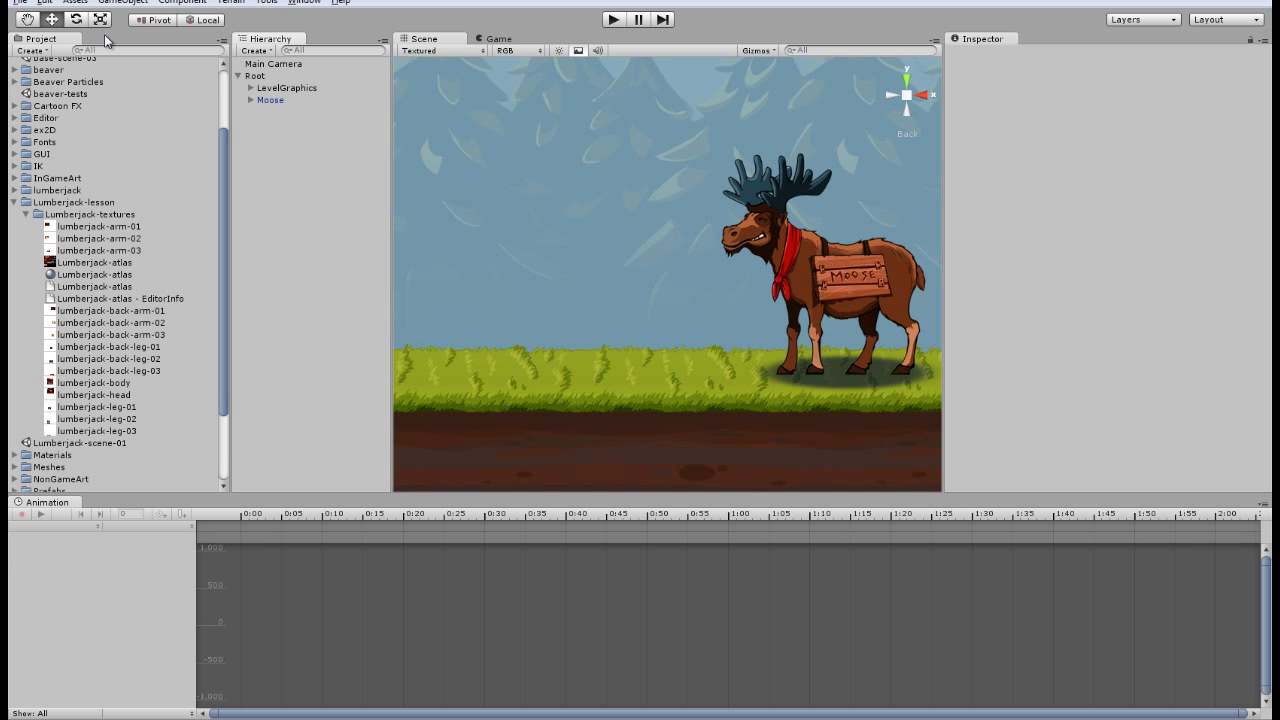
Create an empty game object and name it Lumberjack
click(130, 2)
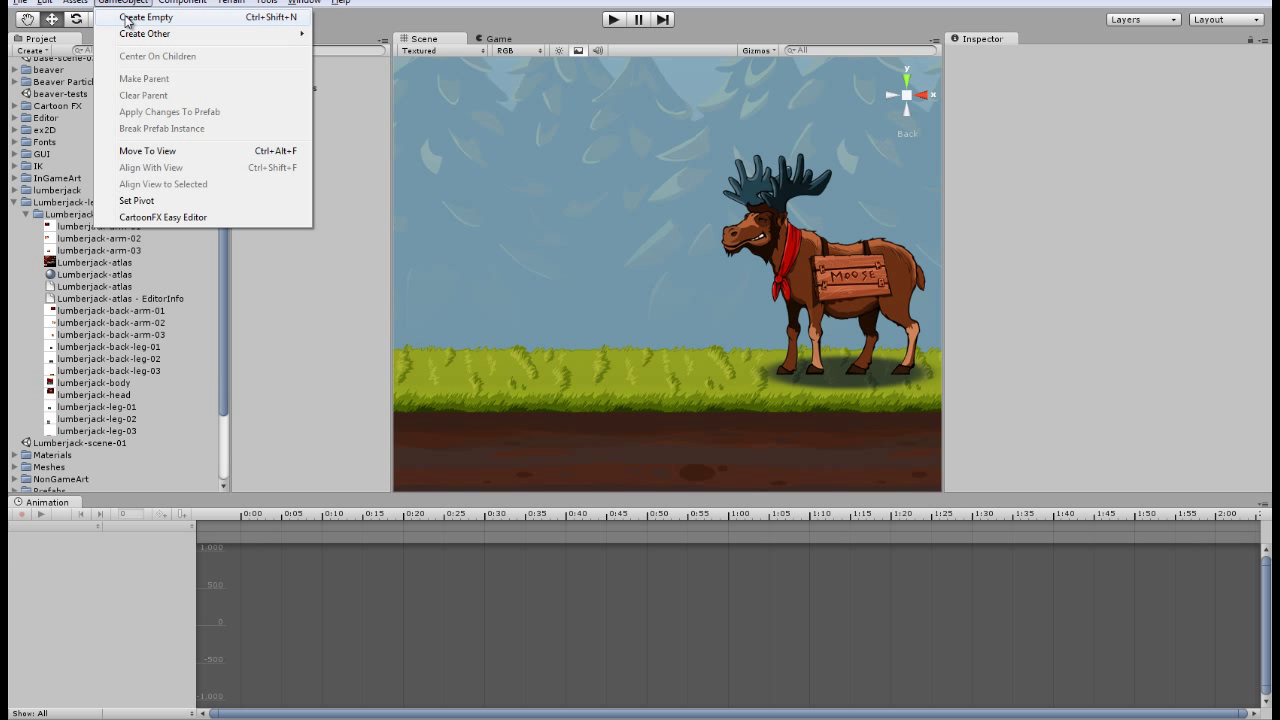
click(148, 16)
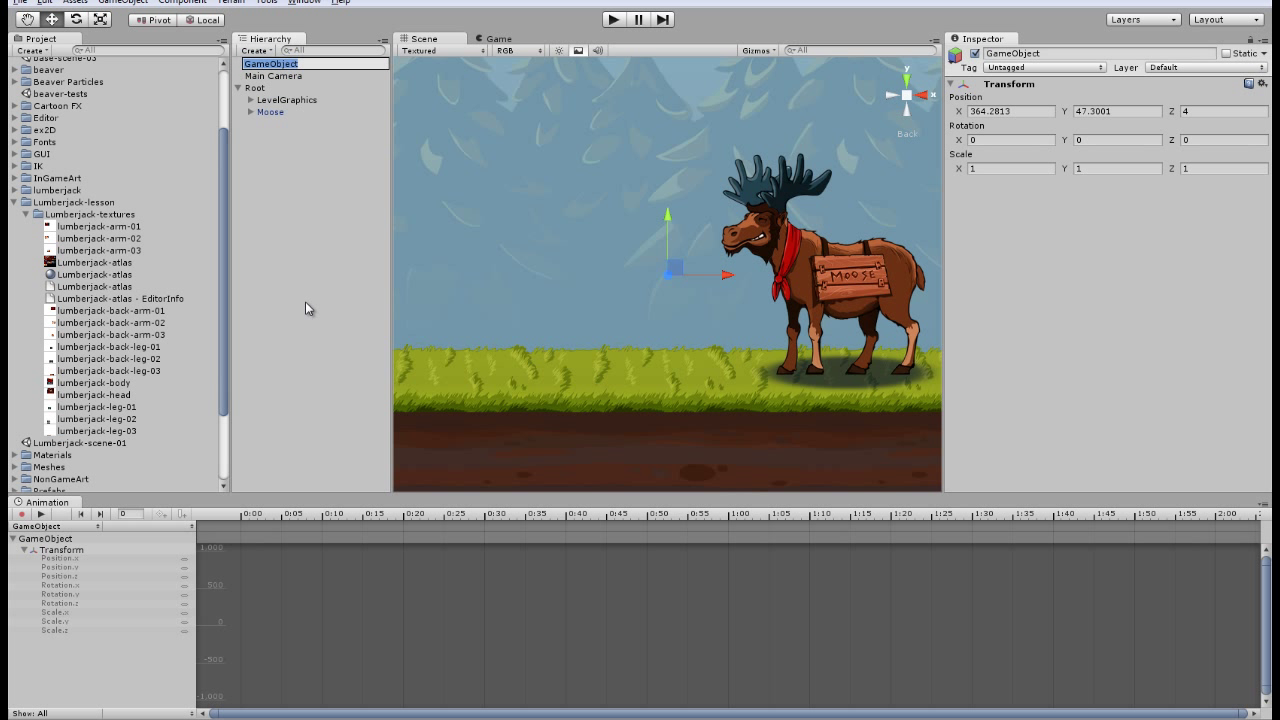
text(Lumberjack)
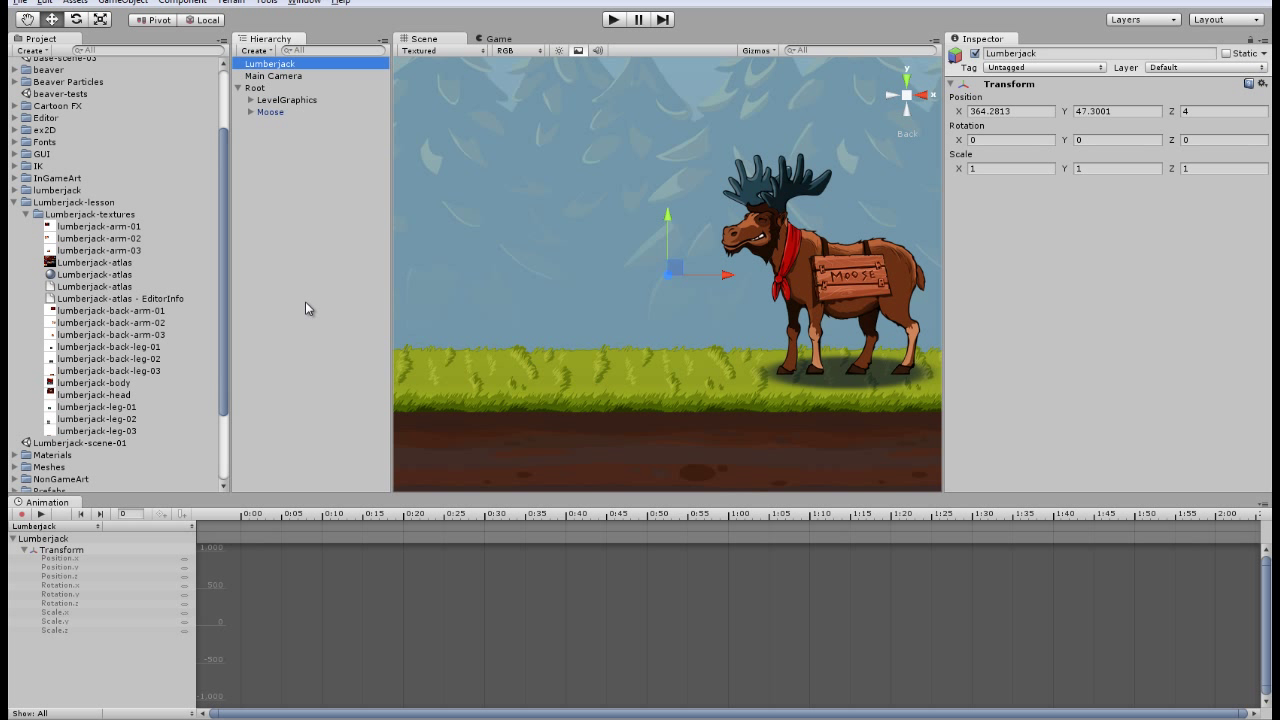
mouse_move(580, 308)
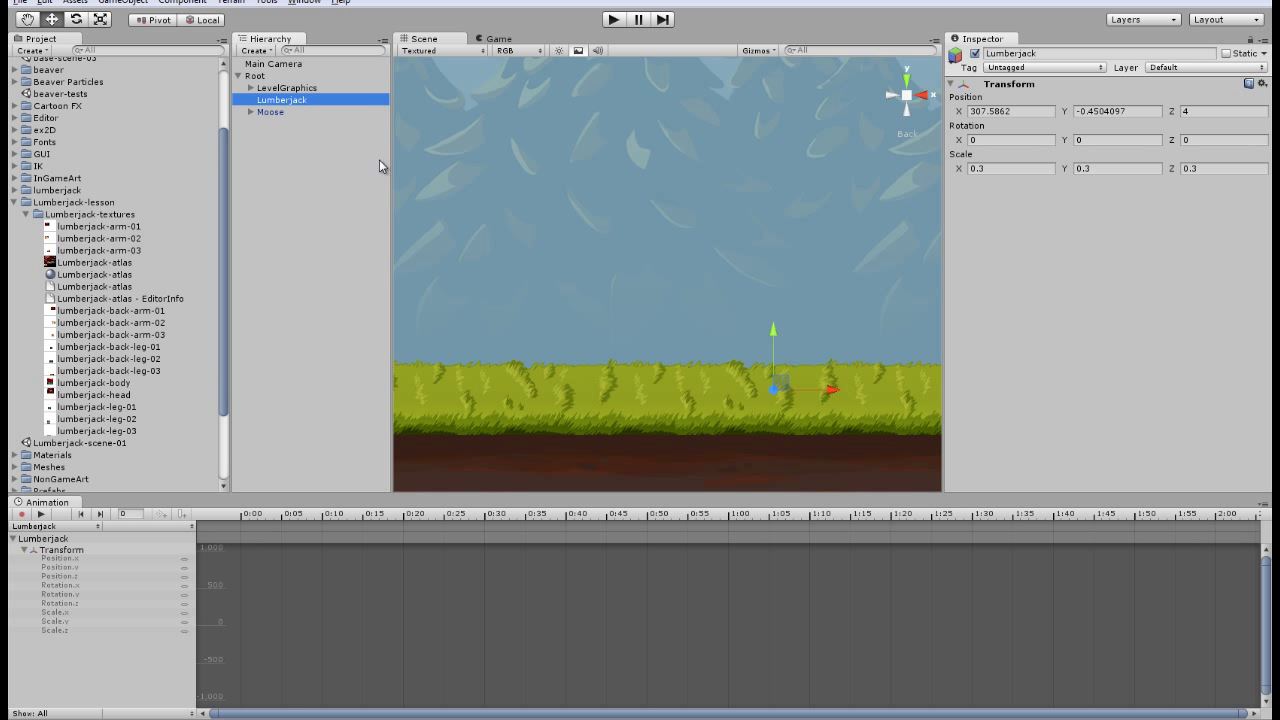
Place the lumberjack-body ex2D sprite under the Lumberjack object in the Hierarchy
click(256, 50)
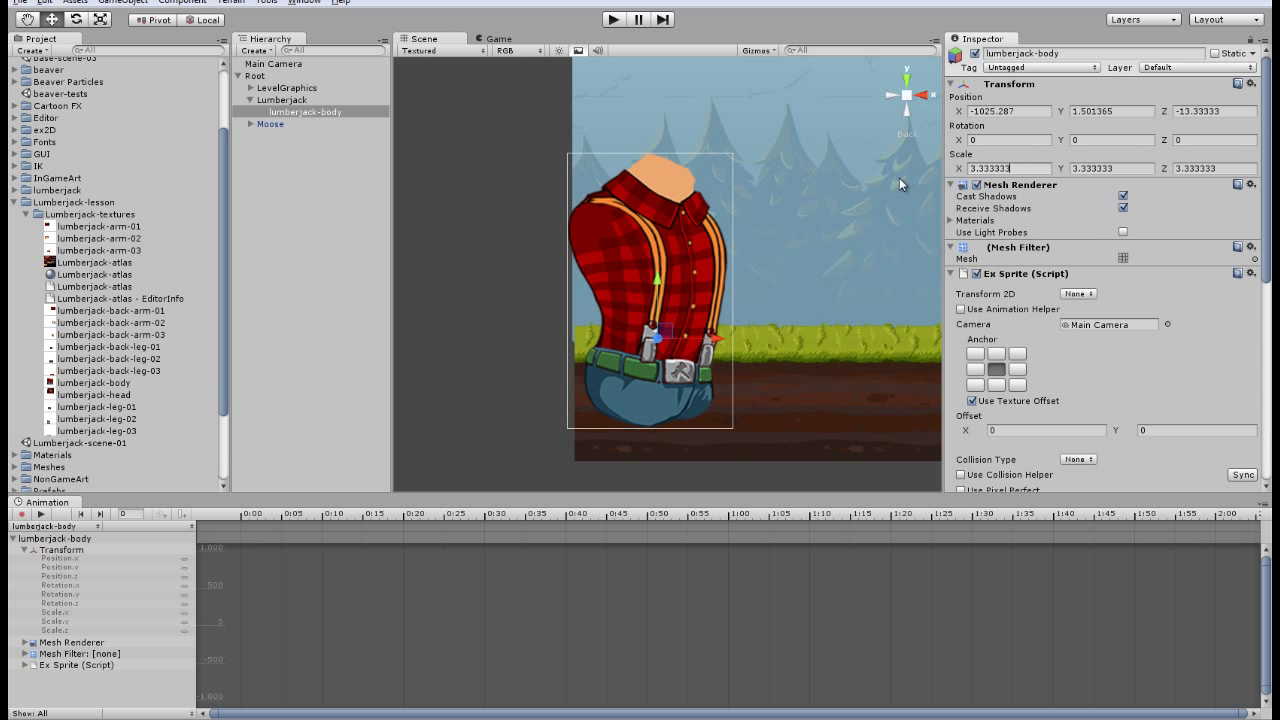
click(1110, 168)
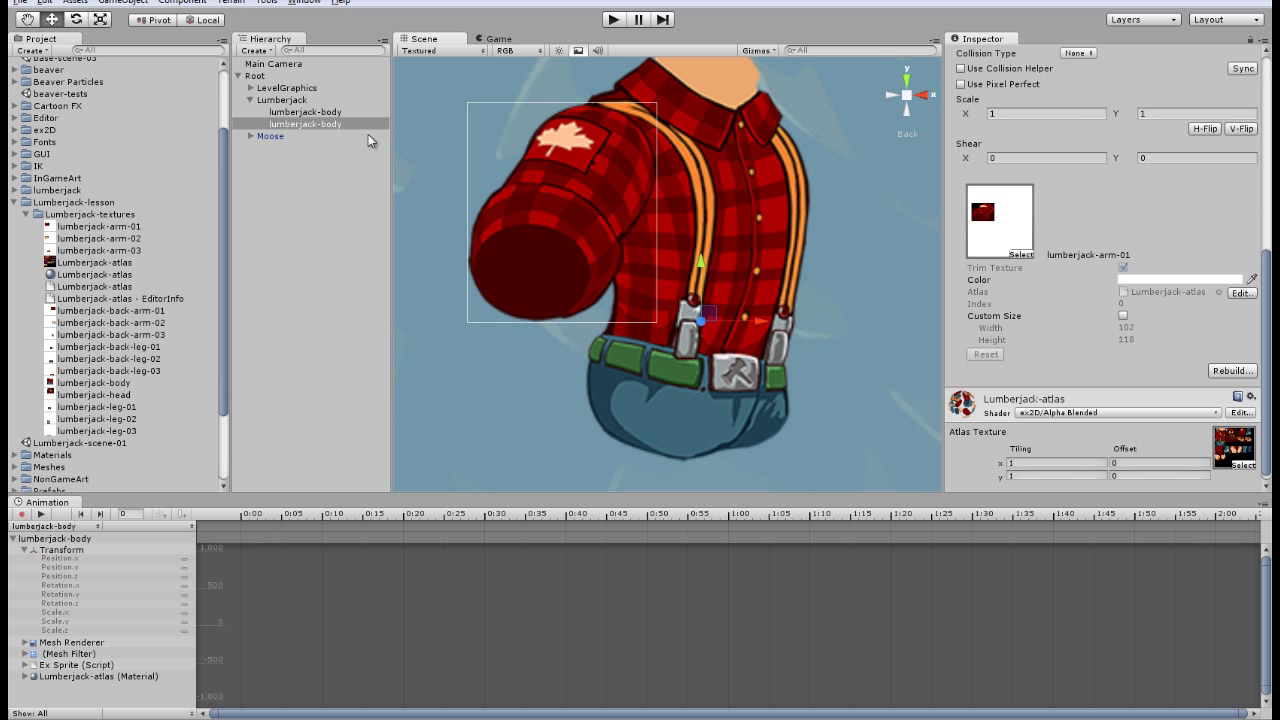
Rename the duplicated arm sprites lumberjack-arm-01, -02 and -03 for upper arm, forearm and fist
double_click(304, 124)
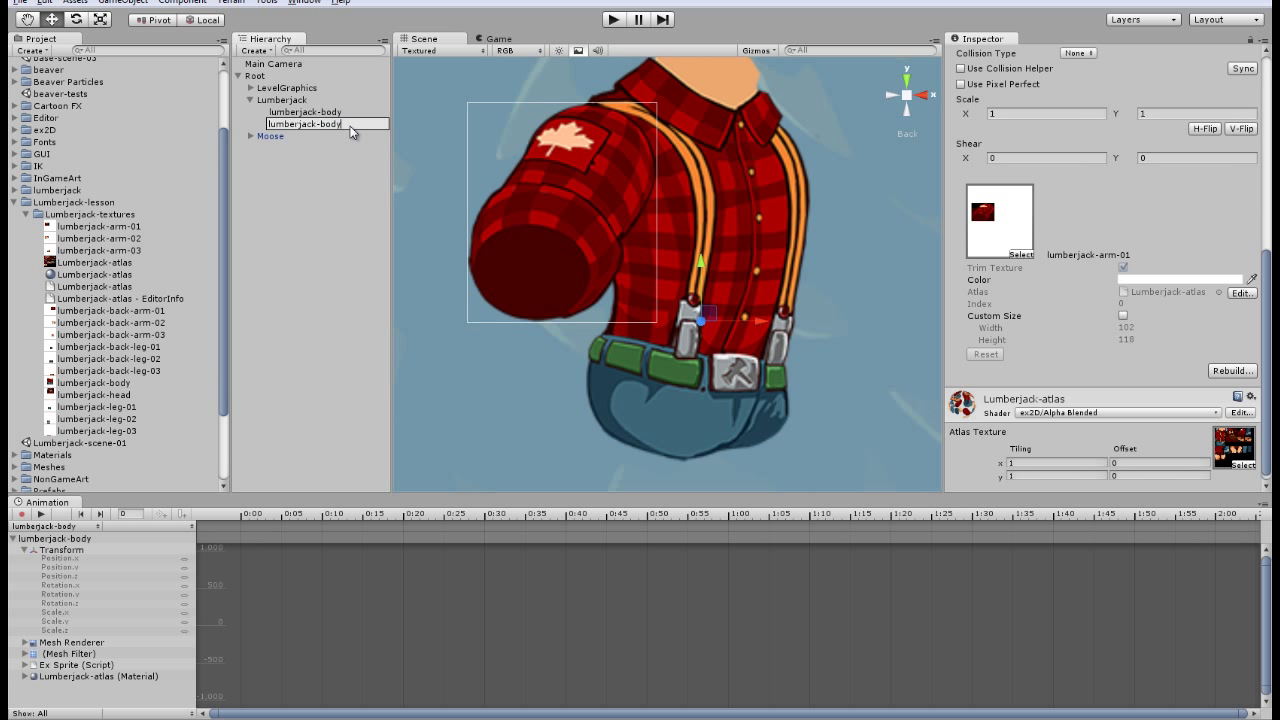
click(304, 110)
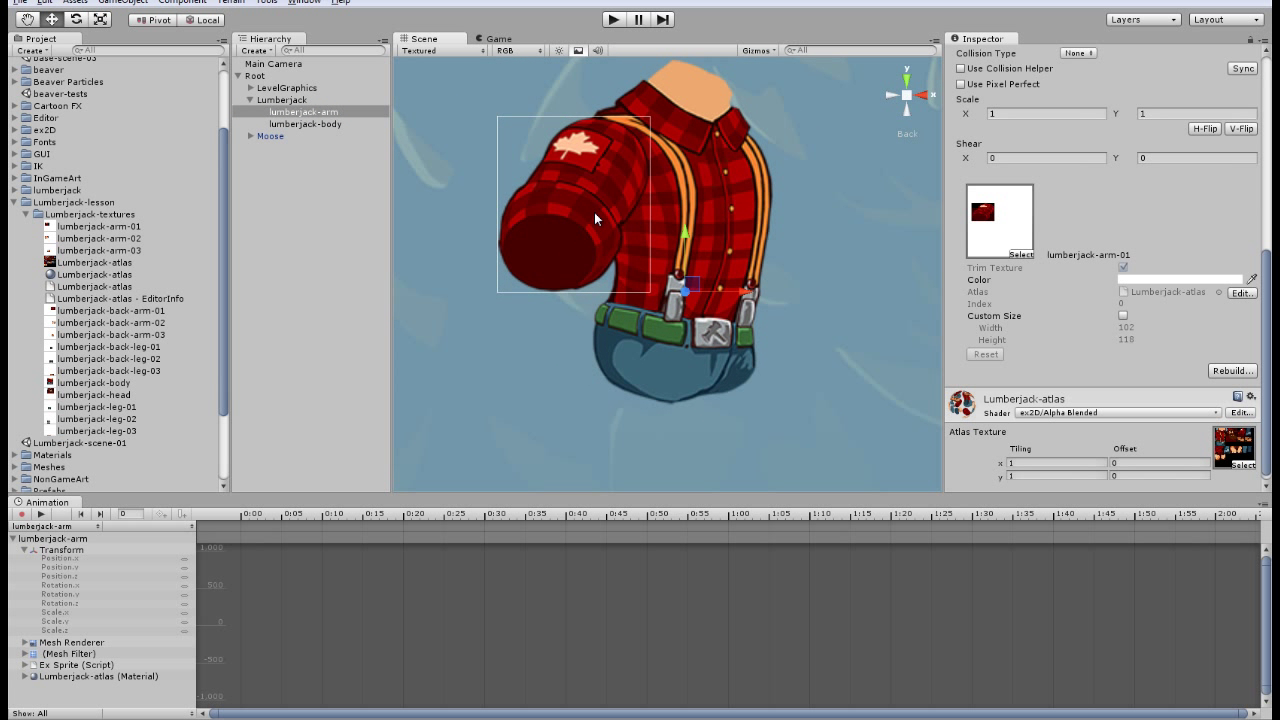
mouse_move(636, 176)
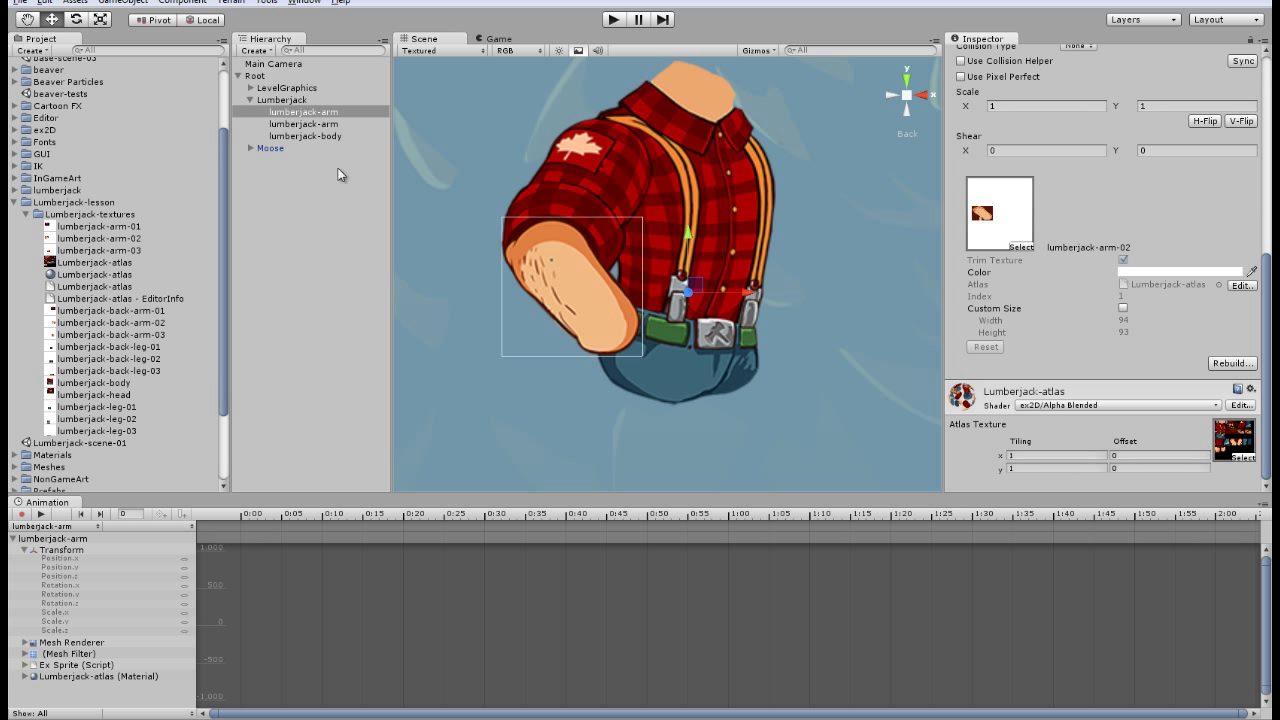
double_click(298, 112)
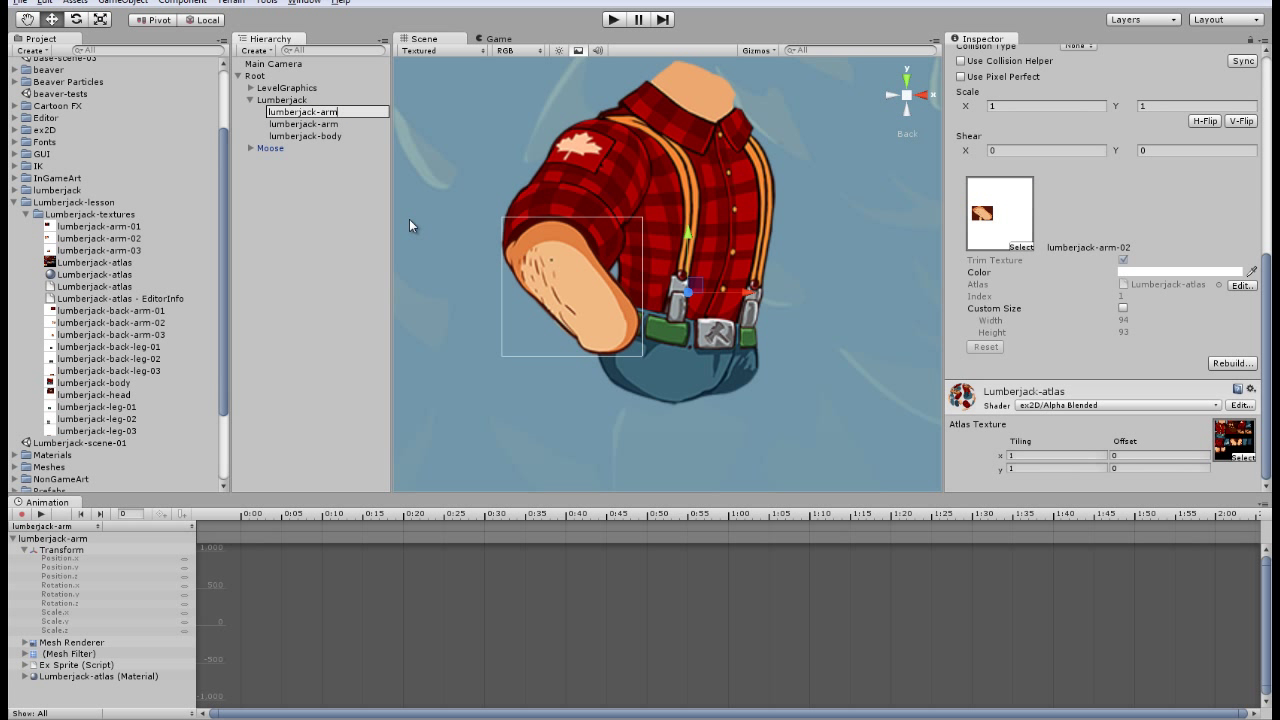
click(306, 124)
text(-)
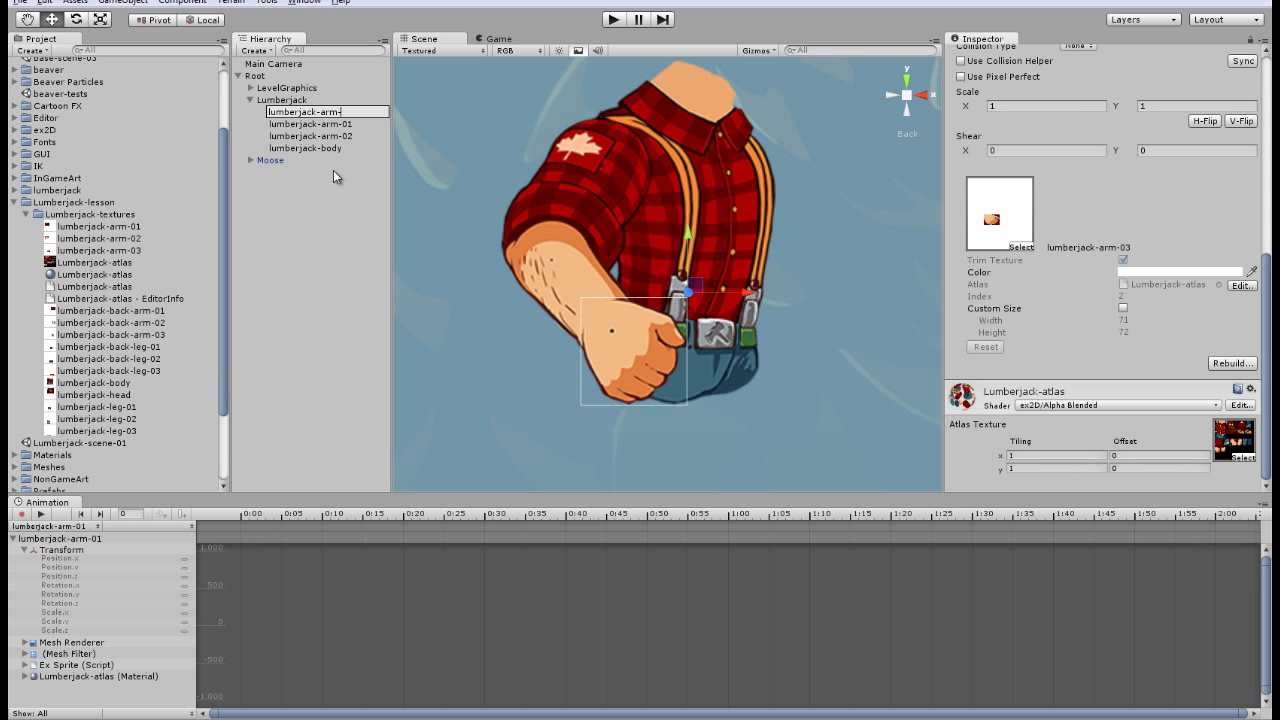
click(304, 136)
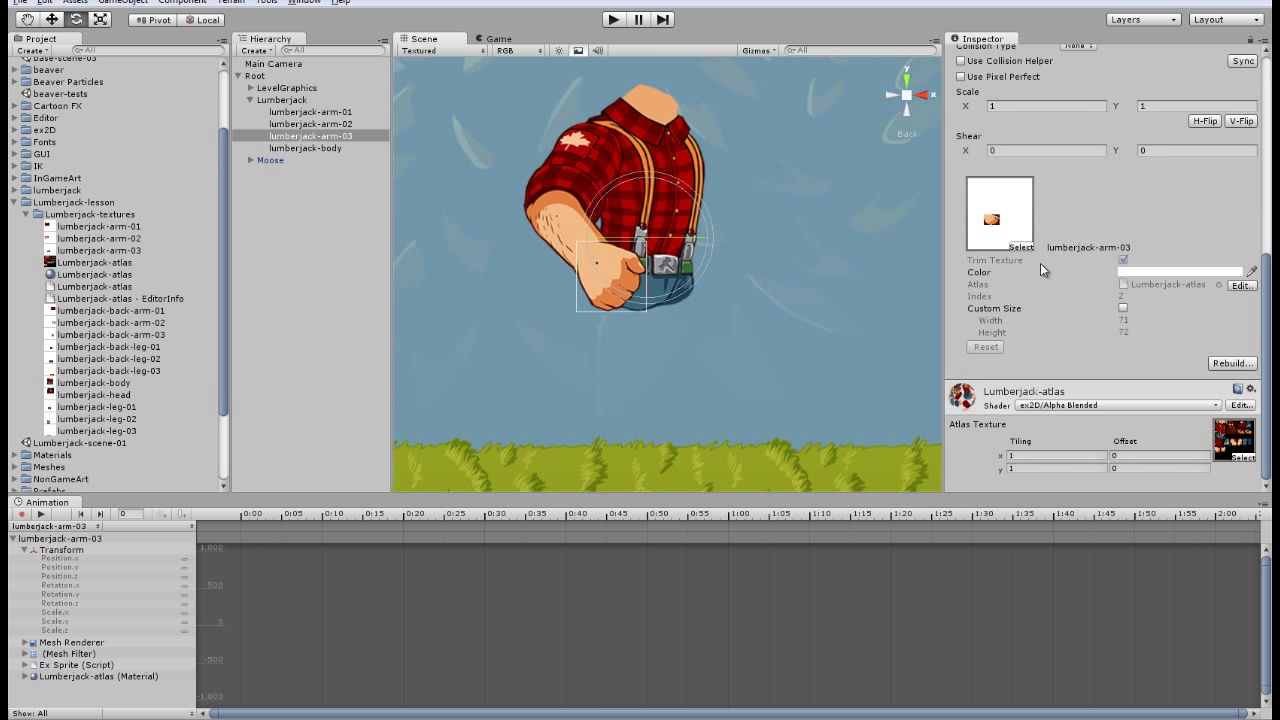
Select the Lumberjack root and then the front arm pieces to review the assembled character
click(280, 100)
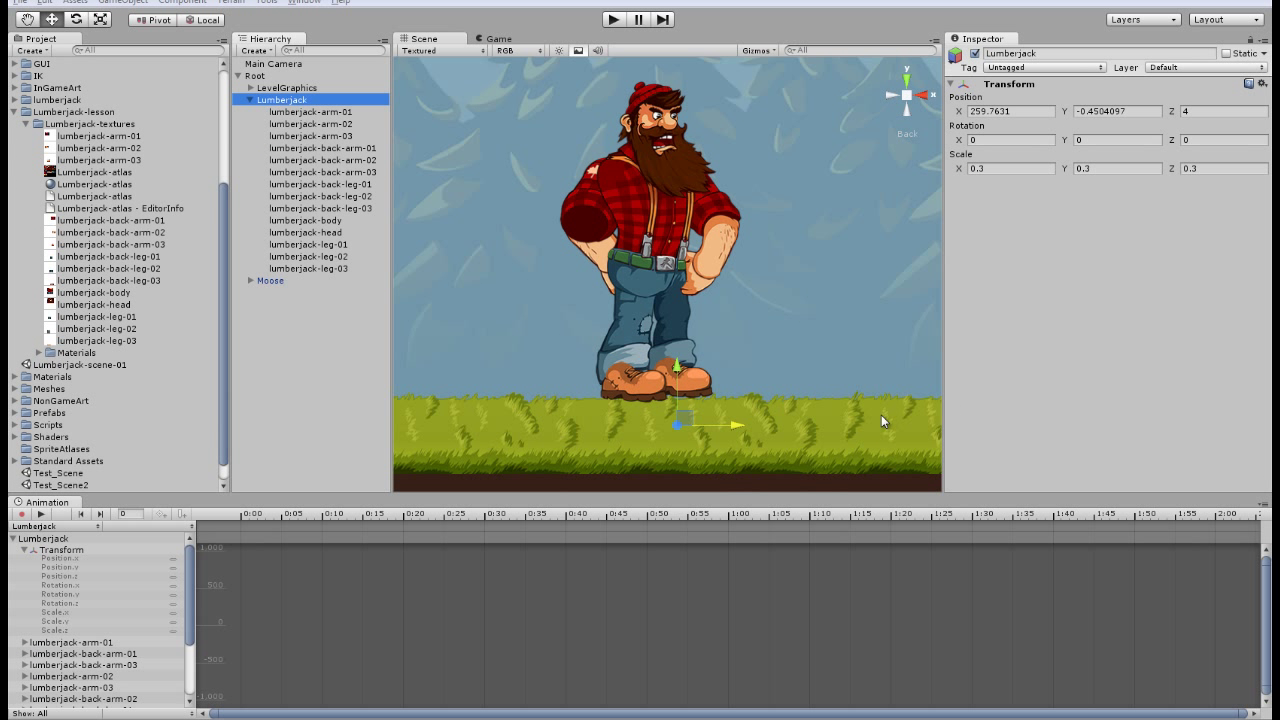
mouse_move(372, 300)
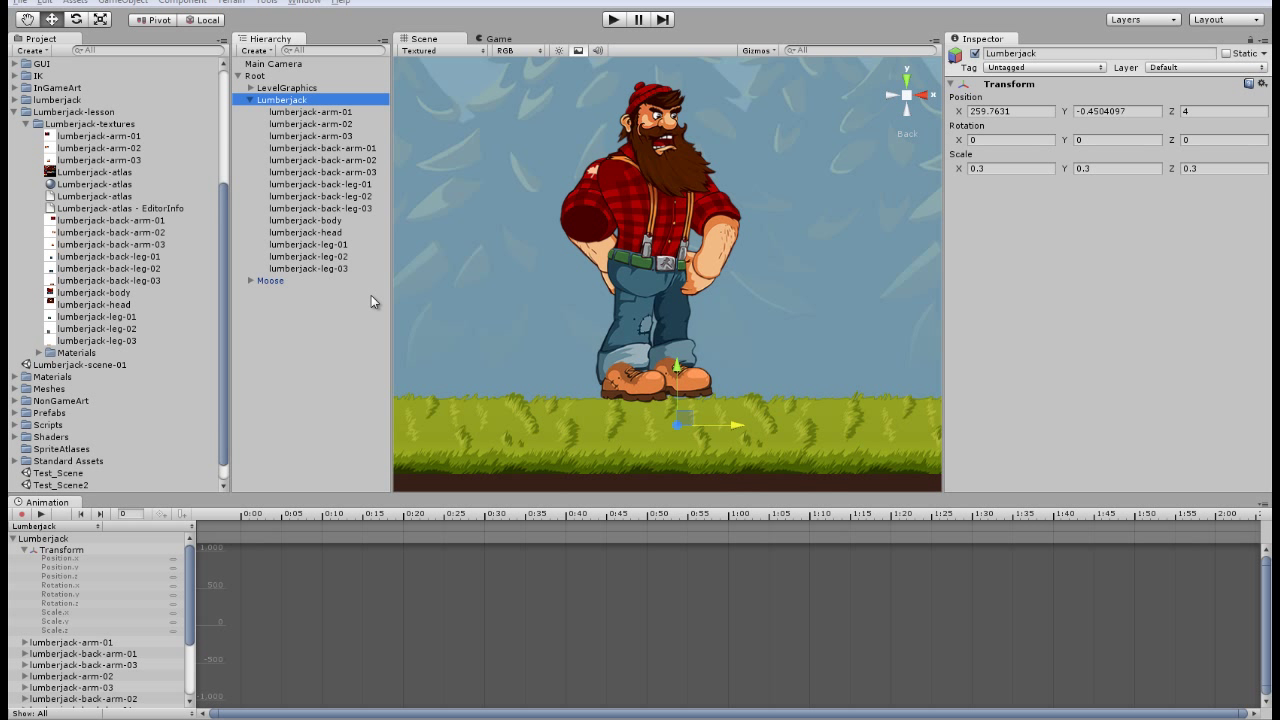
mouse_move(758, 326)
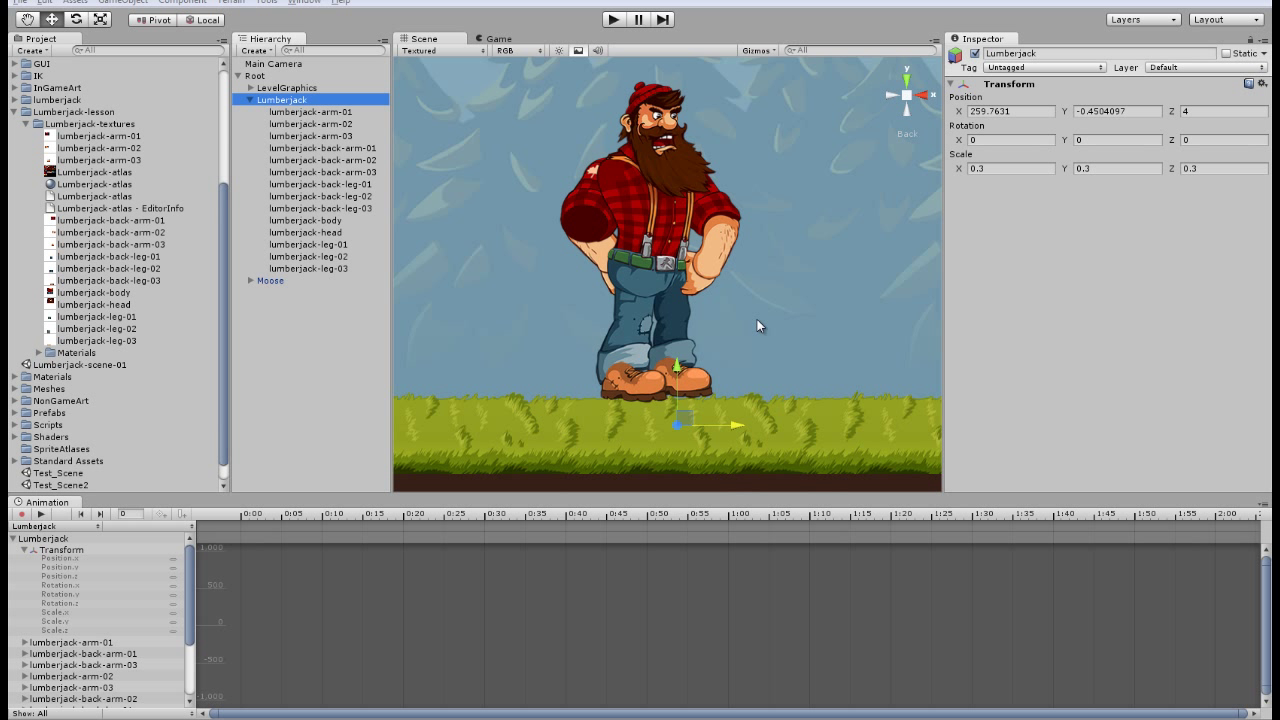
mouse_move(424, 208)
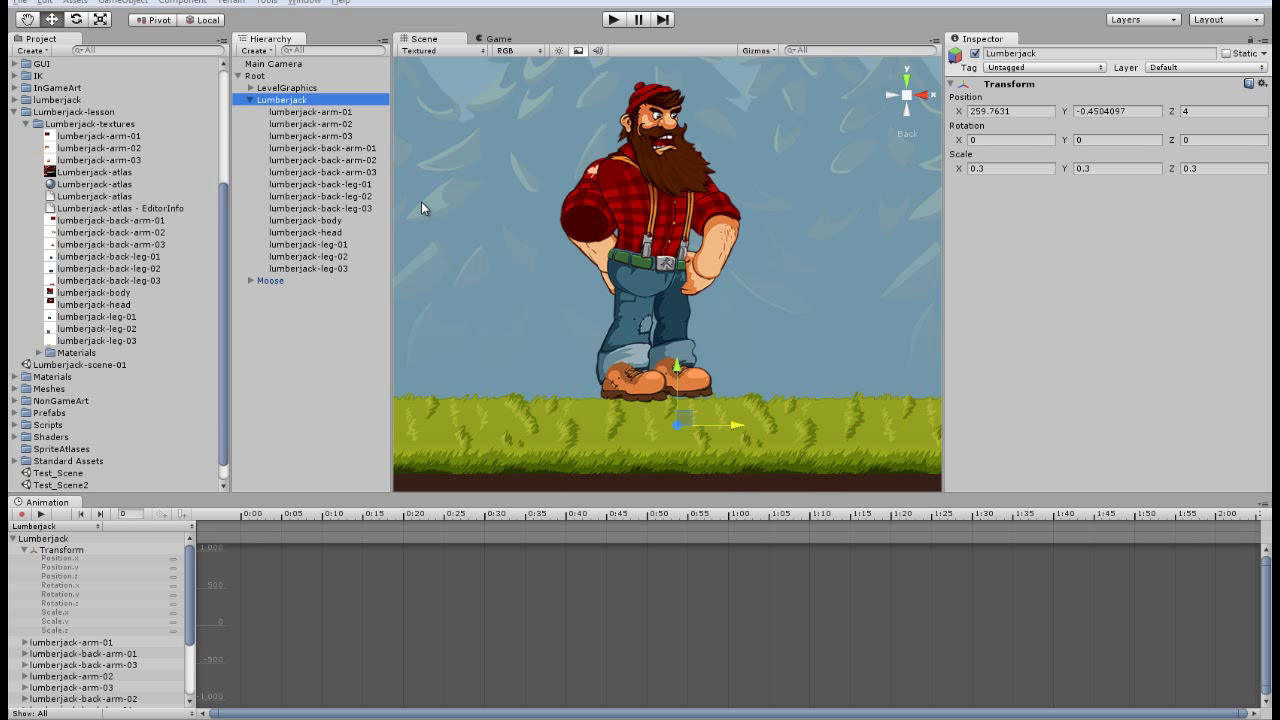
click(312, 112)
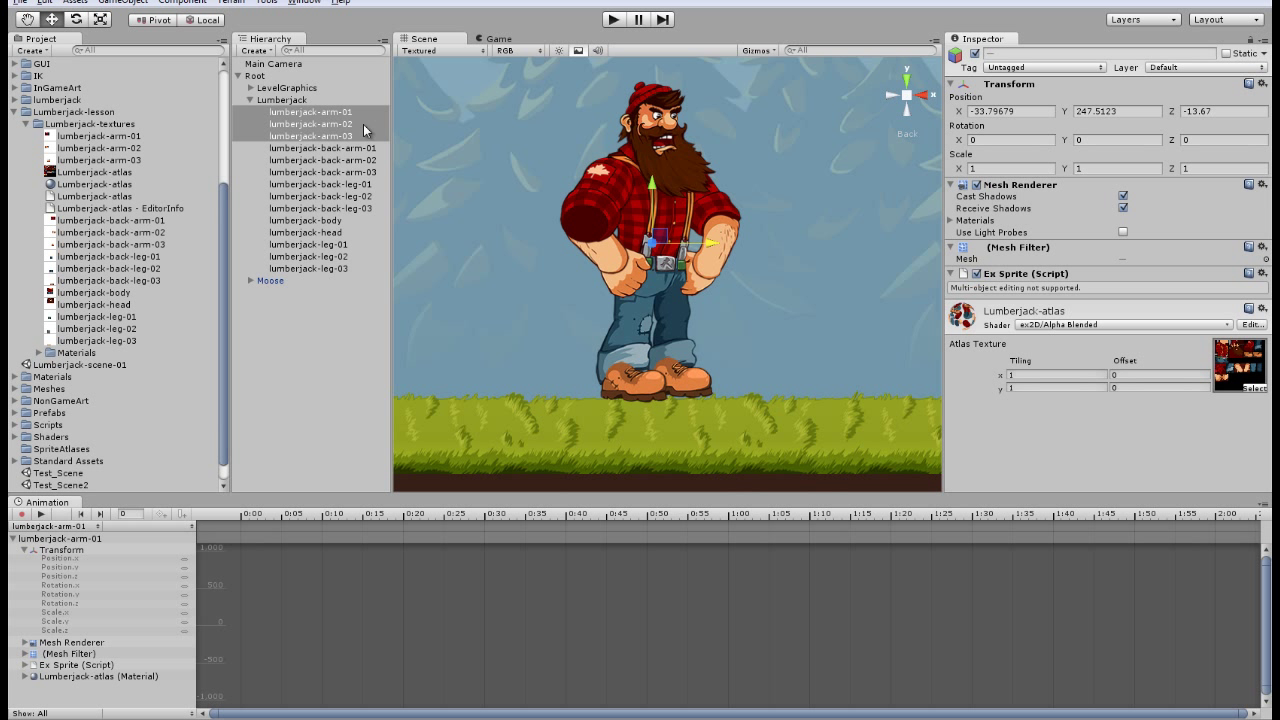
Give the arm, back-arm, back and body sprites their own Z depth values for draw order
click(310, 124)
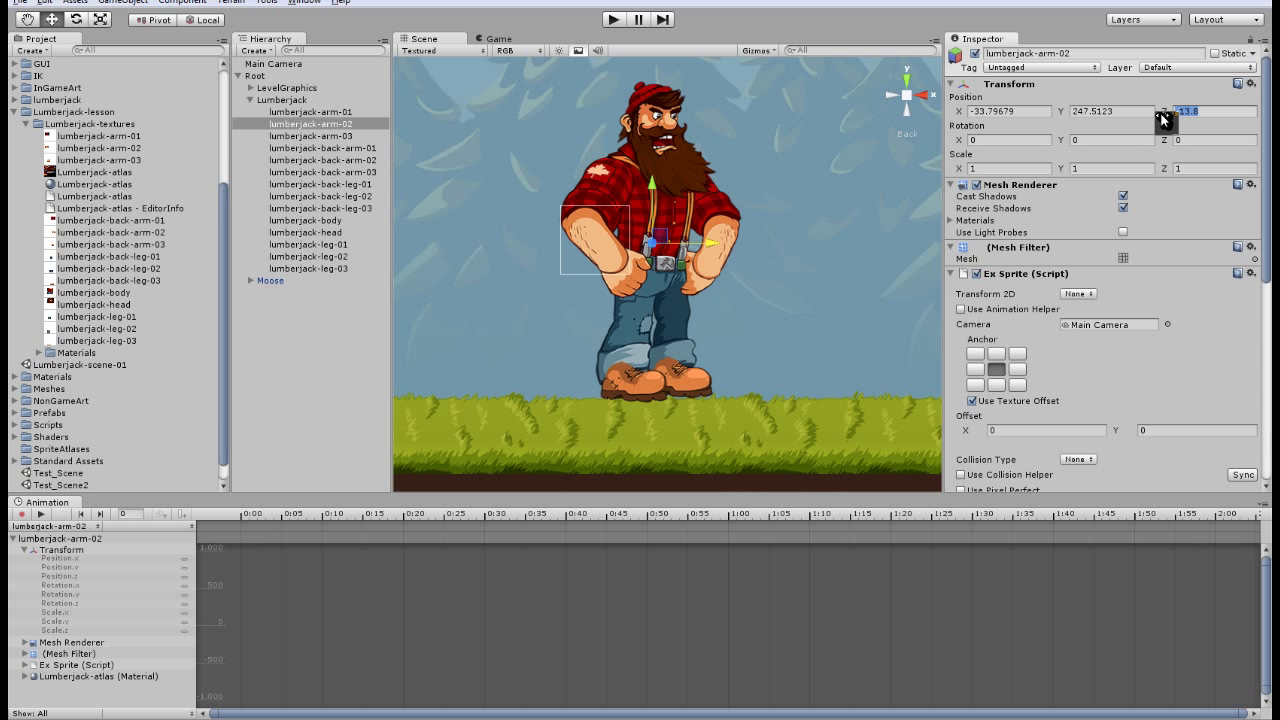
click(310, 136)
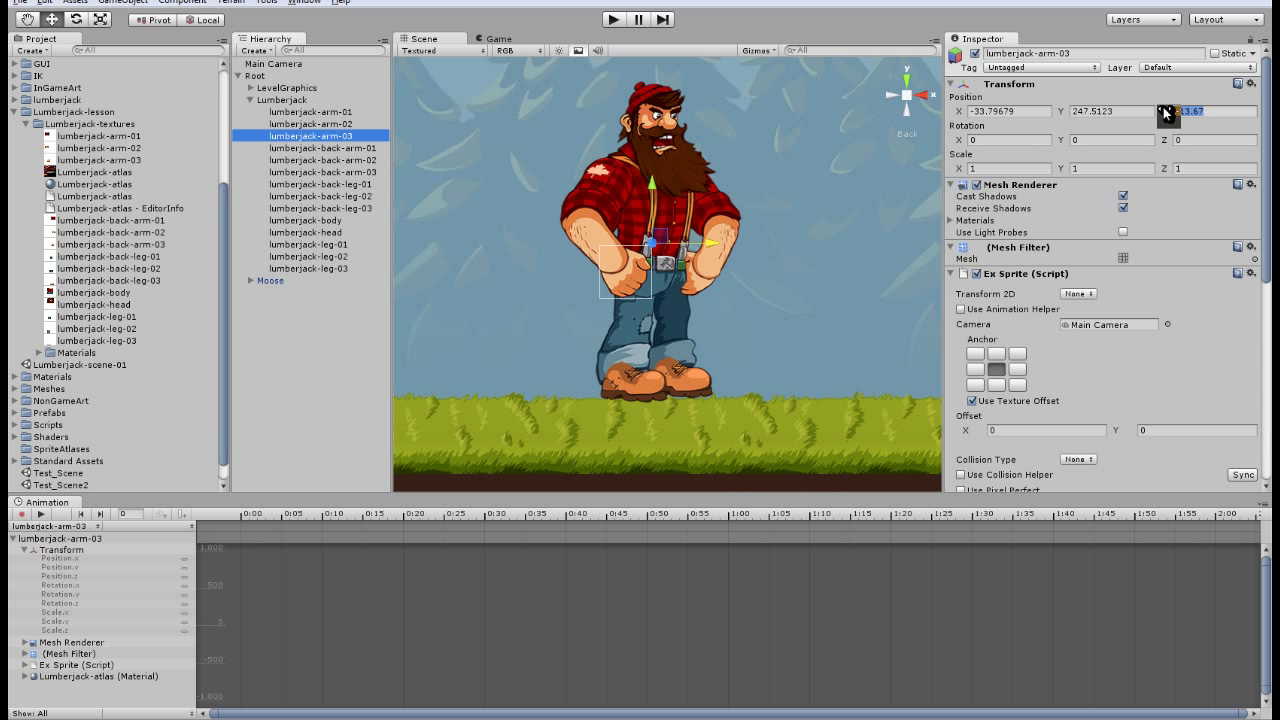
click(322, 148)
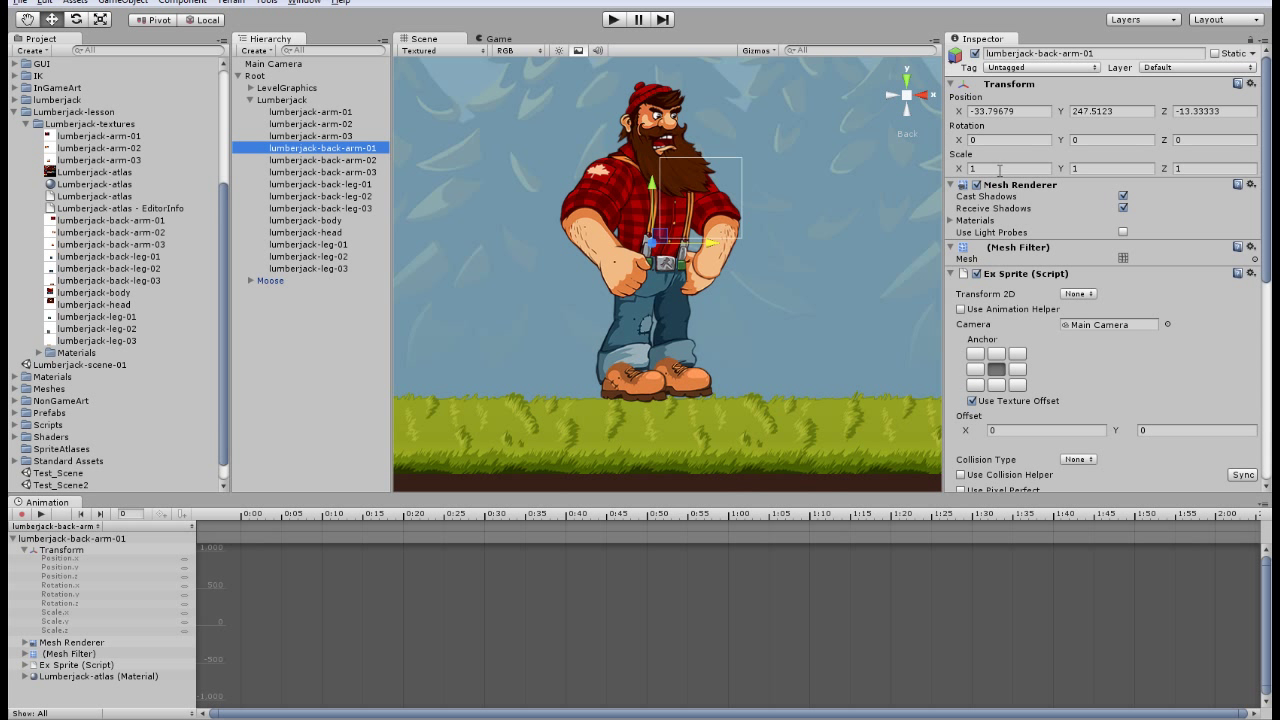
click(322, 160)
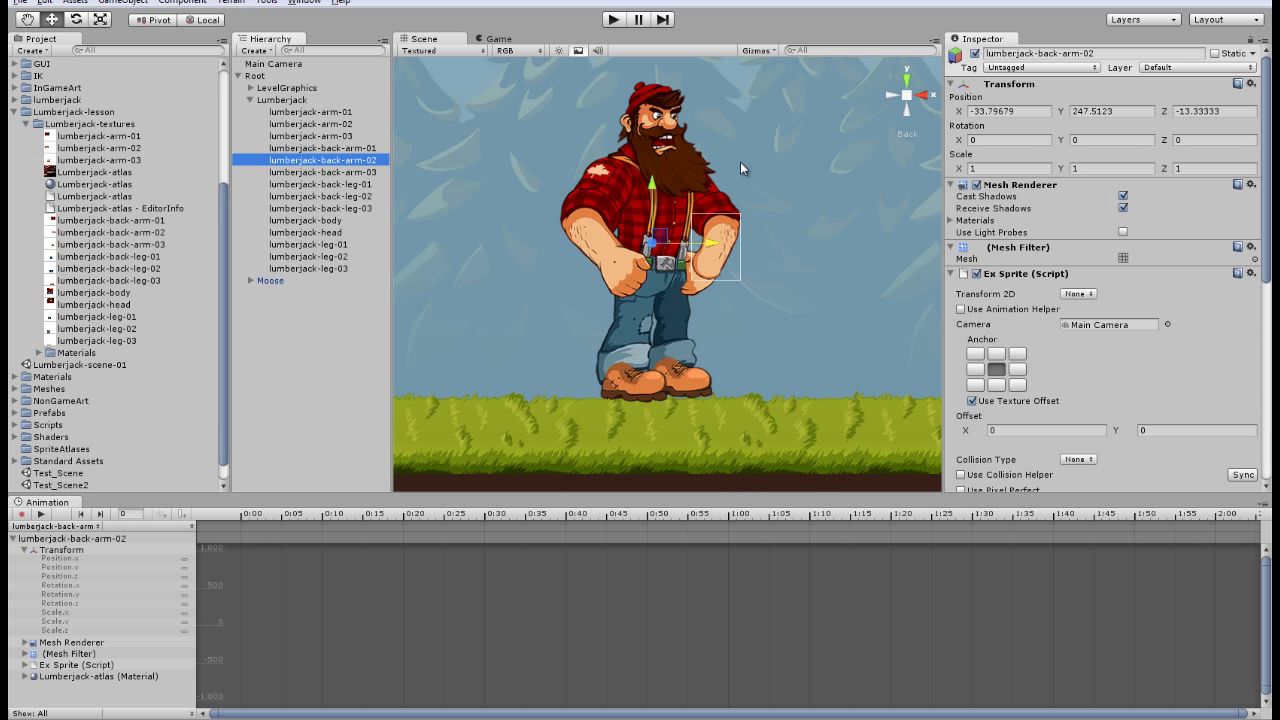
click(320, 196)
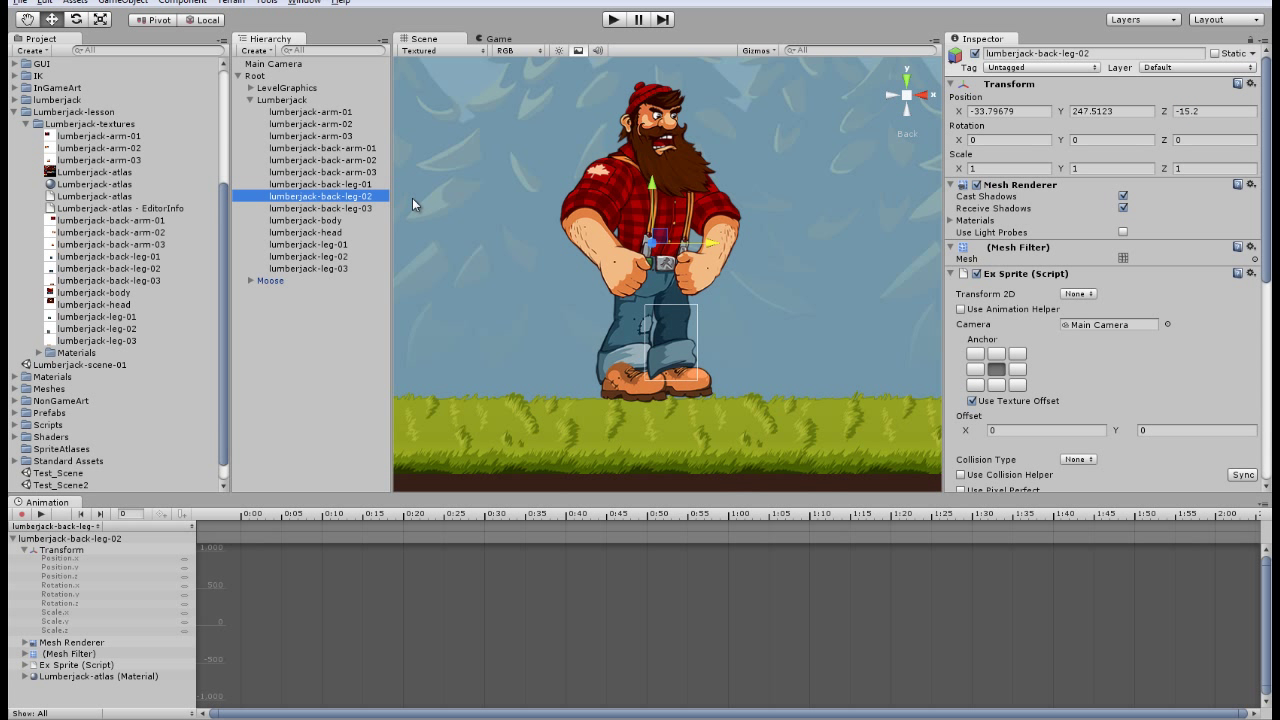
click(306, 220)
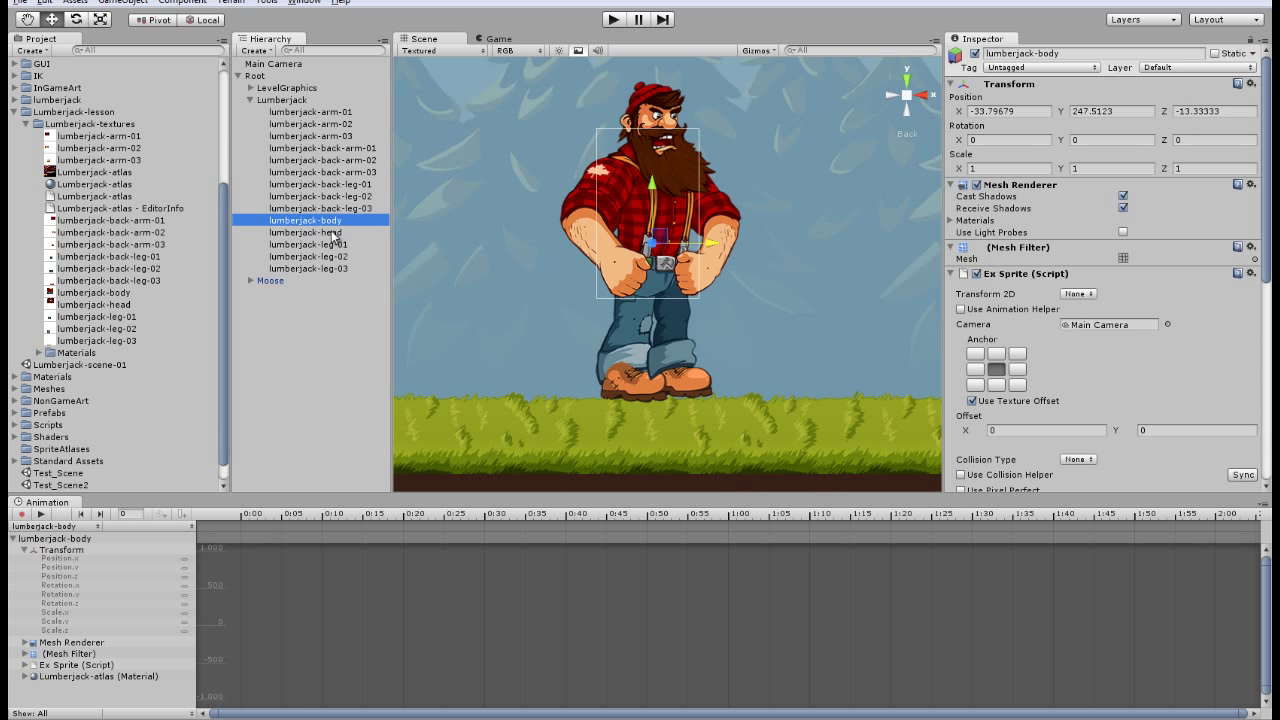
Set Z depths on the leg pieces, head and arm-01, checking against the Trees01 background
click(308, 244)
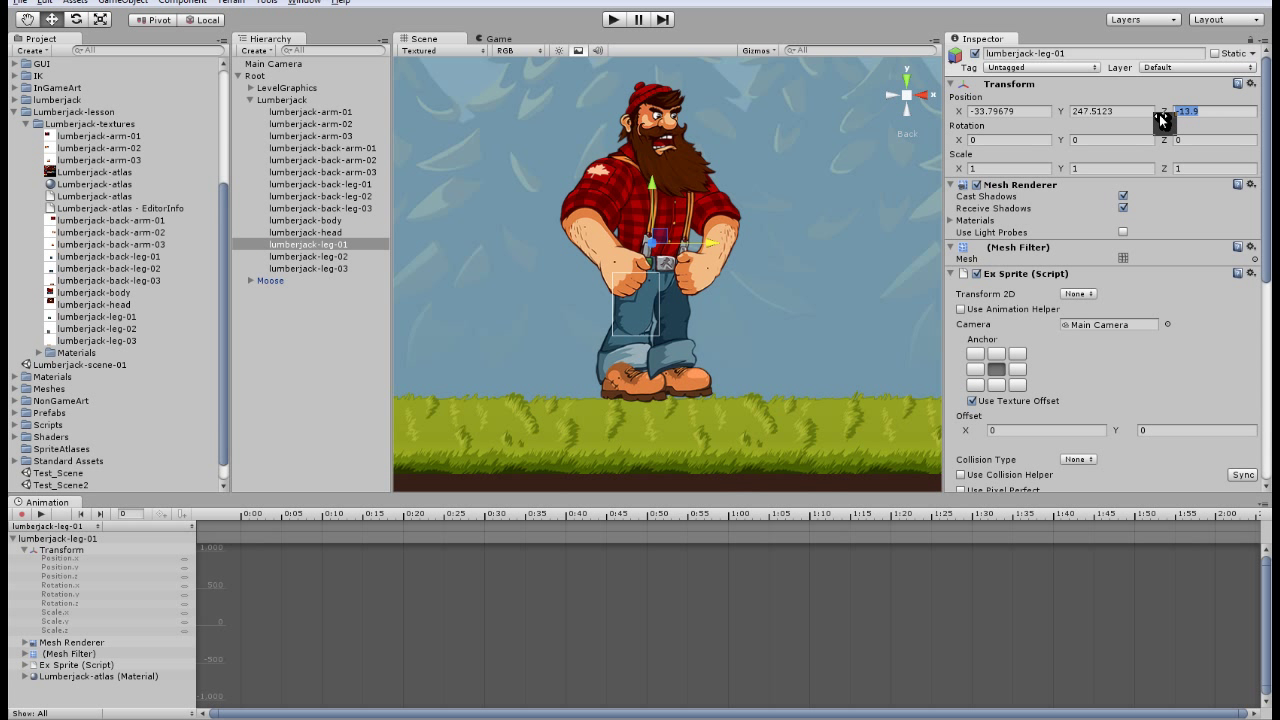
click(308, 256)
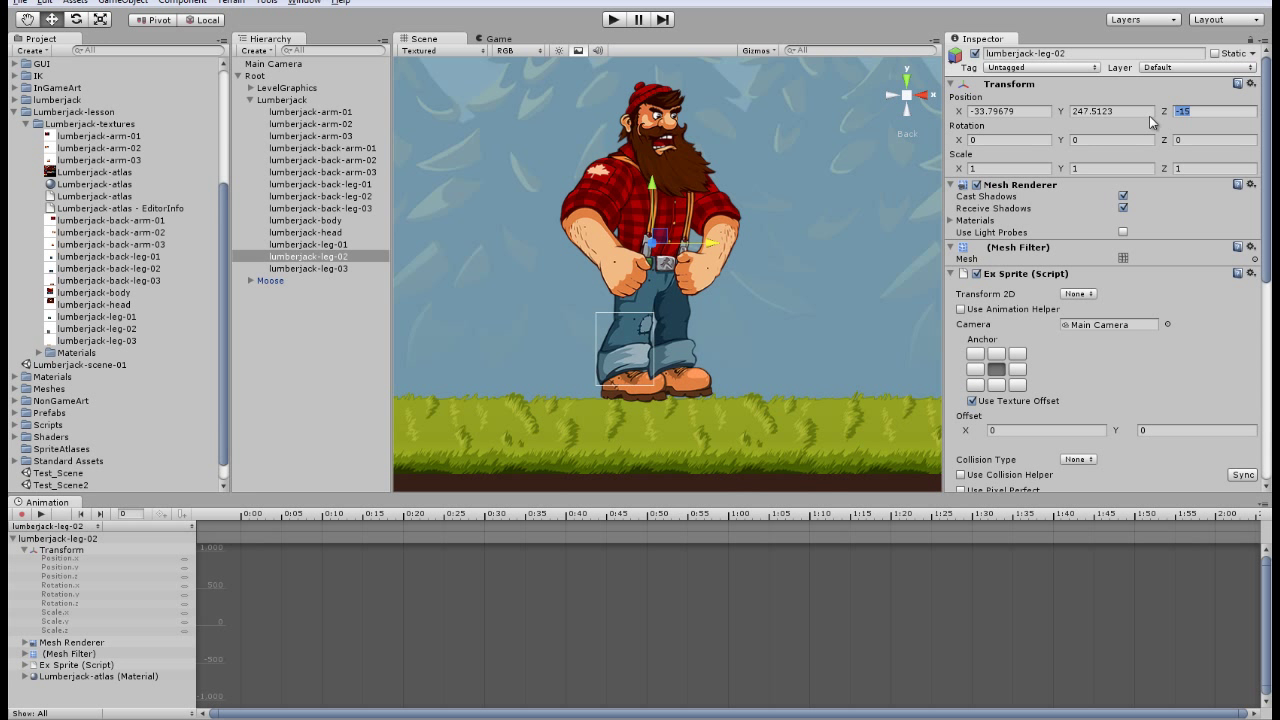
click(312, 268)
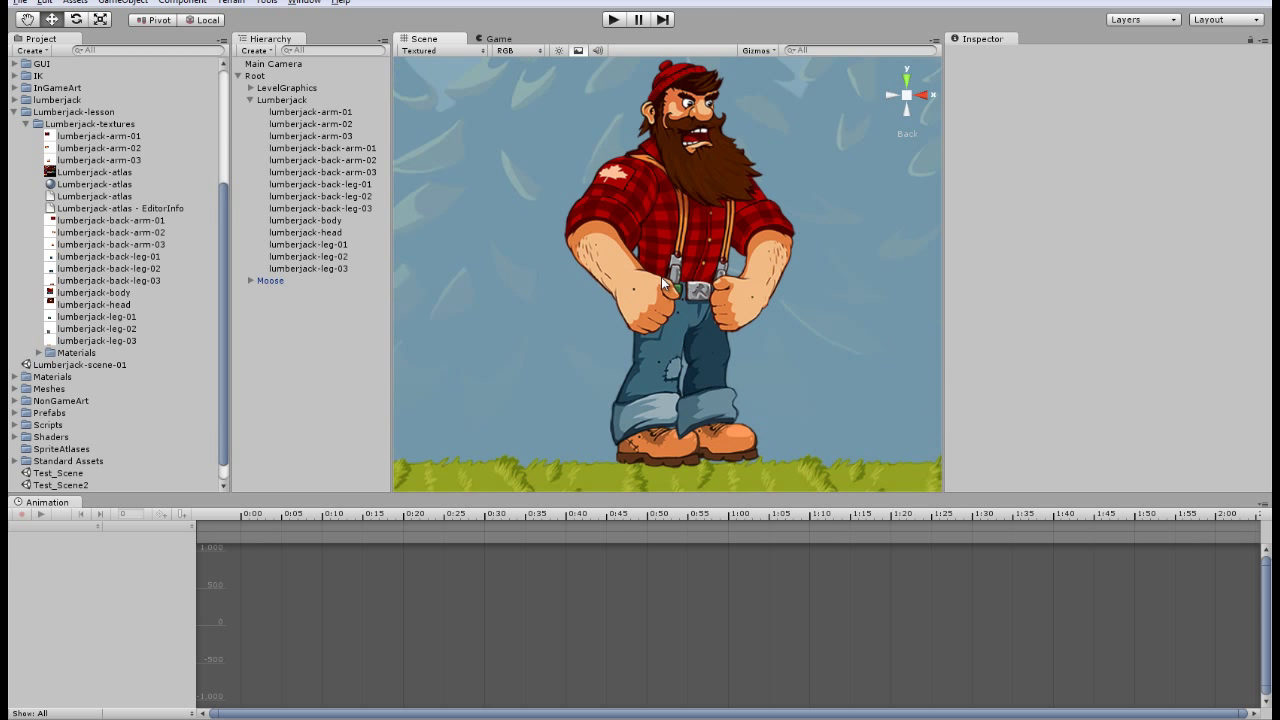
click(320, 196)
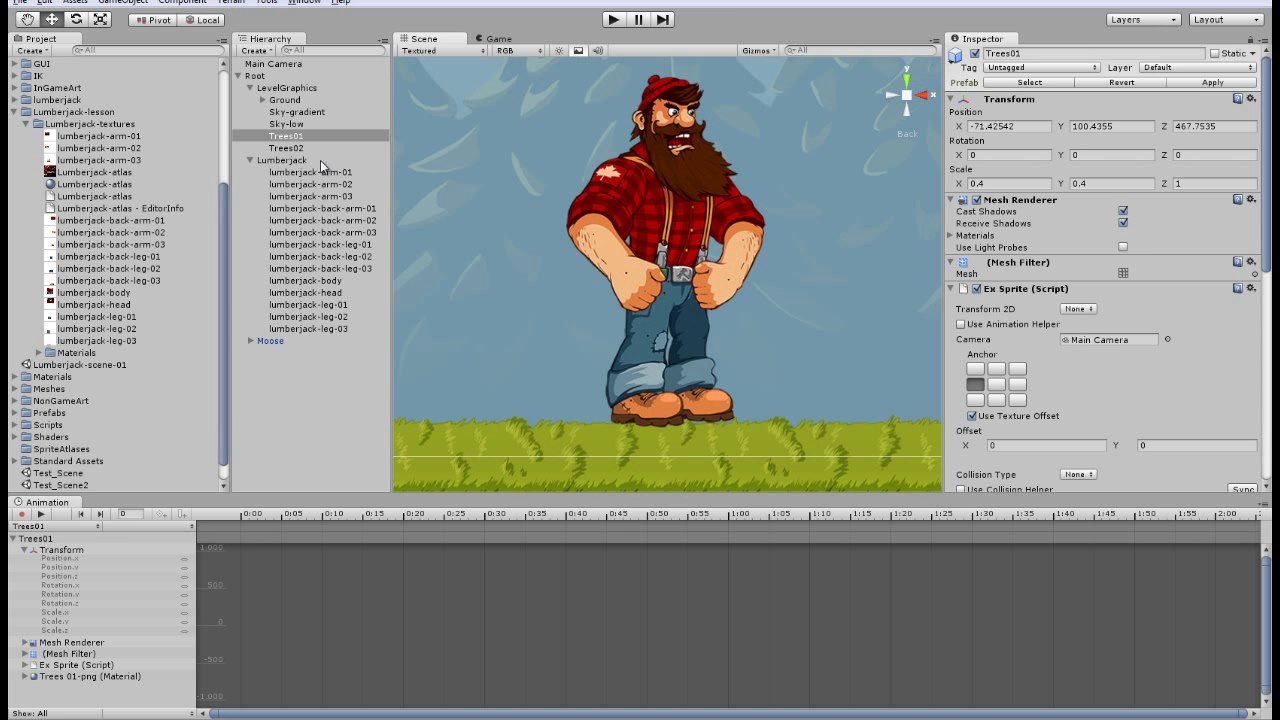
click(284, 160)
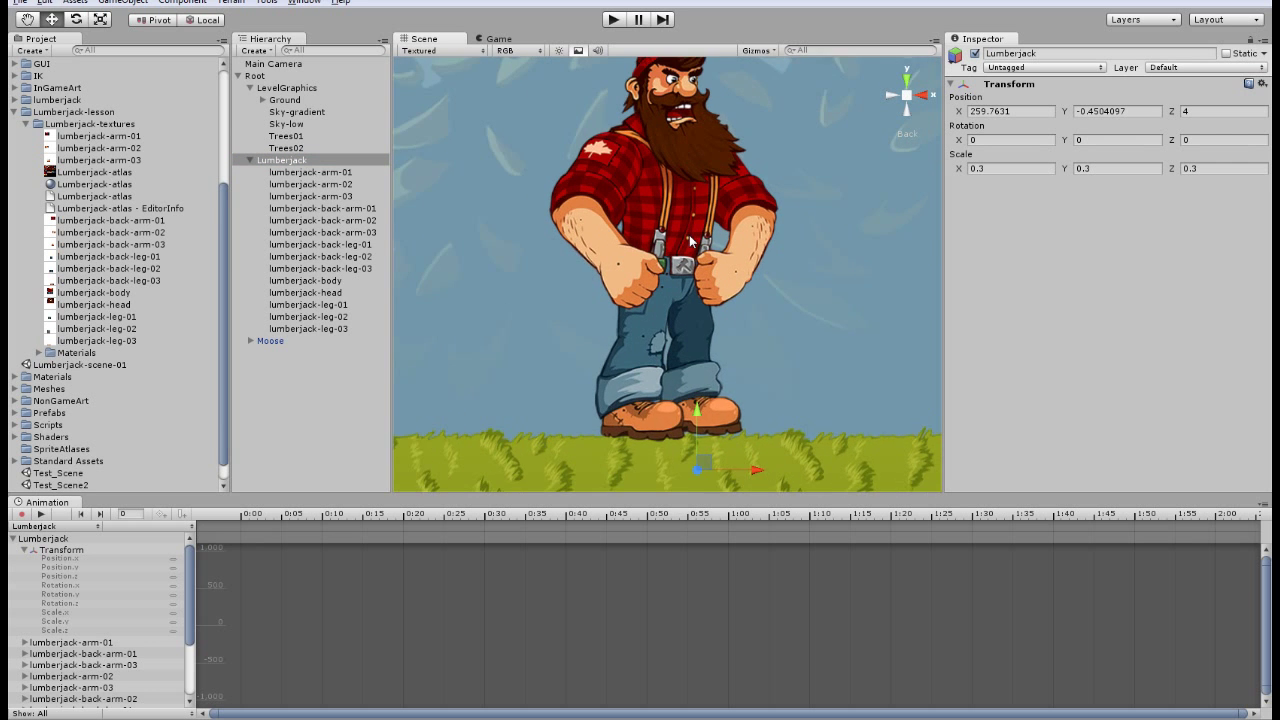
click(304, 292)
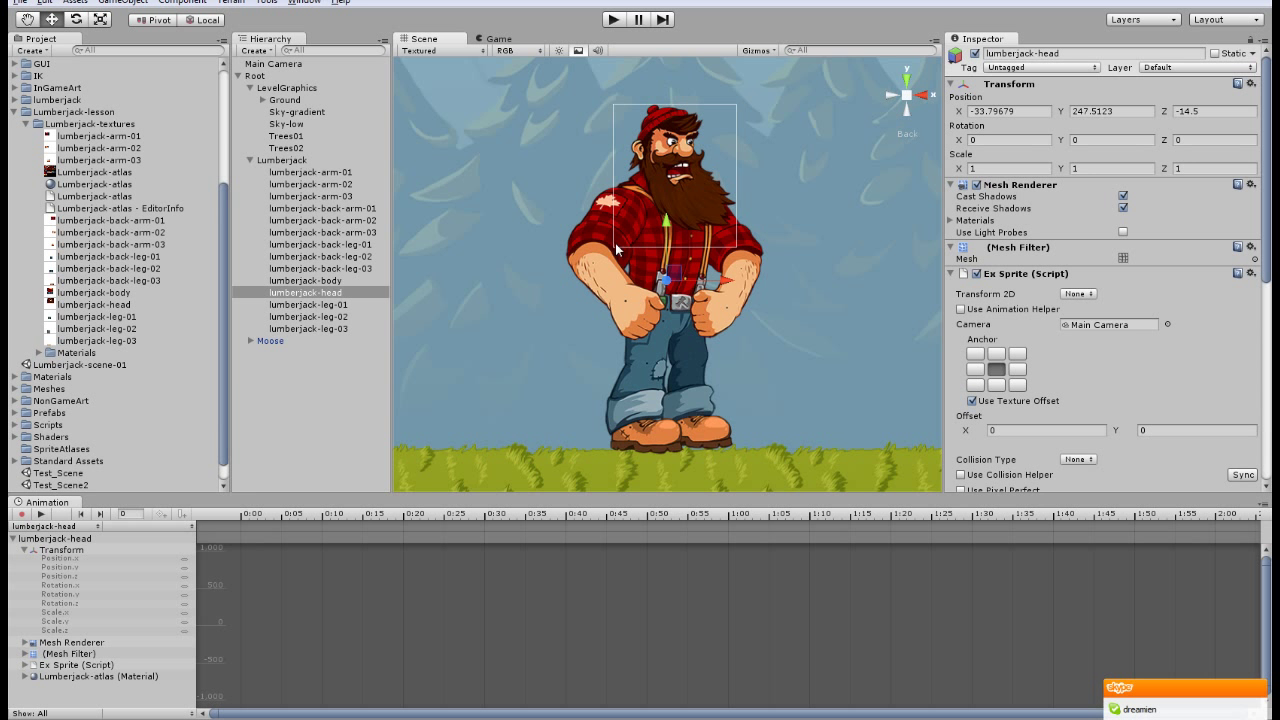
click(312, 172)
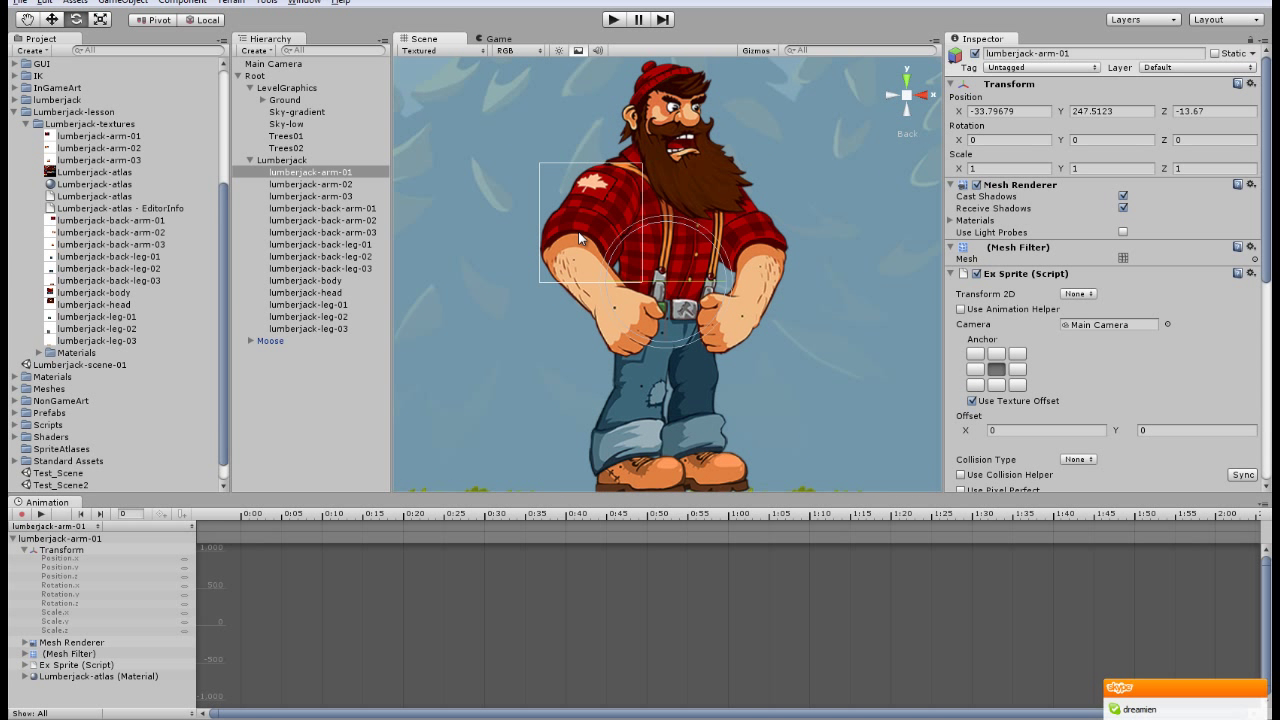
mouse_move(600, 216)
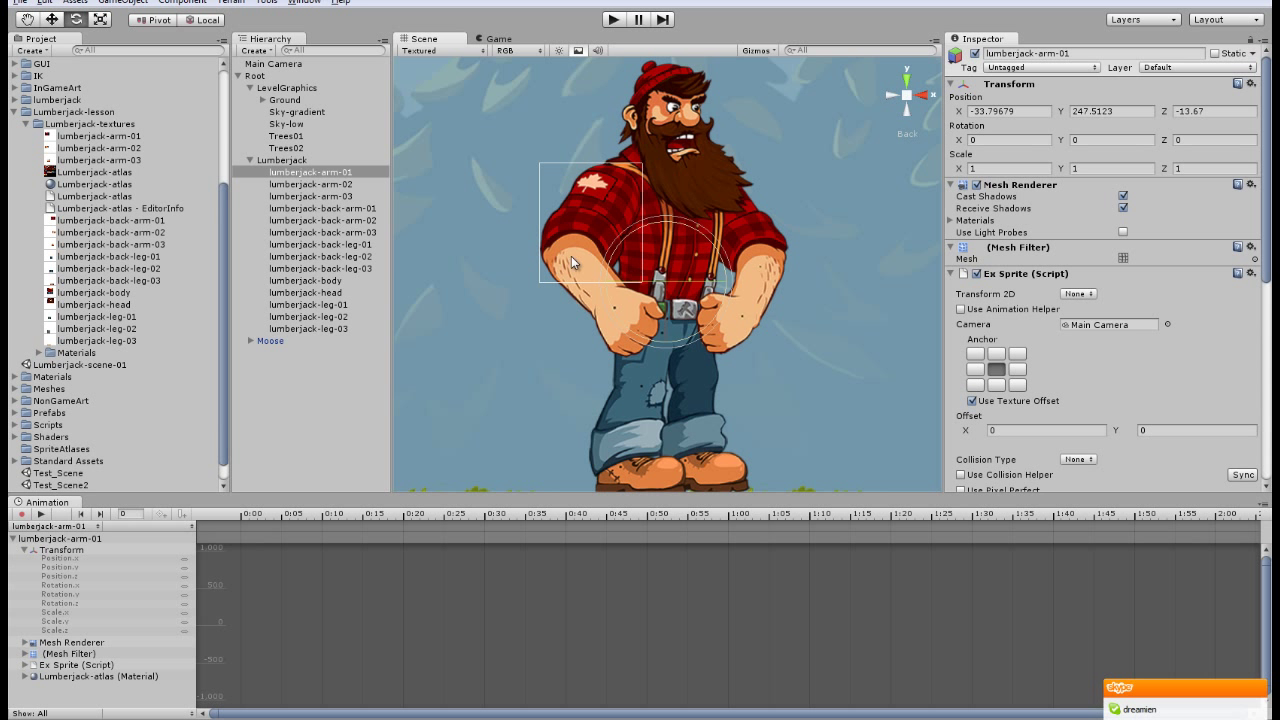
Give lumberjack-arm-02 an Ex Sprite Offset of 91.2, -21.76 so its pivot sits at the elbow
click(300, 184)
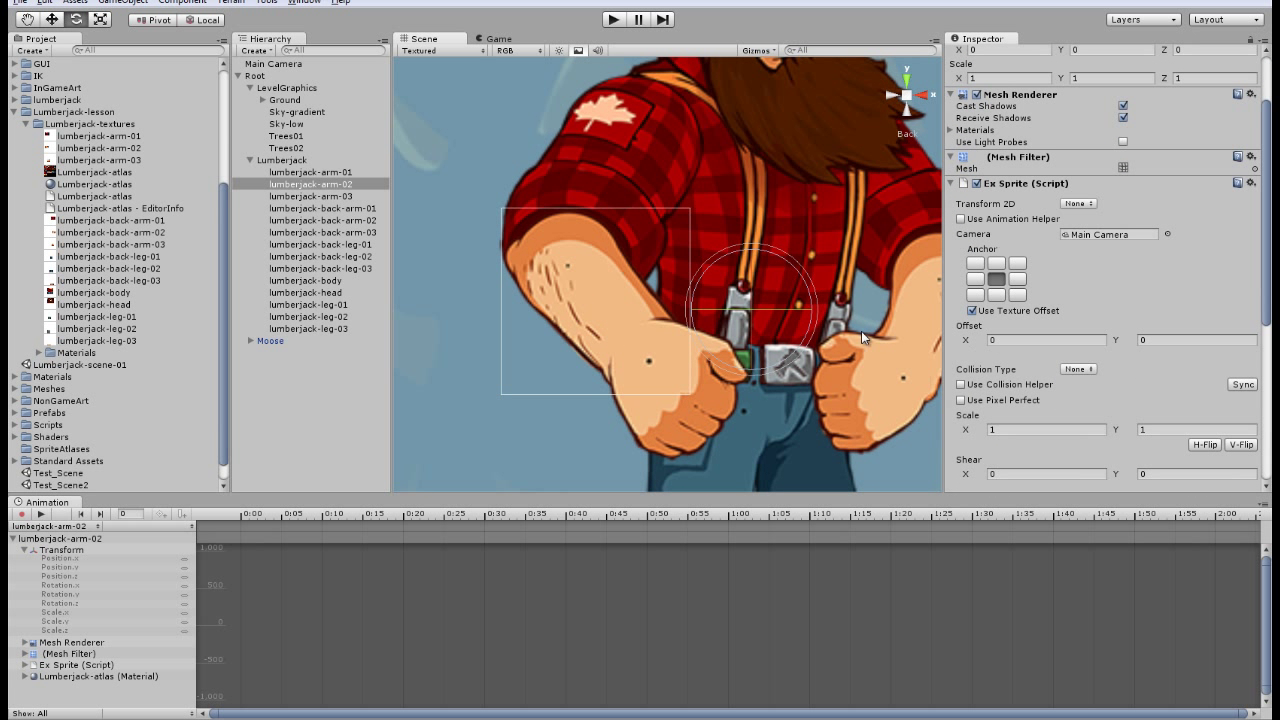
mouse_move(896, 340)
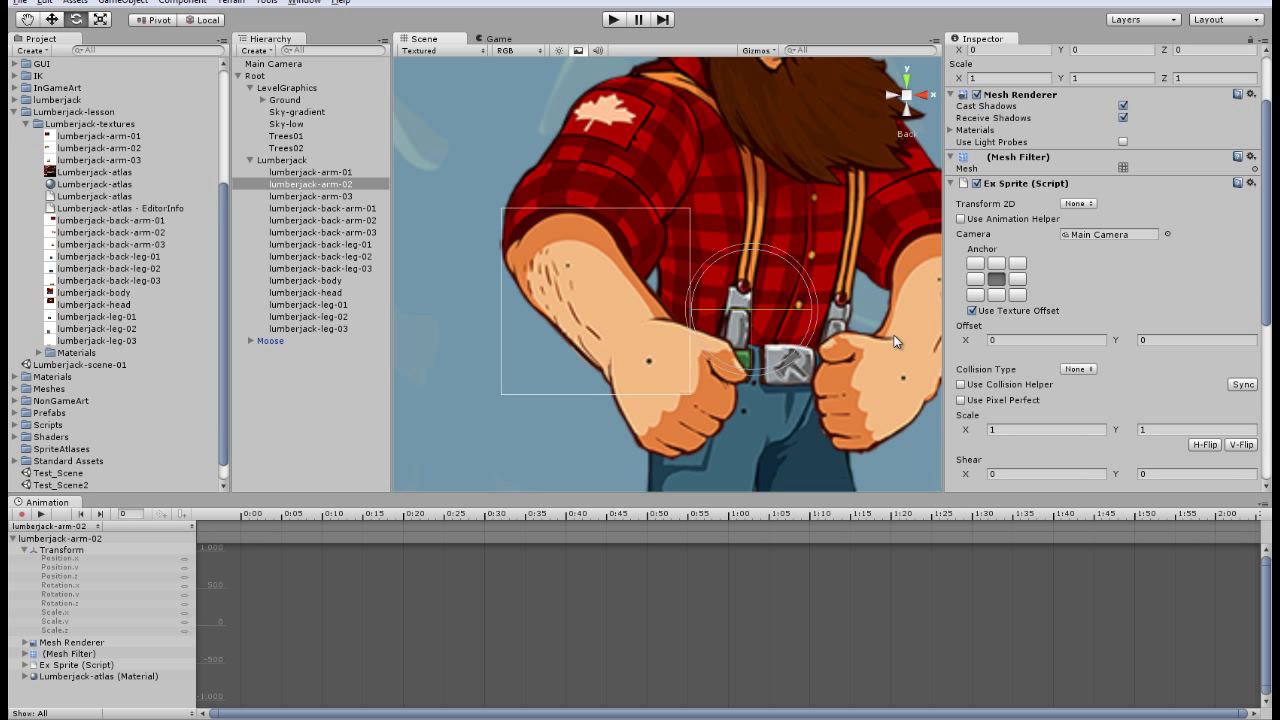
click(312, 184)
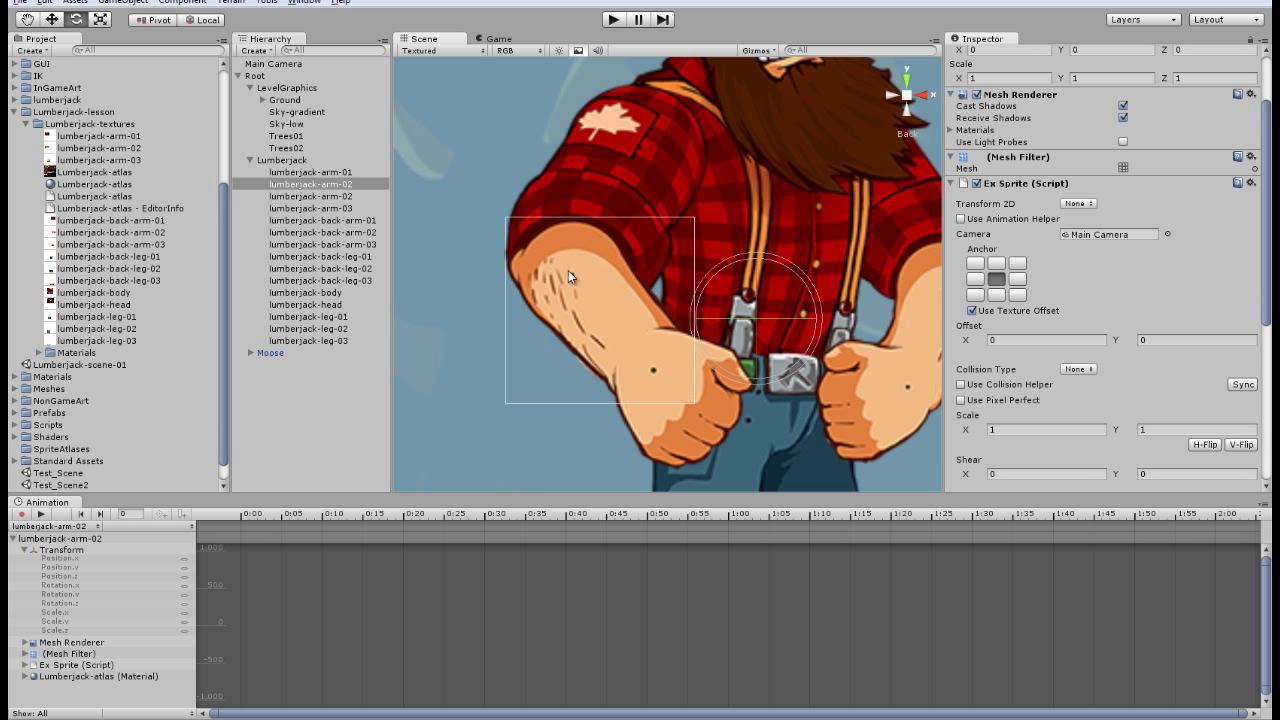
mouse_move(964, 344)
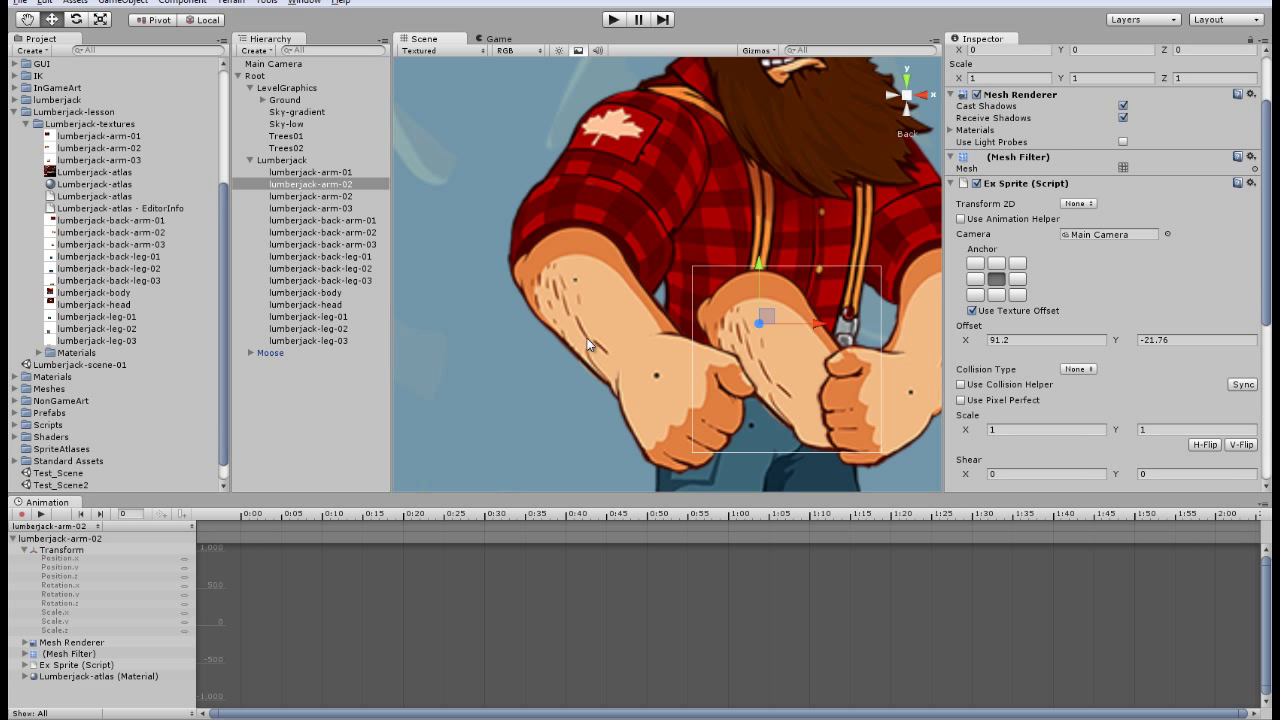
drag(762, 320, 596, 276)
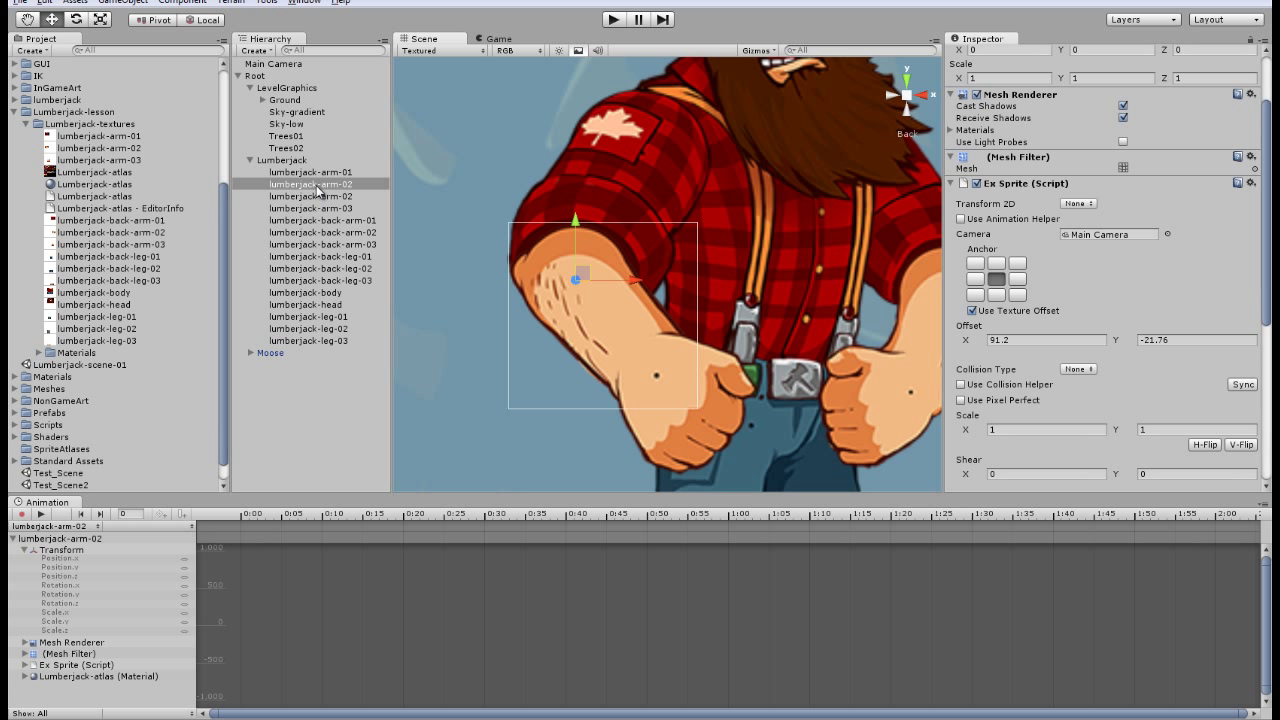
mouse_move(324, 188)
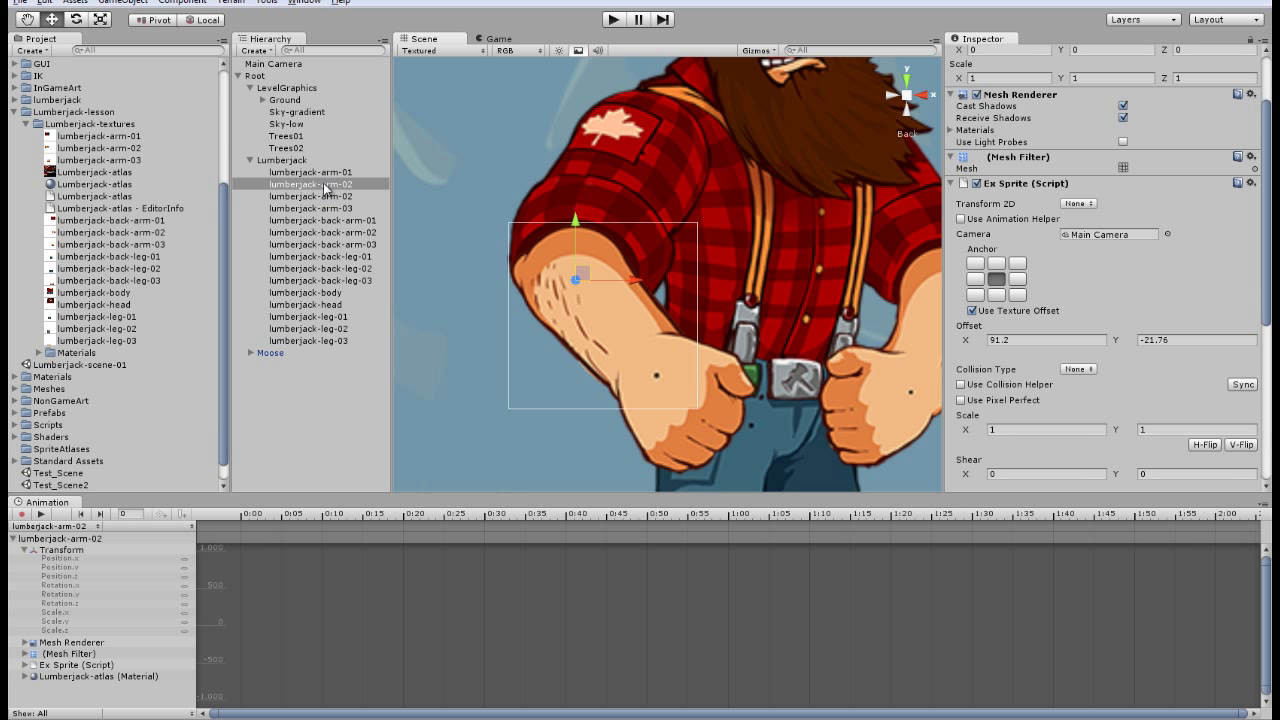
click(312, 196)
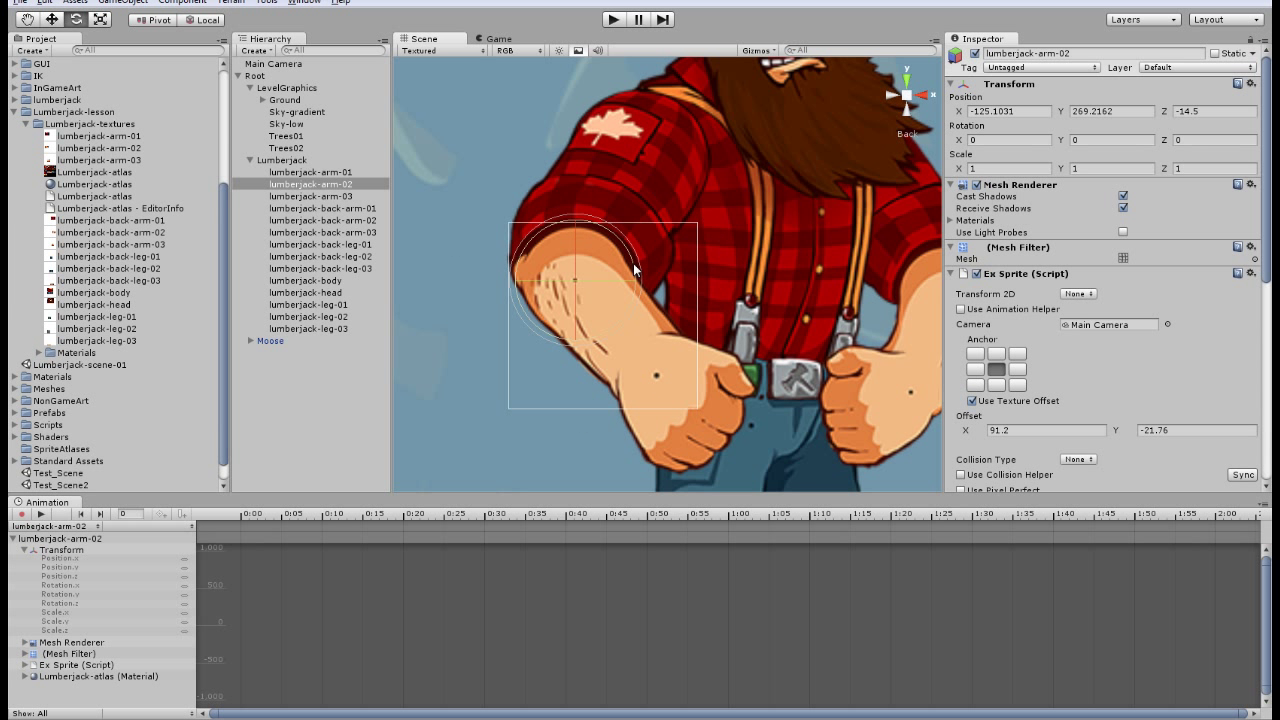
mouse_move(670, 382)
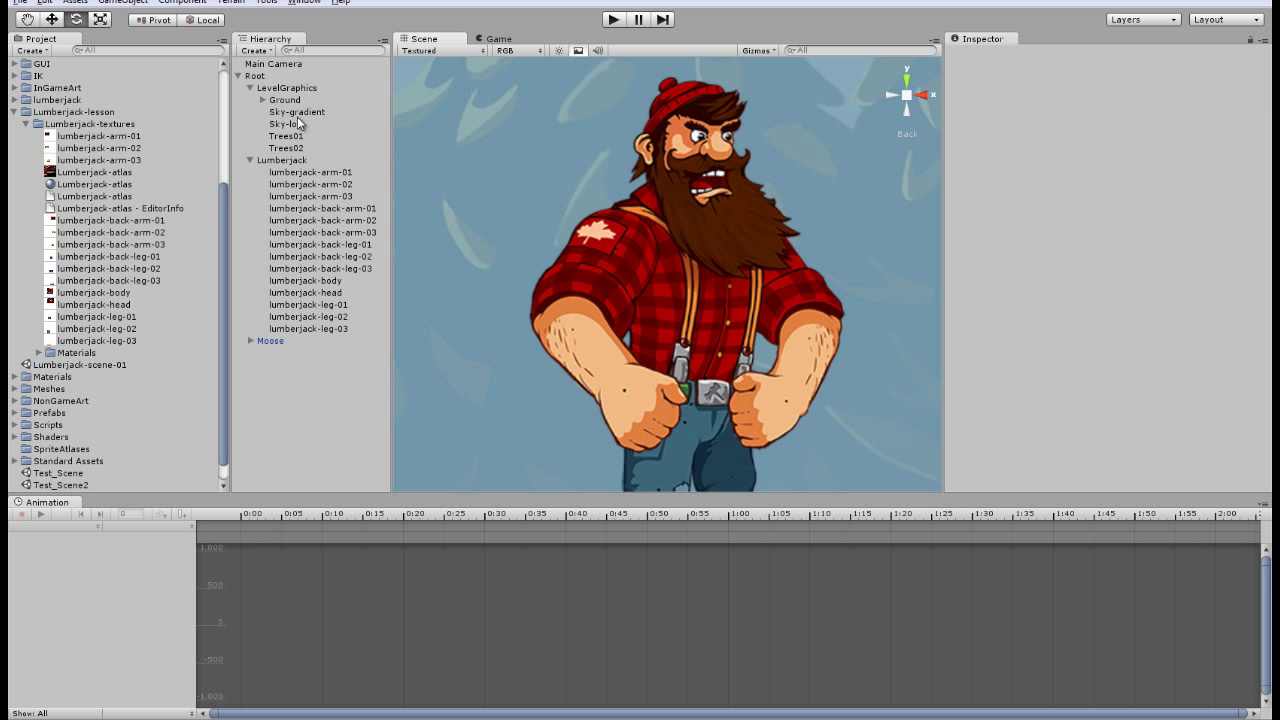
Create an empty GameObject and rename it lumberjack-arm02-rotation
click(136, 4)
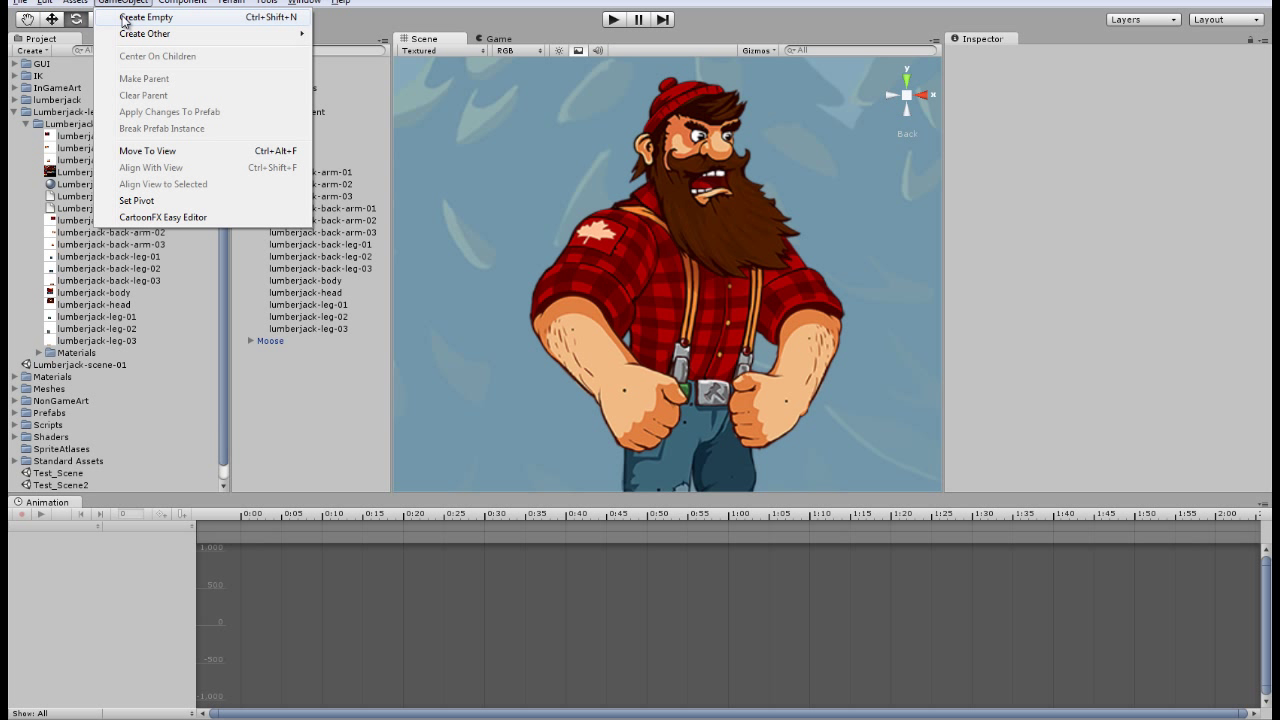
click(146, 16)
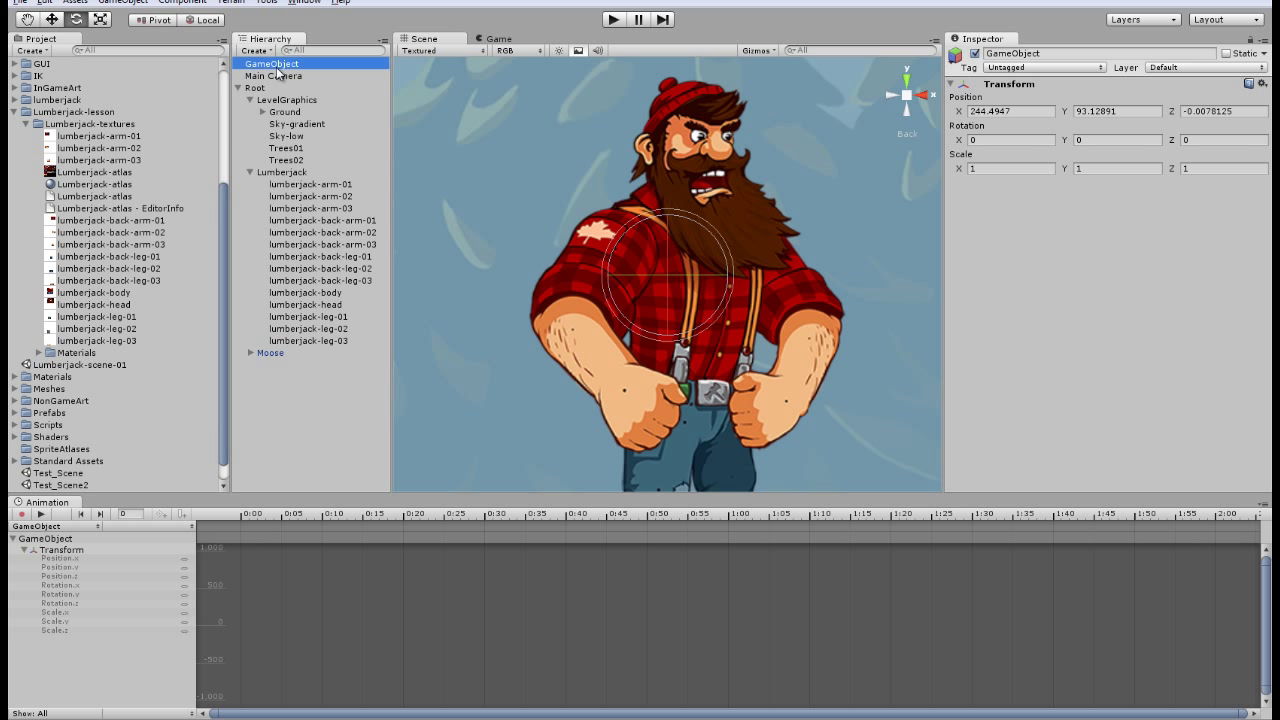
double_click(300, 62)
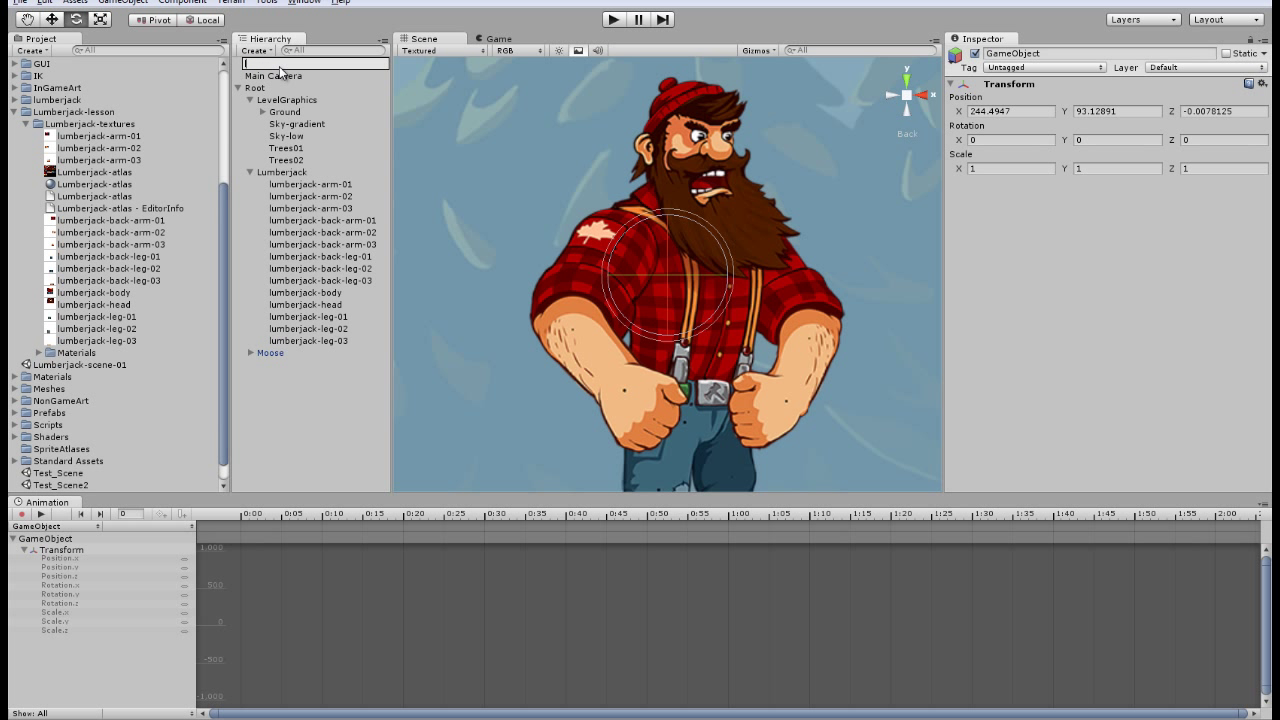
text(lumberjack)
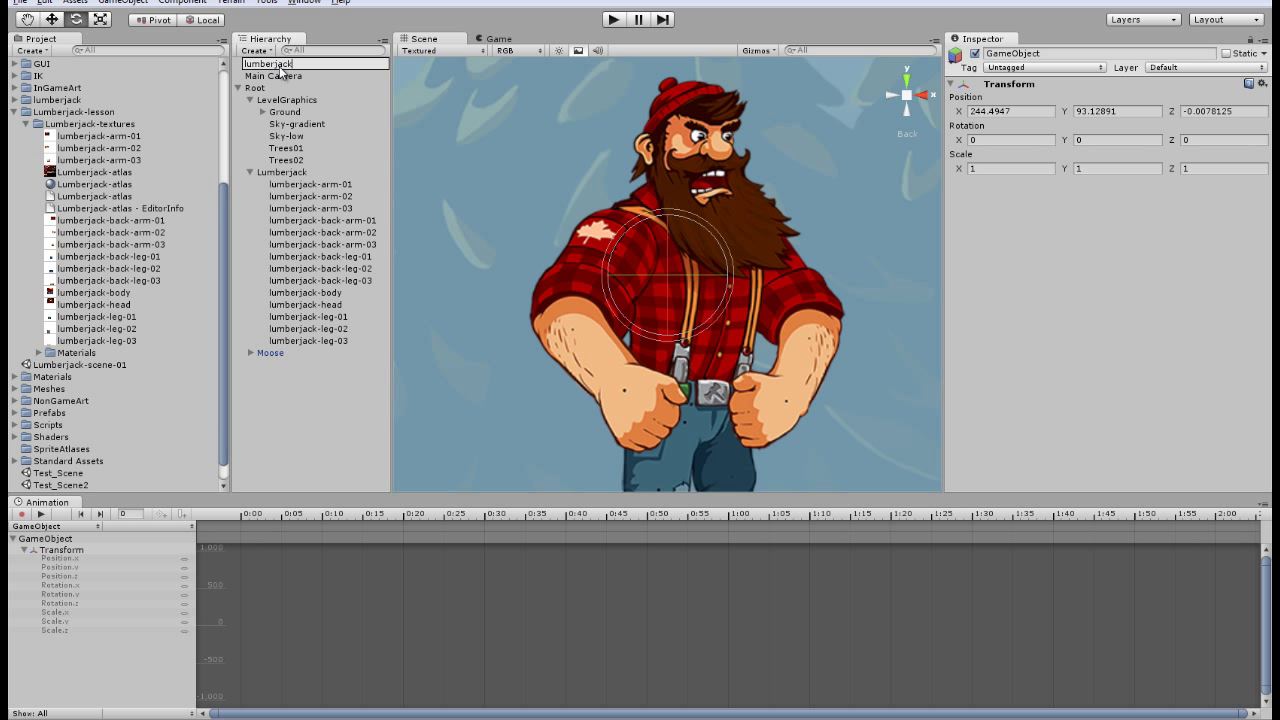
text(-arm02-rotation)
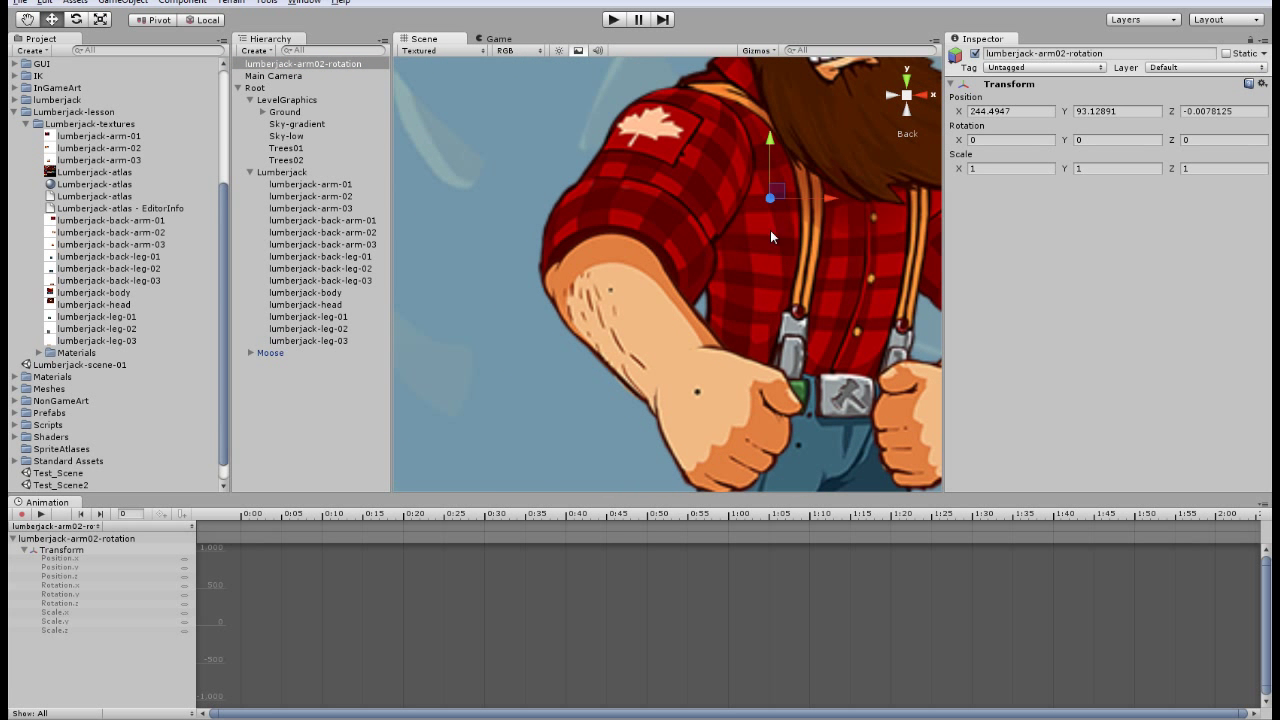
Move the lumberjack-arm02-rotation object onto the lumberjack's elbow joint
drag(770, 198, 620, 288)
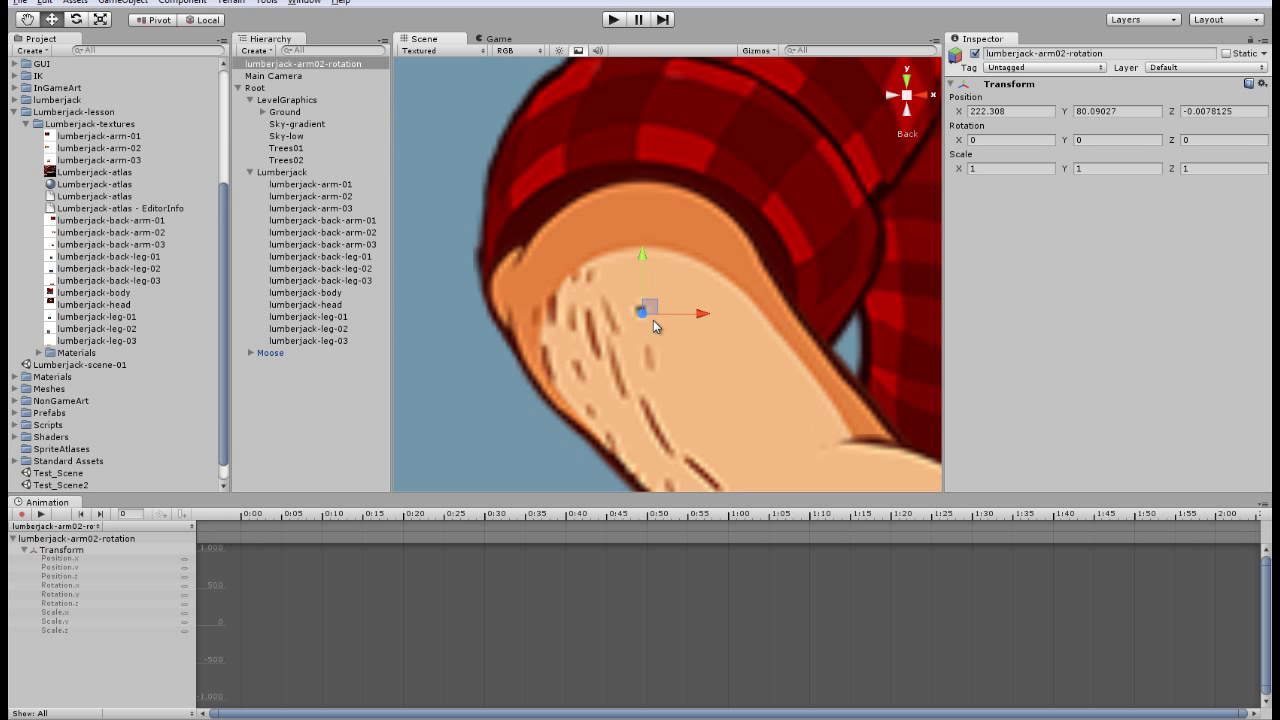
drag(642, 312, 648, 306)
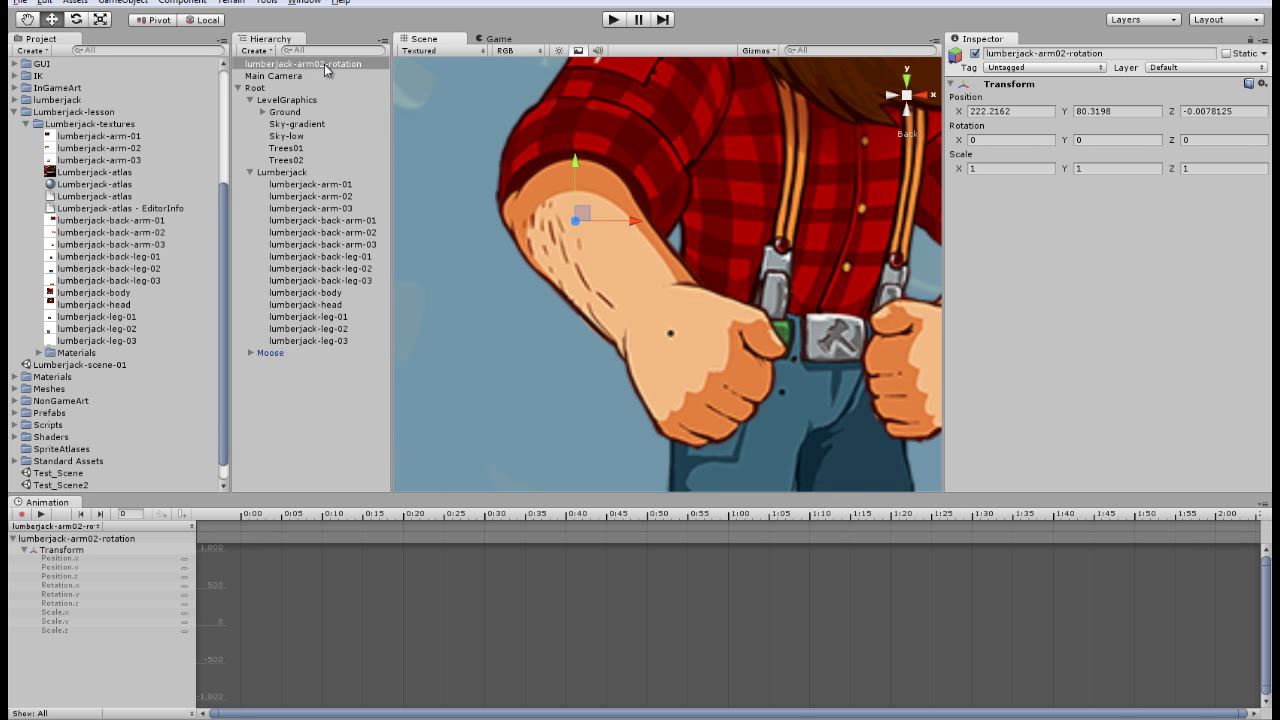
Parent lumberjack-arm02-rotation under Lumberjack and nest lumberjack-arm-02 inside it
click(328, 208)
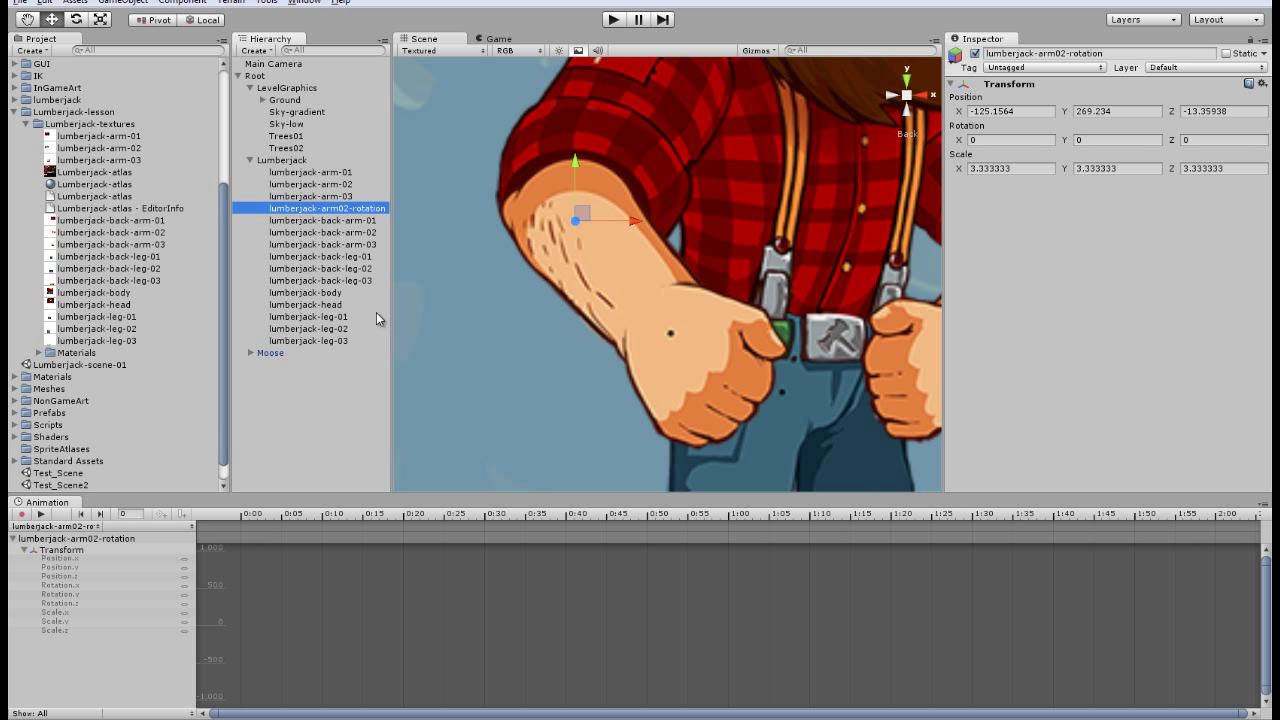
mouse_move(340, 220)
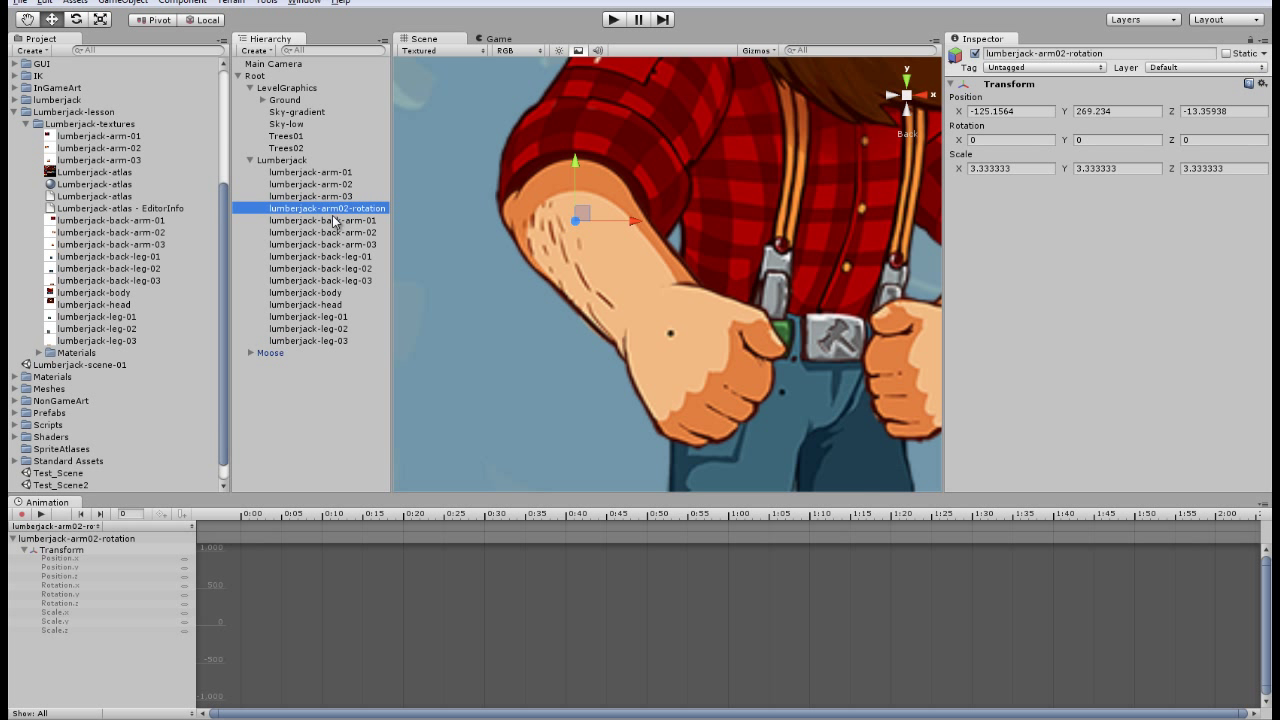
click(308, 196)
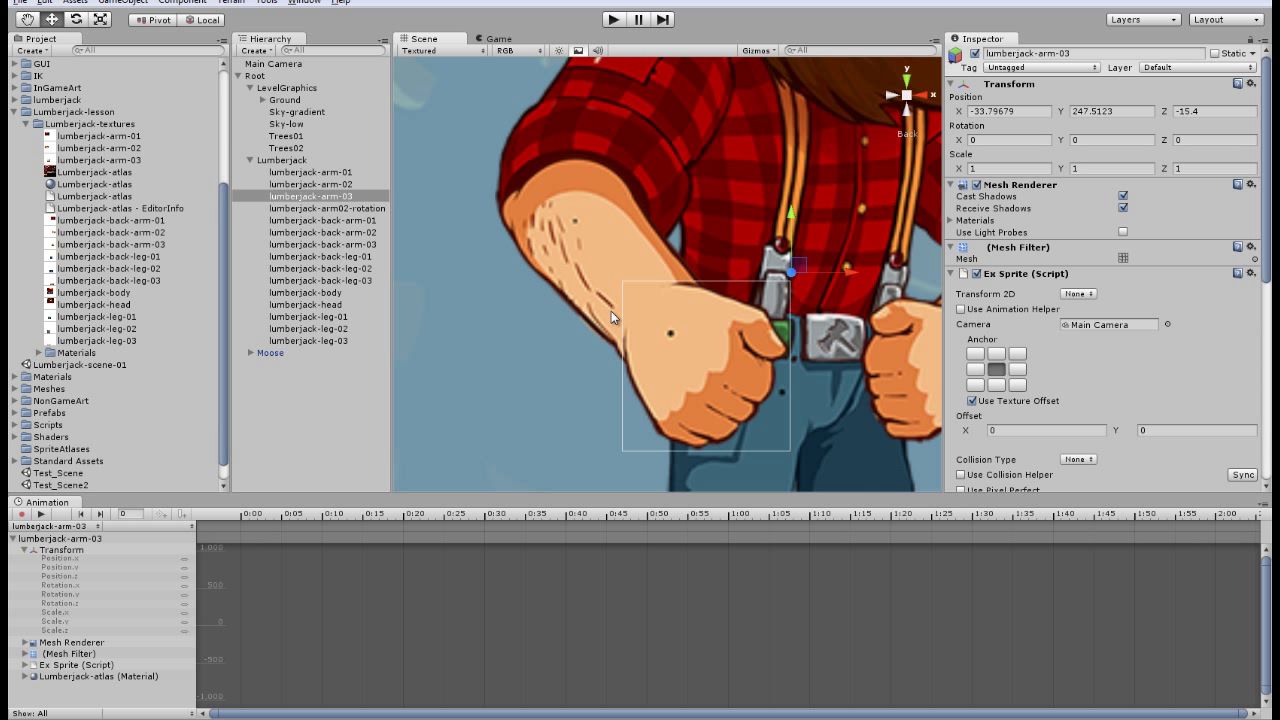
click(310, 184)
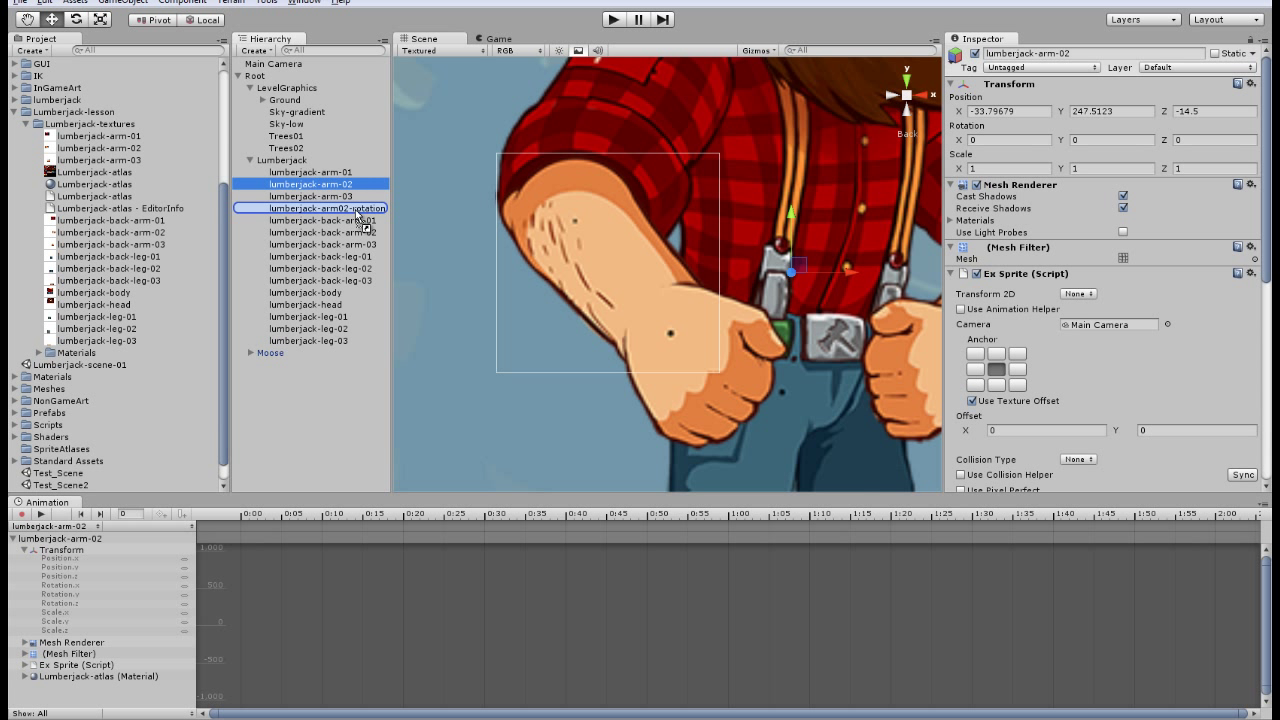
click(316, 208)
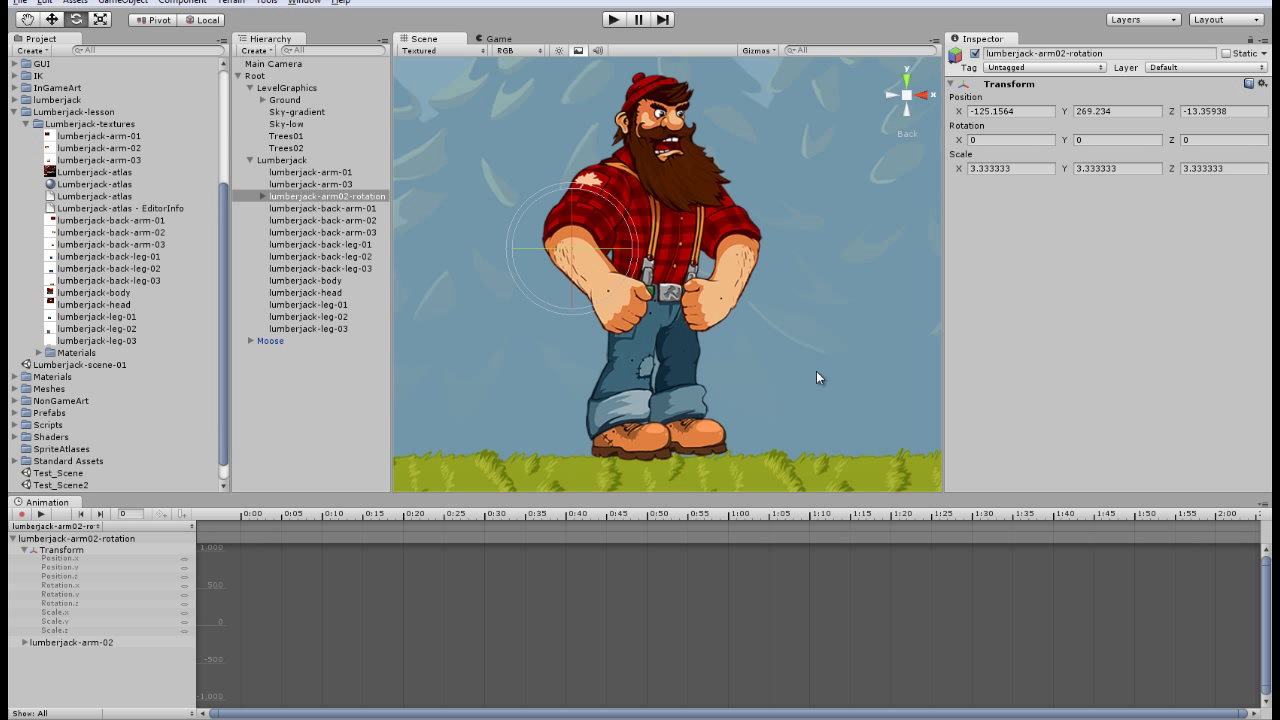
mouse_move(776, 414)
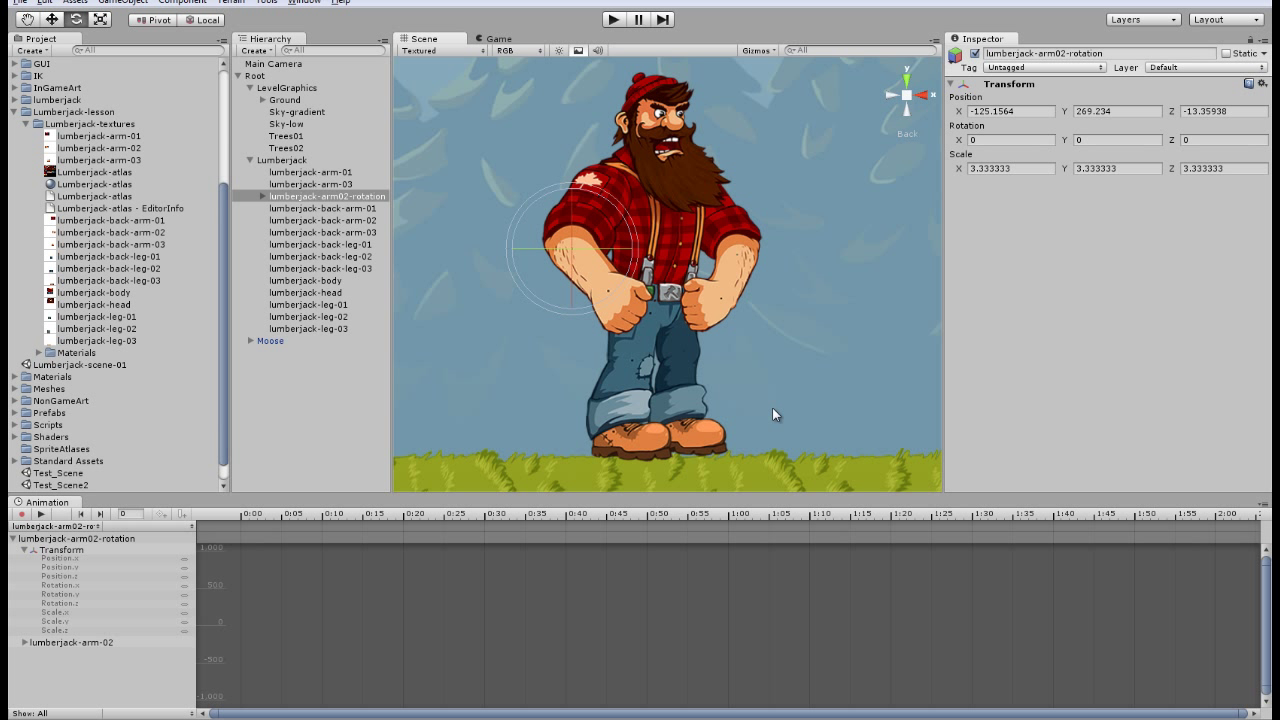
mouse_move(724, 398)
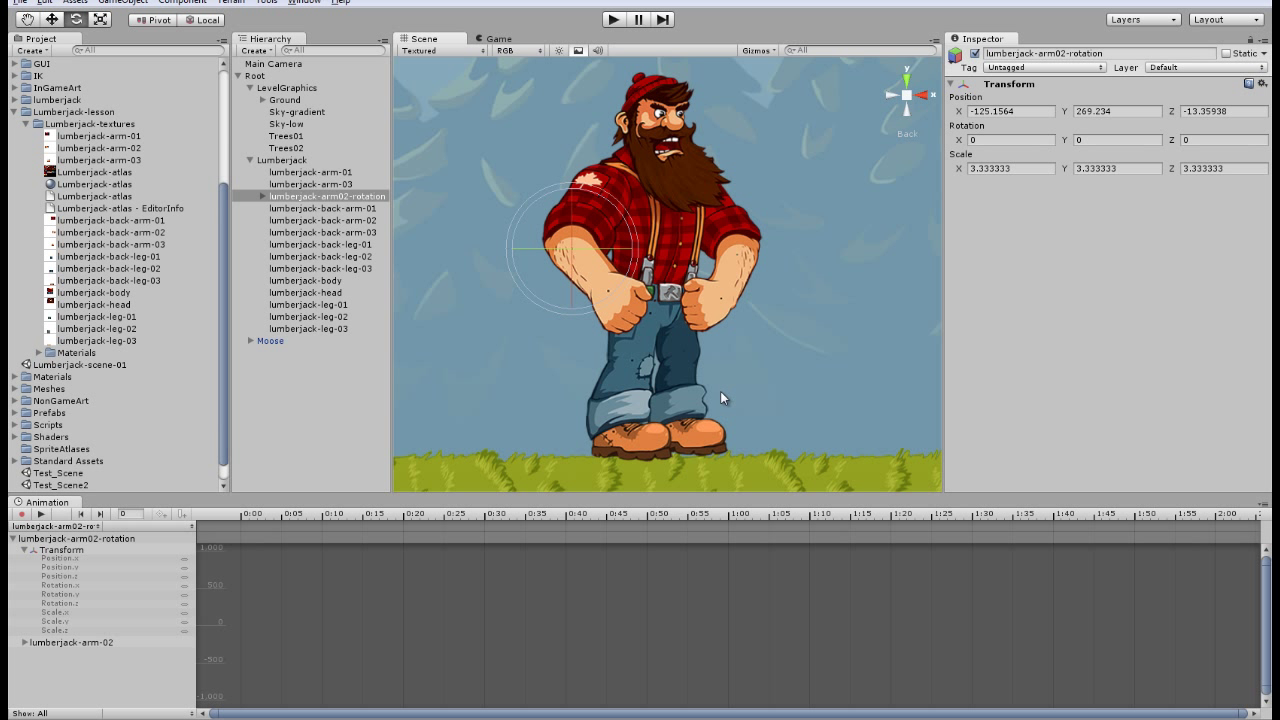
mouse_move(568, 330)
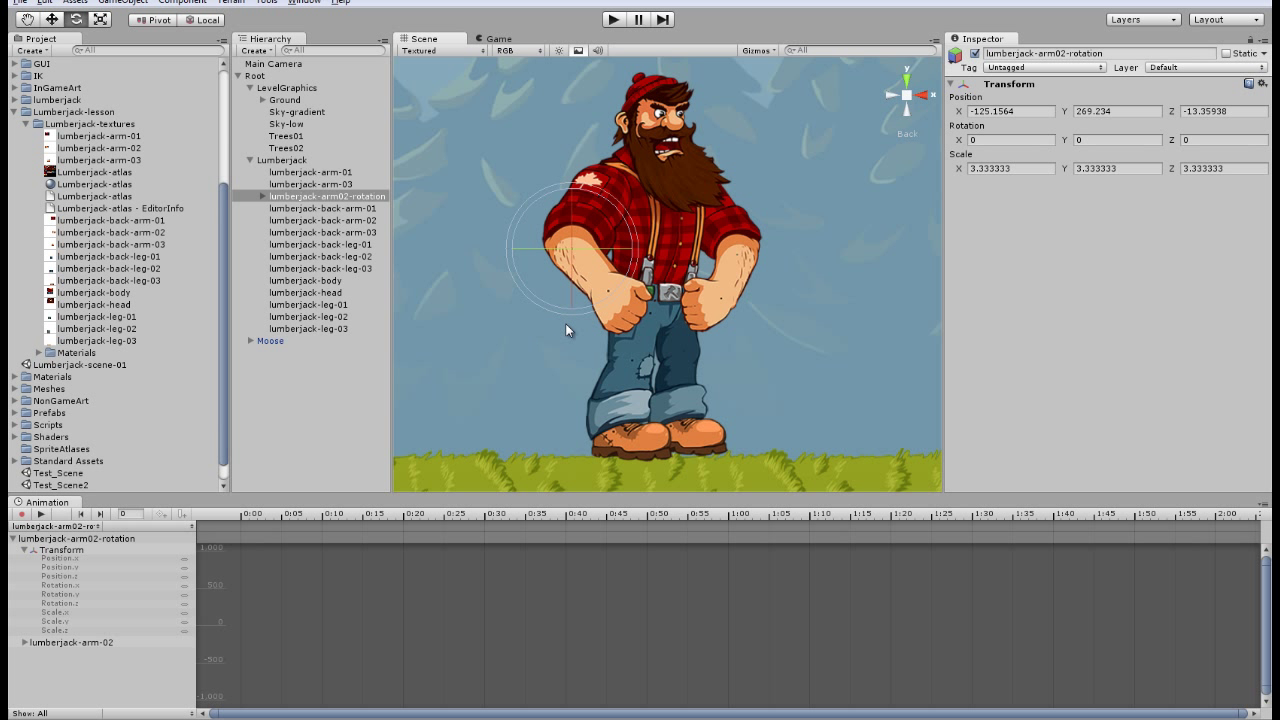
mouse_move(432, 320)
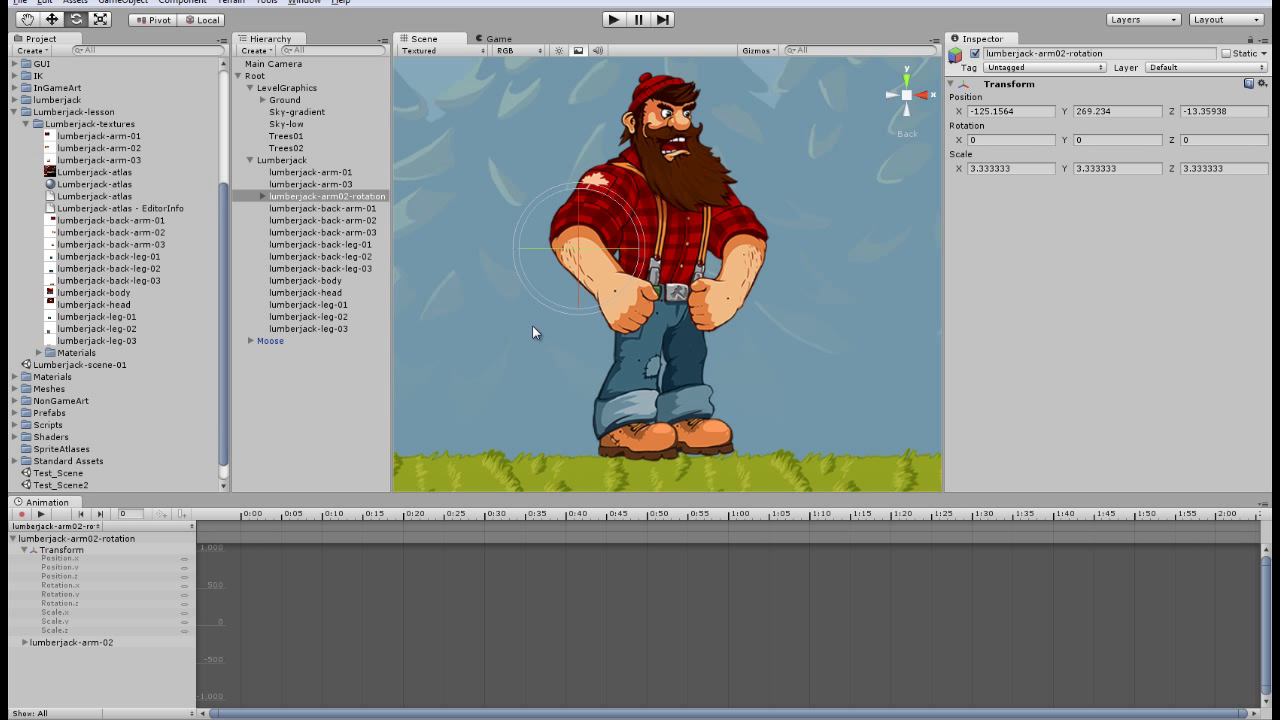
mouse_move(544, 364)
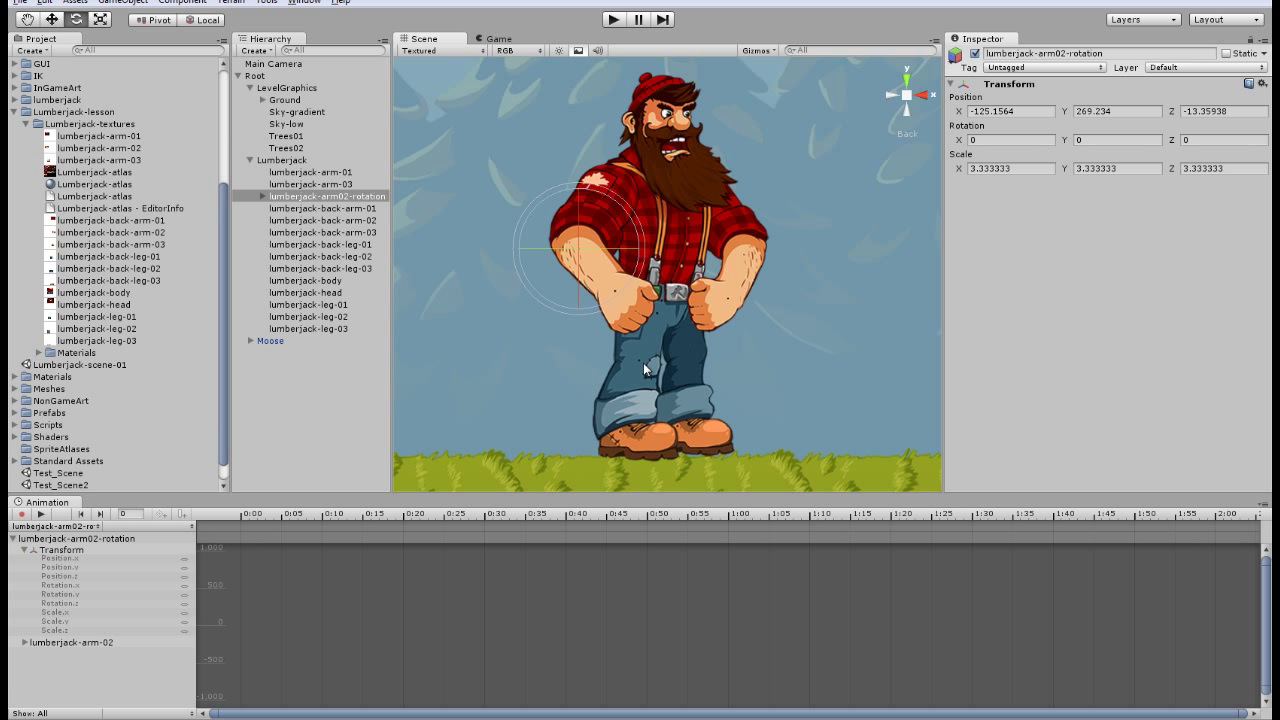
mouse_move(344, 340)
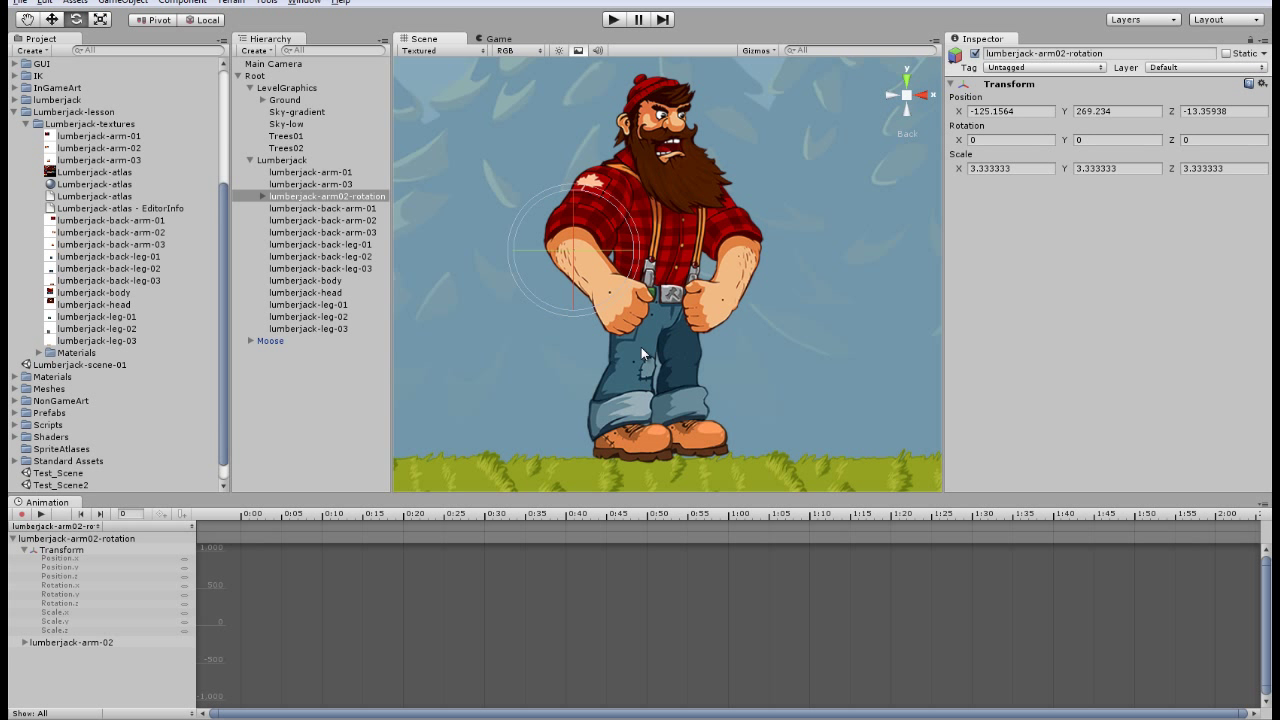
Chain the leg pieces and arm pieces under lumberjack-body, with the hand under the forearm
click(308, 328)
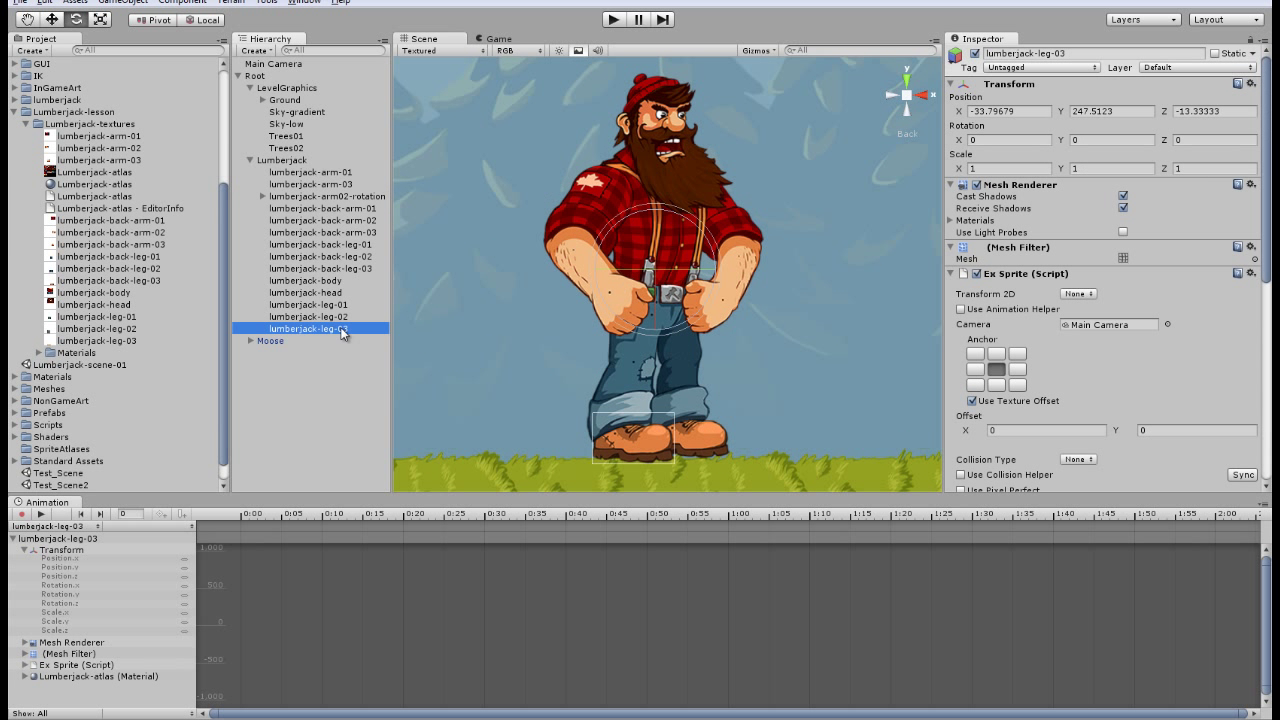
click(318, 304)
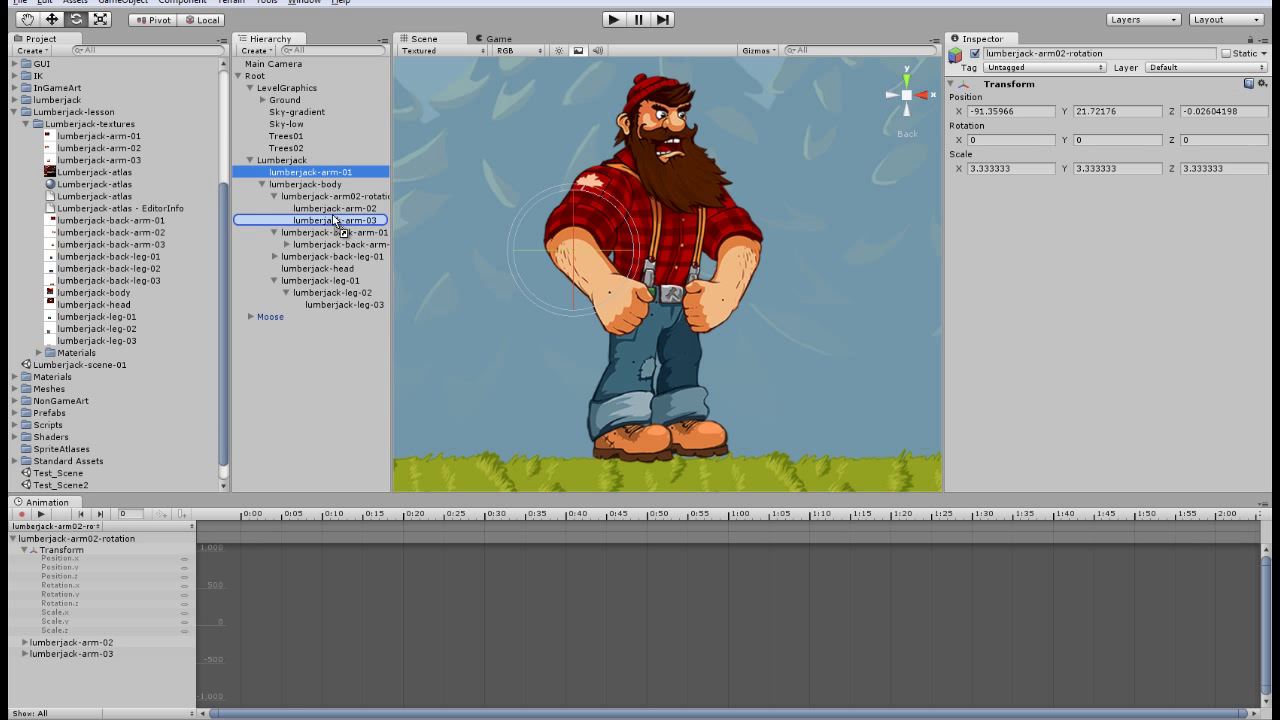
click(336, 208)
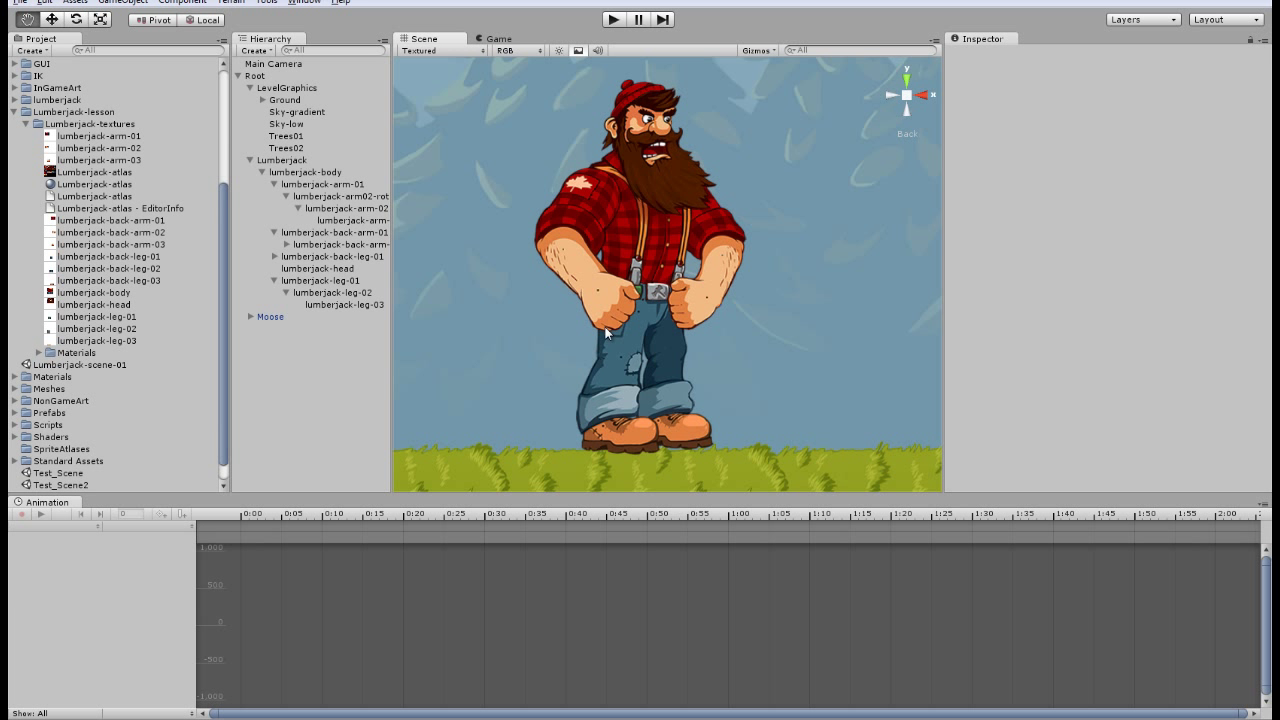
Rotate lumberjack-arm02-rotation to about -37.8° Z, swinging forearm and hand at the elbow
click(344, 208)
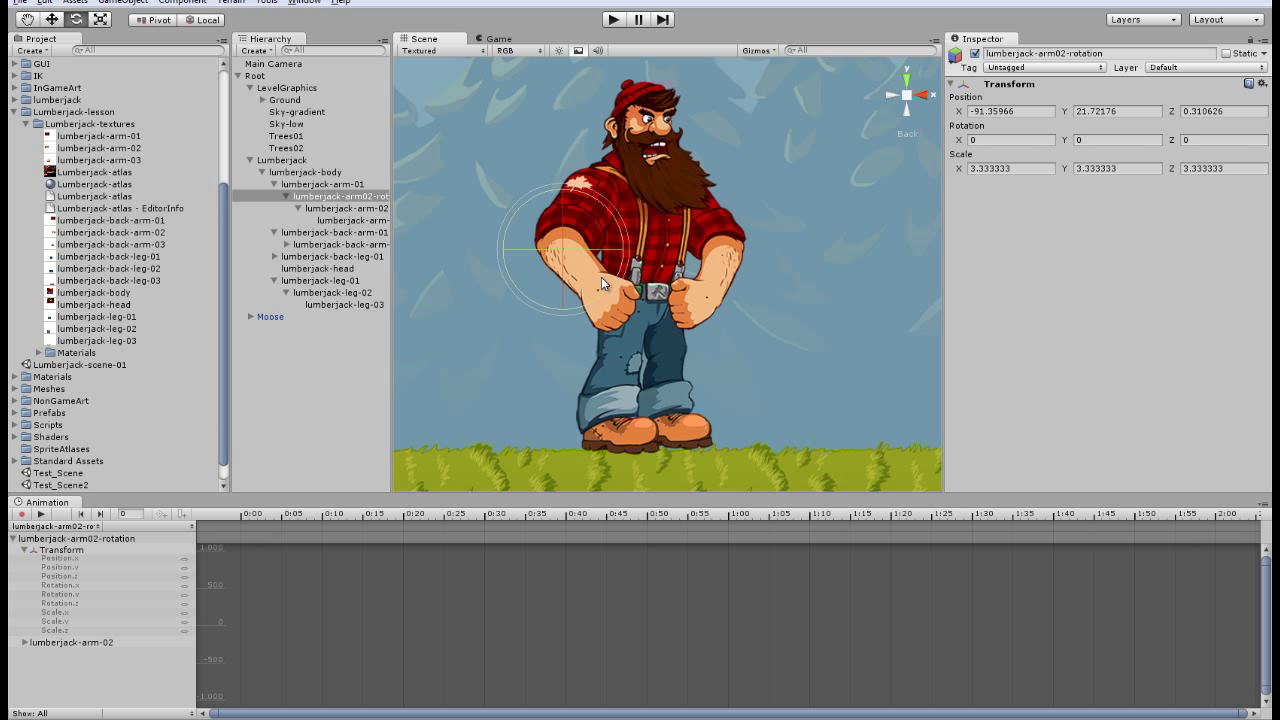
drag(604, 284, 664, 356)
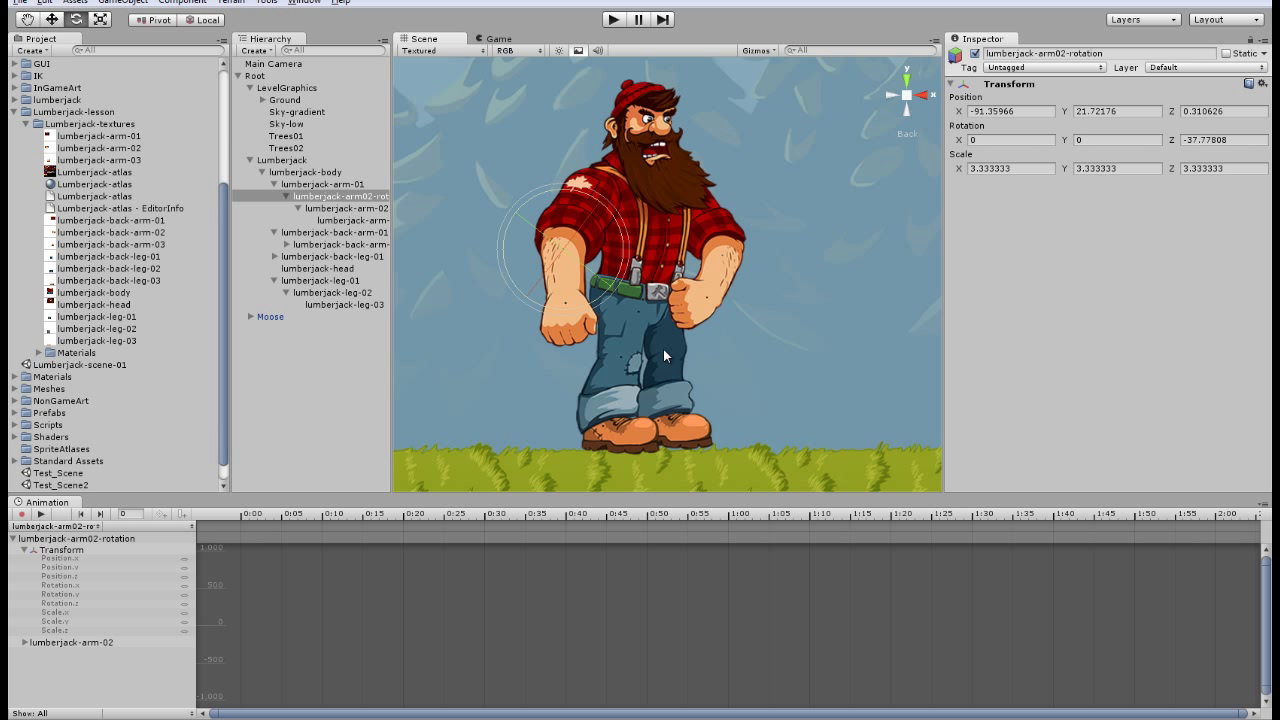
mouse_move(720, 374)
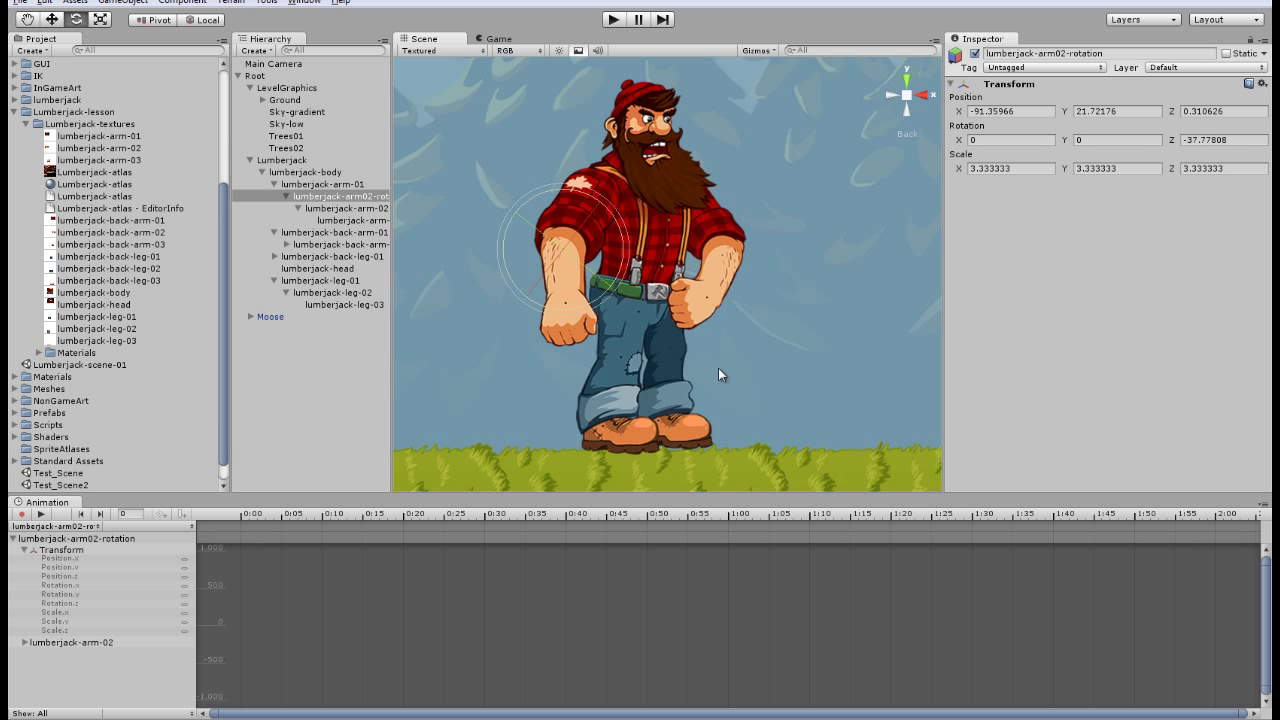
mouse_move(602, 370)
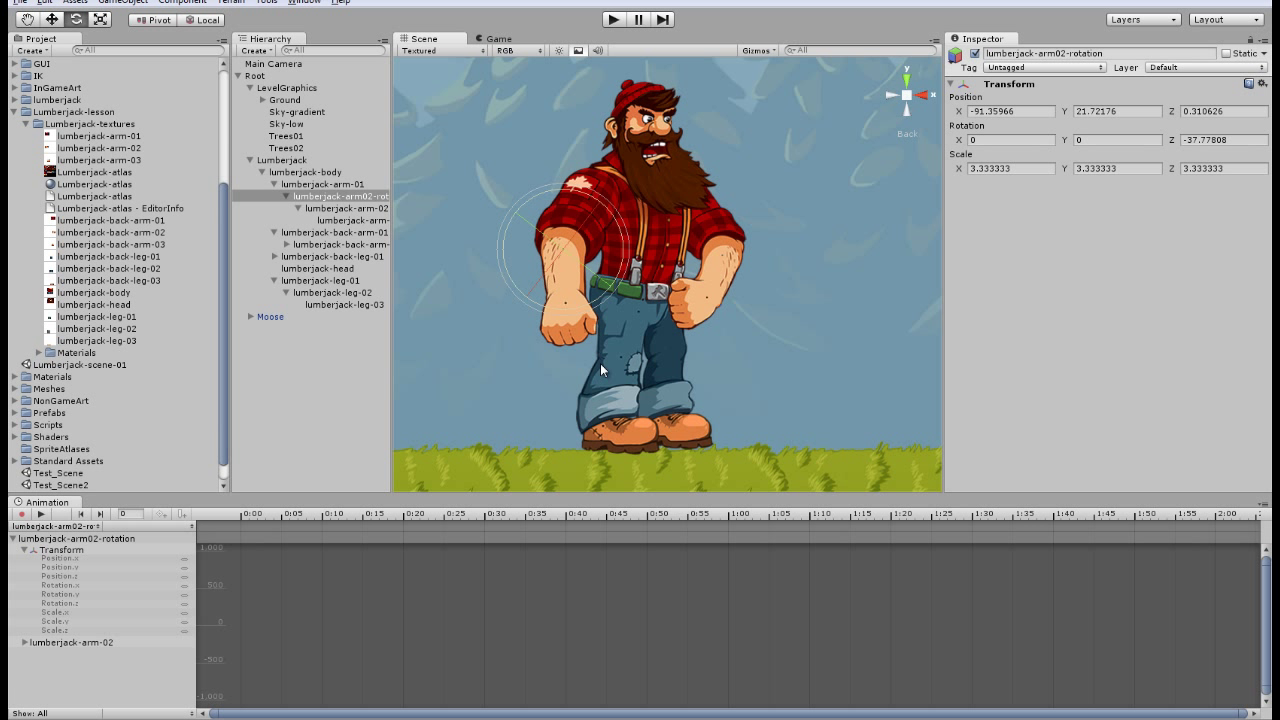